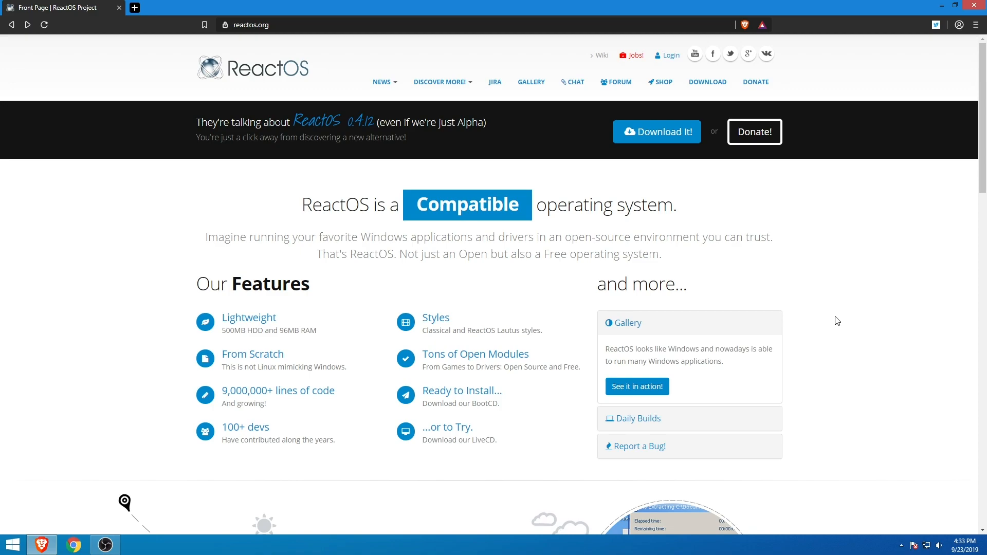
# Step: Open the 'ReactOS 0.4.12 released' news article from the Latest News list
pyautogui.scroll(-3)
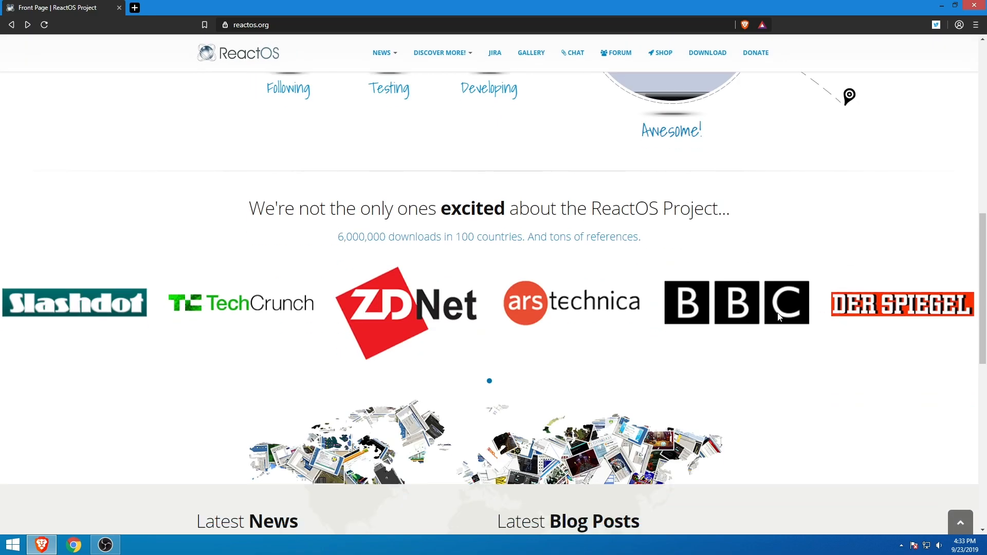
pyautogui.scroll(-3)
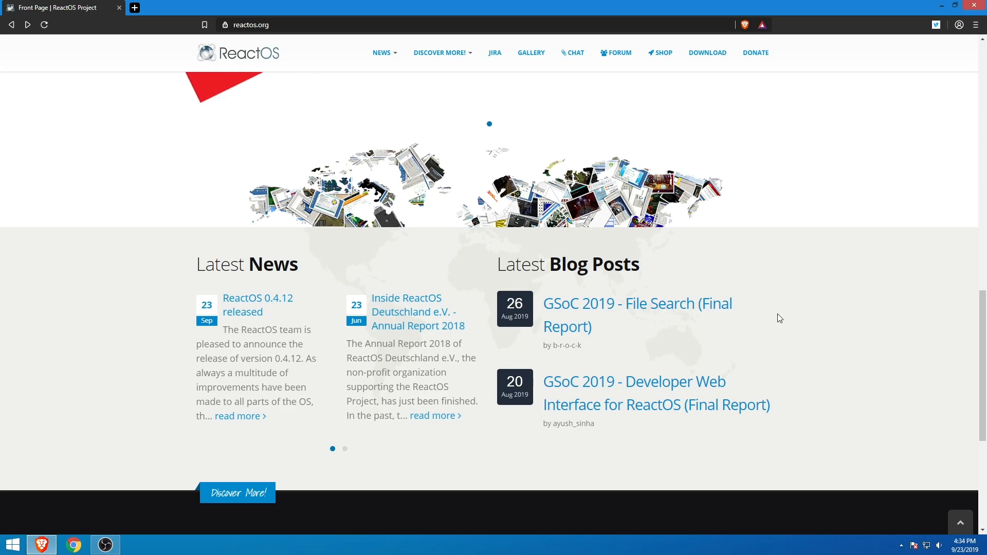
pyautogui.click(257, 304)
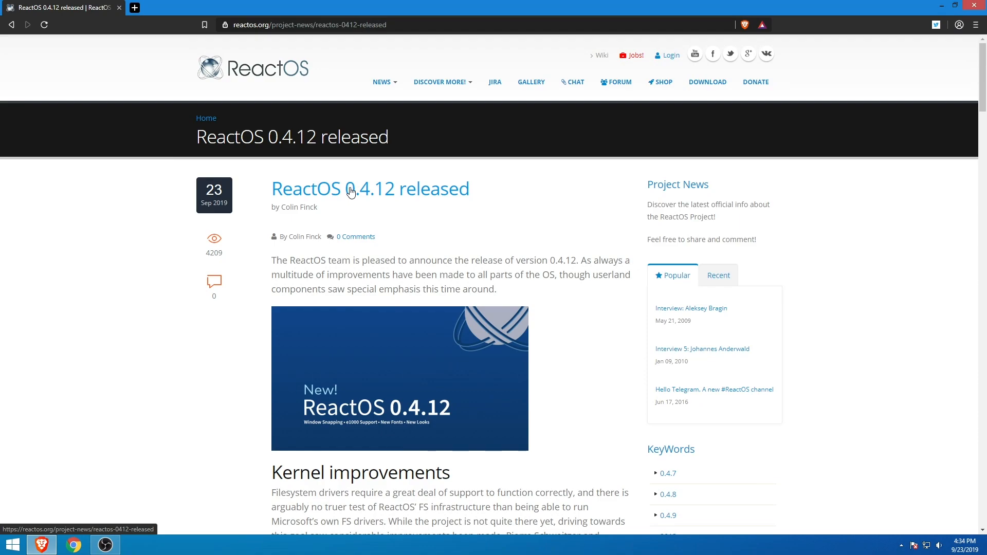
# Step: Scroll through the article down into its Kernel improvements section
pyautogui.scroll(-3)
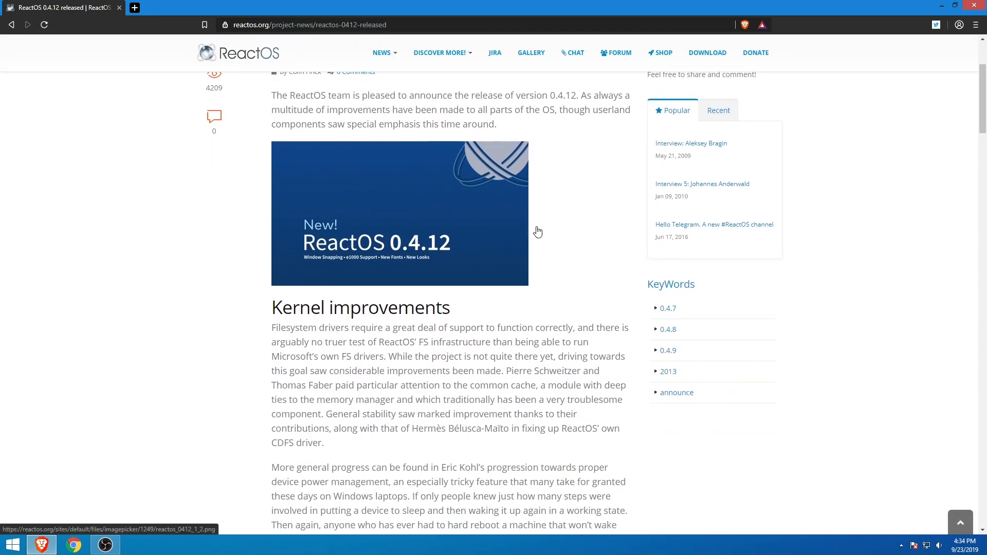
pyautogui.moveTo(582, 198)
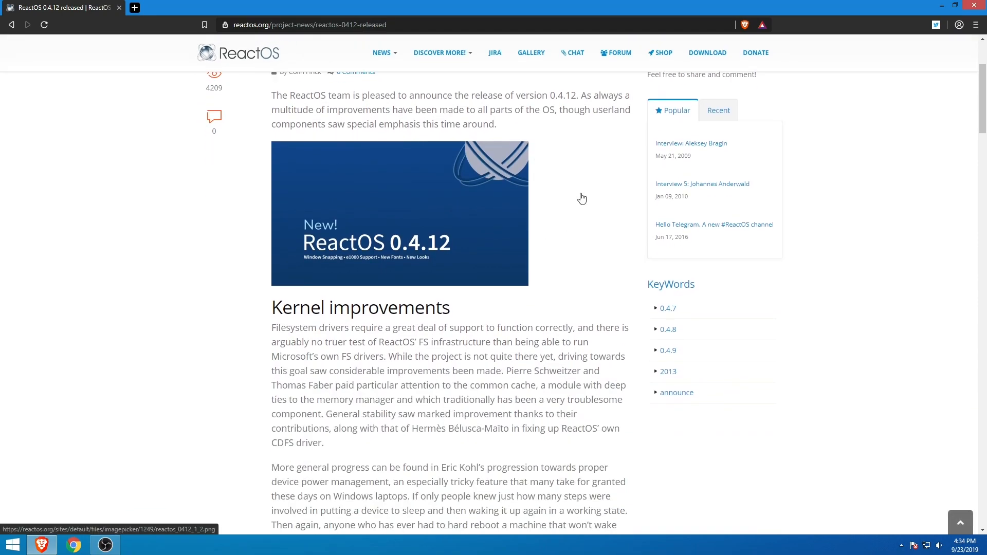
pyautogui.scroll(-3)
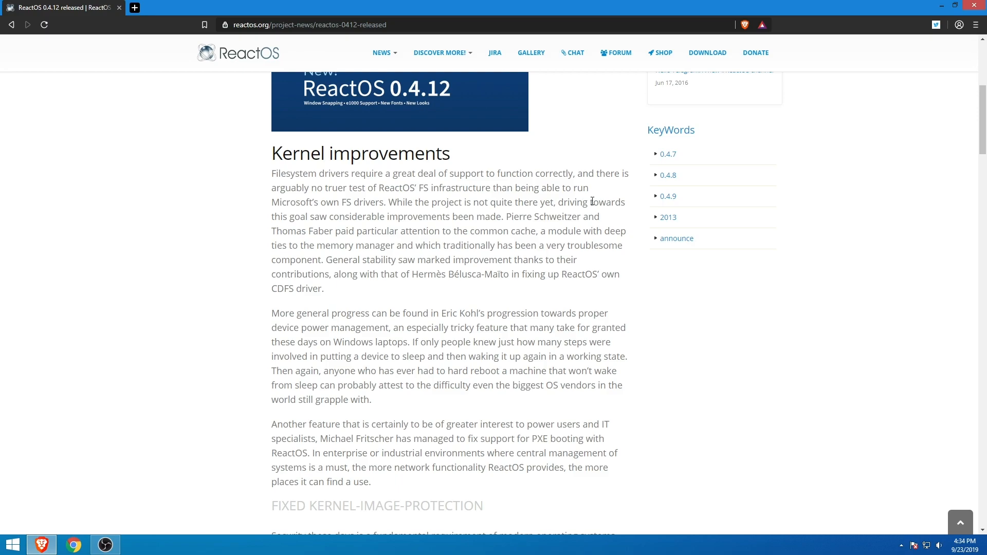
pyautogui.scroll(3)
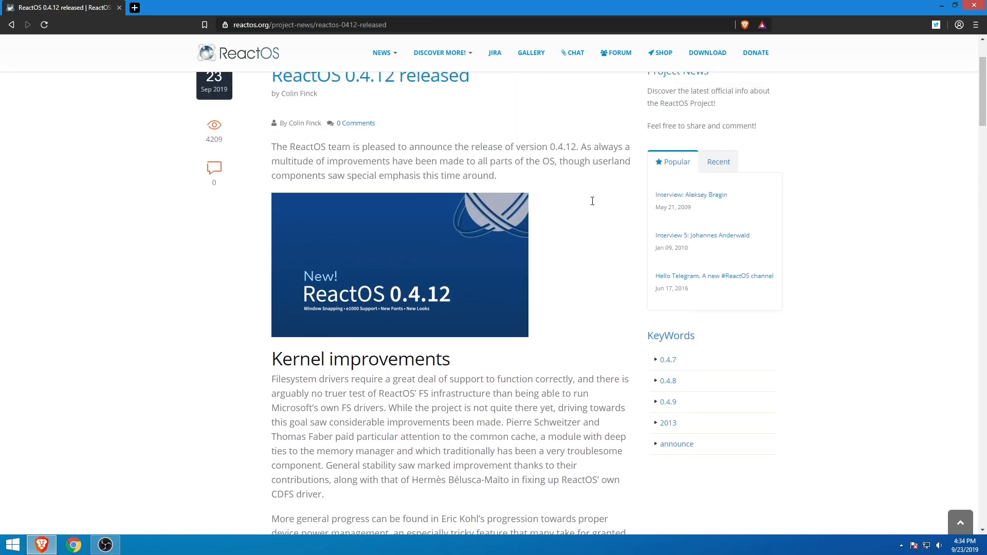
pyautogui.moveTo(592, 205)
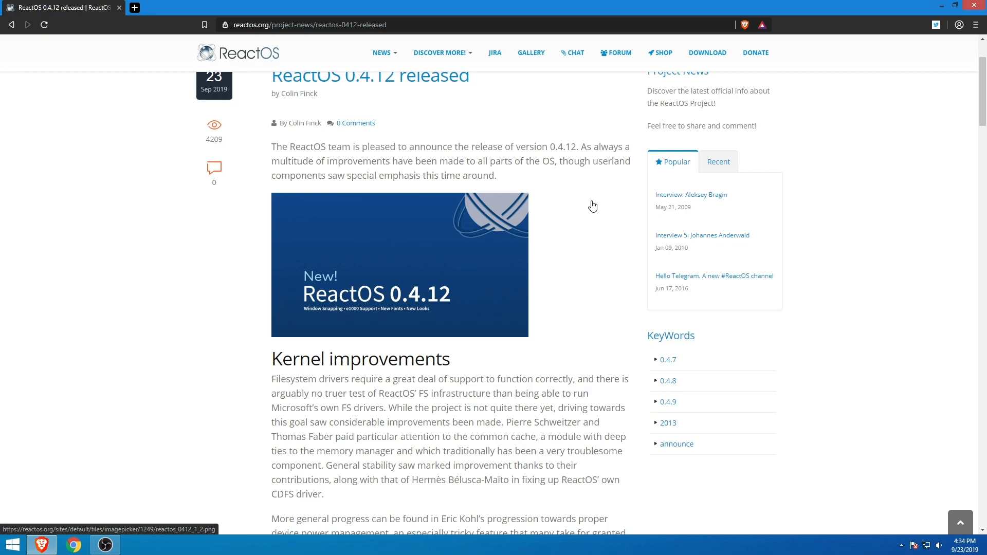
pyautogui.scroll(-3)
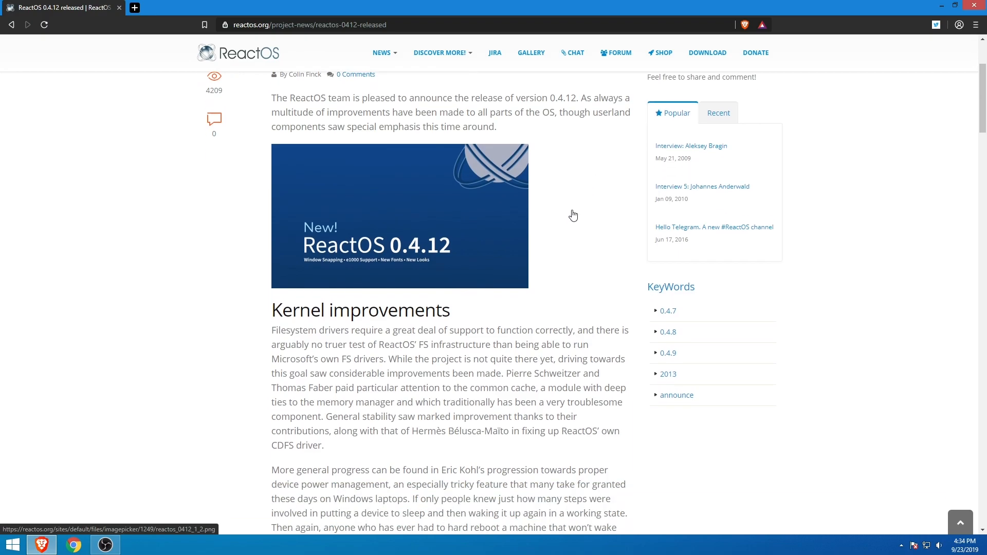
pyautogui.scroll(3)
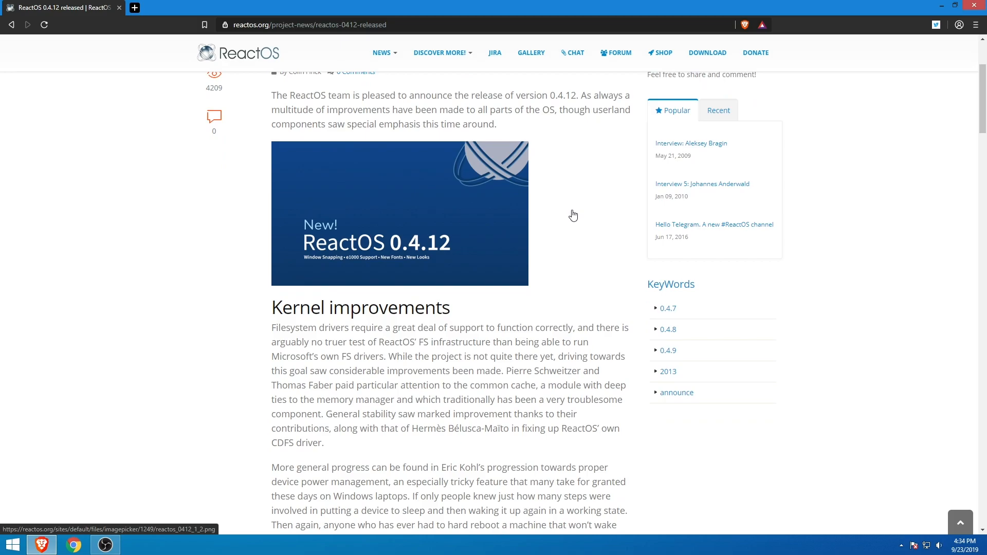
pyautogui.scroll(-3)
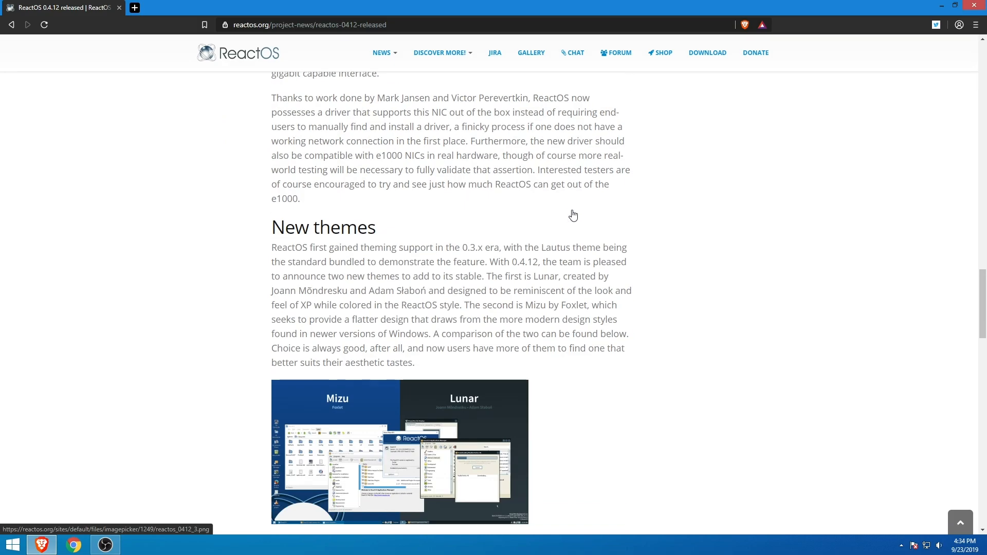
pyautogui.scroll(-3)
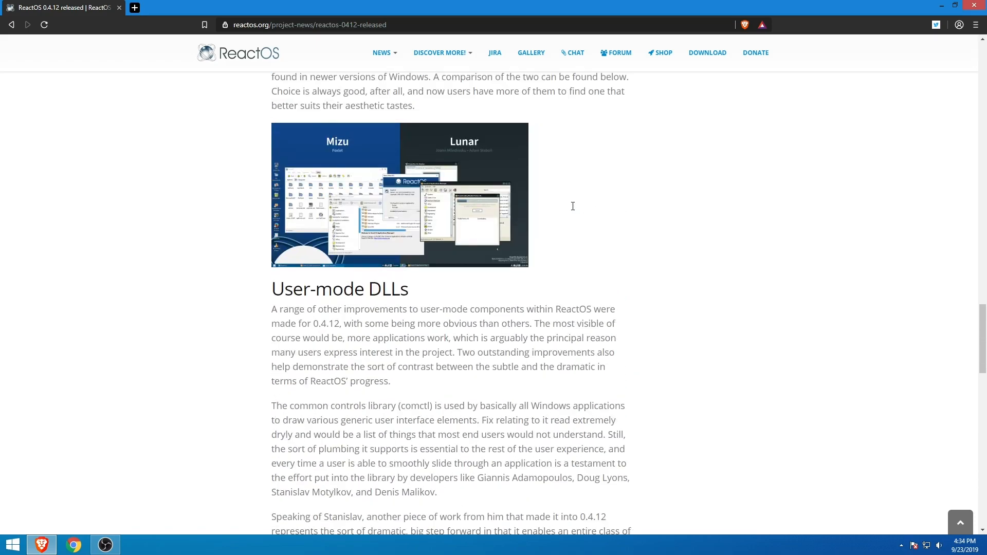
pyautogui.scroll(3)
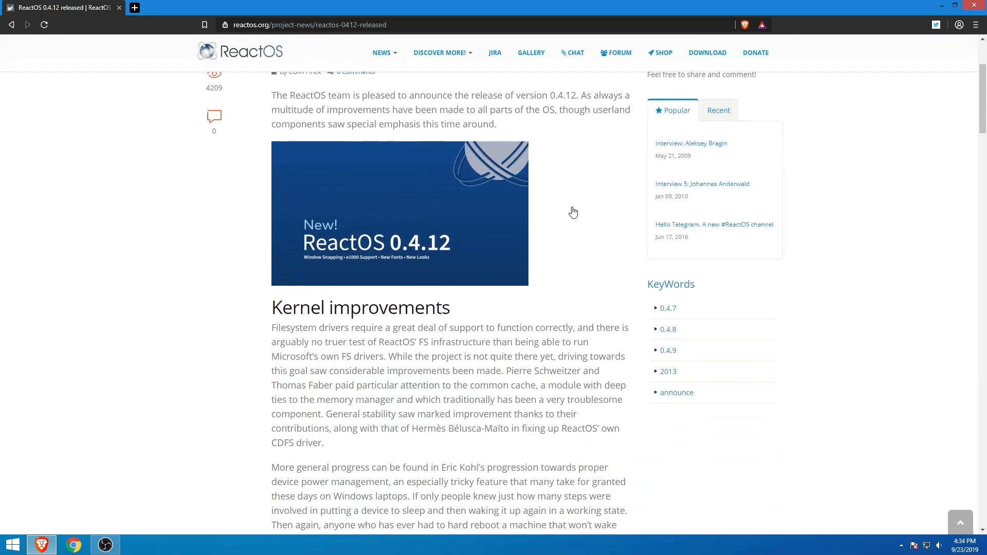
pyautogui.moveTo(571, 220)
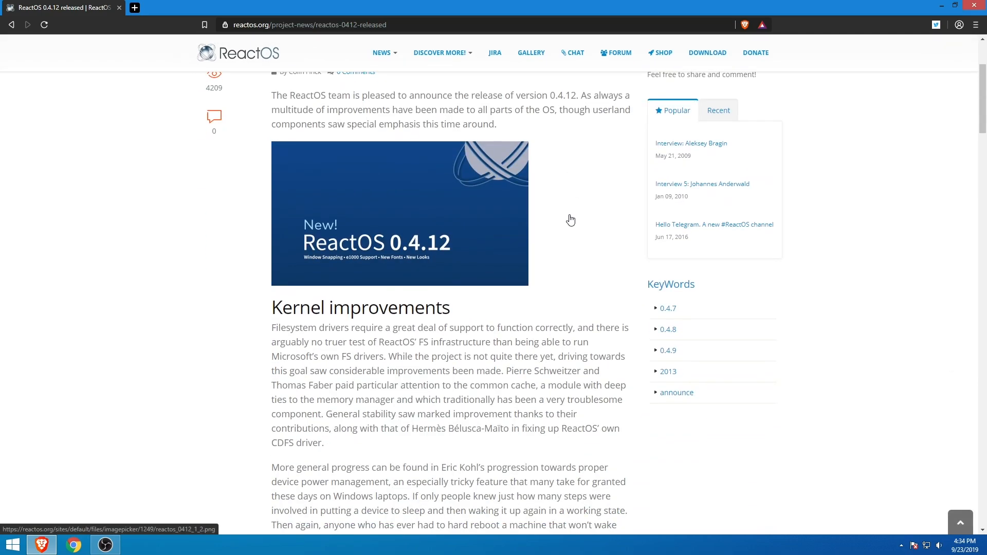
pyautogui.scroll(-3)
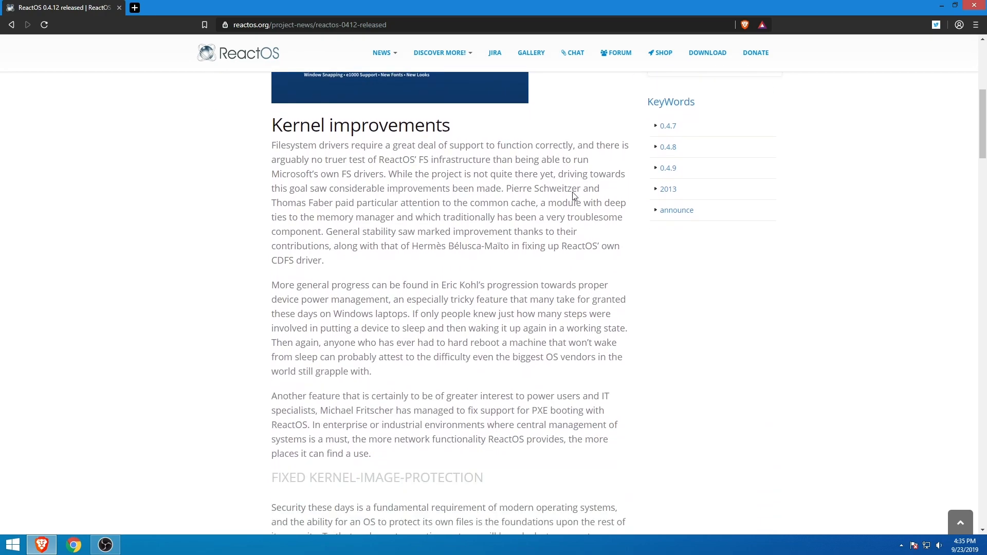
pyautogui.scroll(-3)
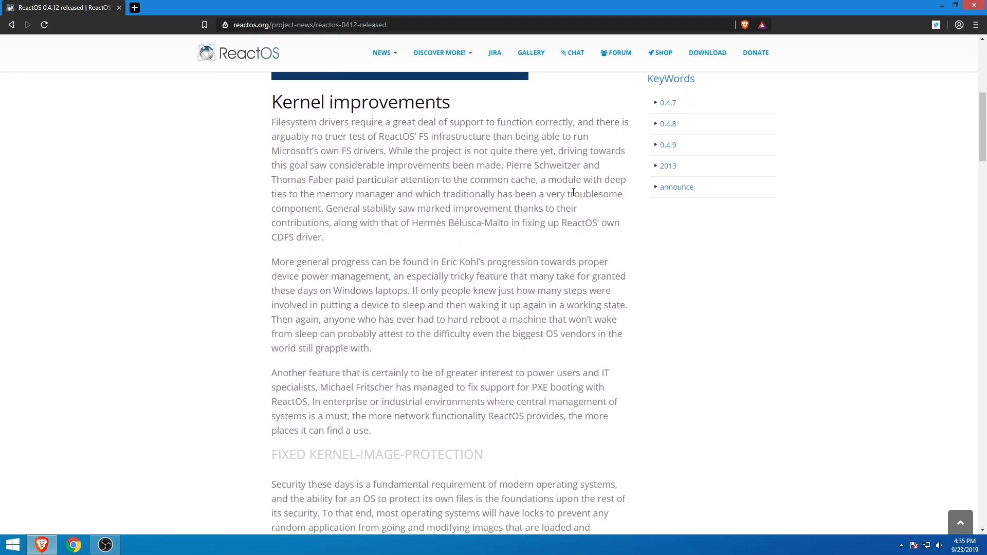
pyautogui.moveTo(272, 133)
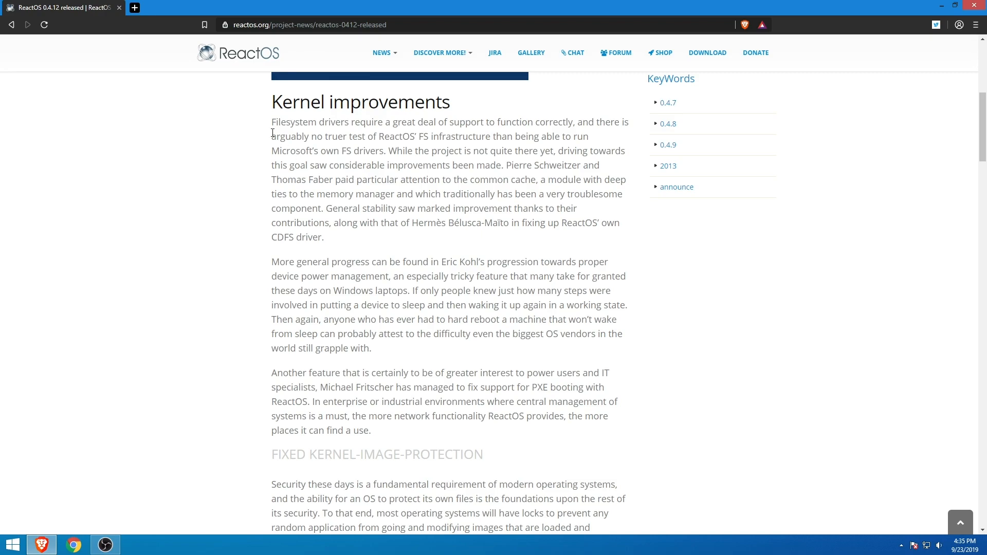
pyautogui.moveTo(489, 162)
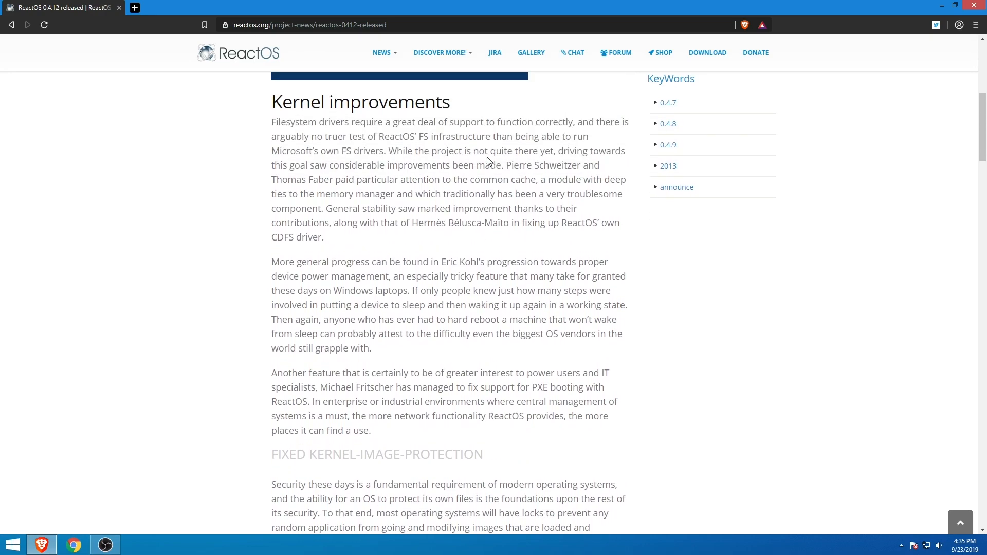
pyautogui.scroll(-3)
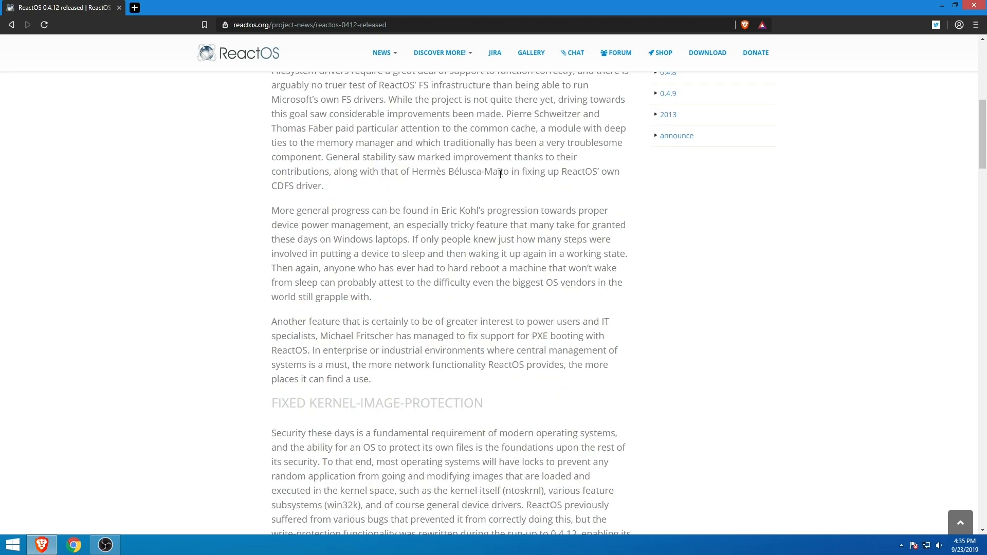
pyautogui.moveTo(346, 138)
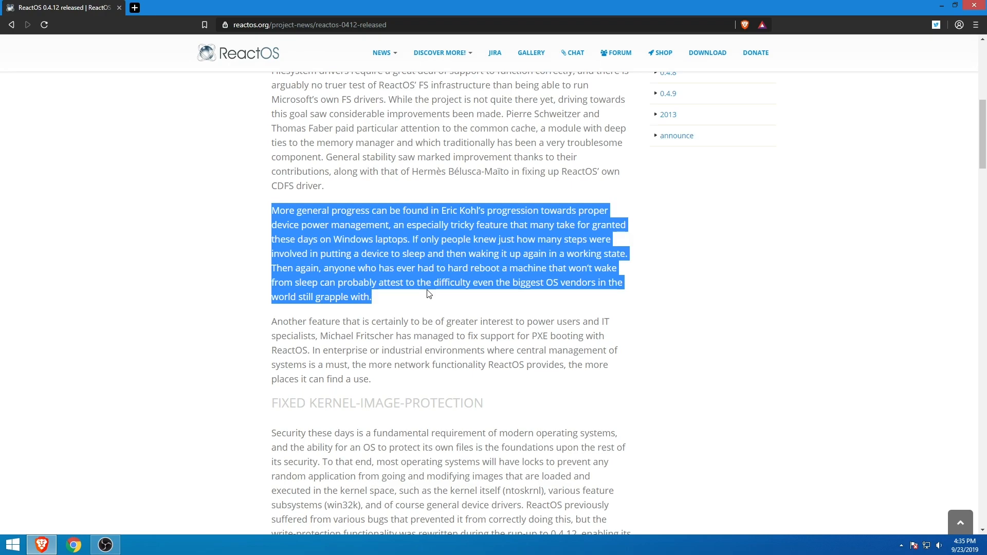
pyautogui.click(427, 299)
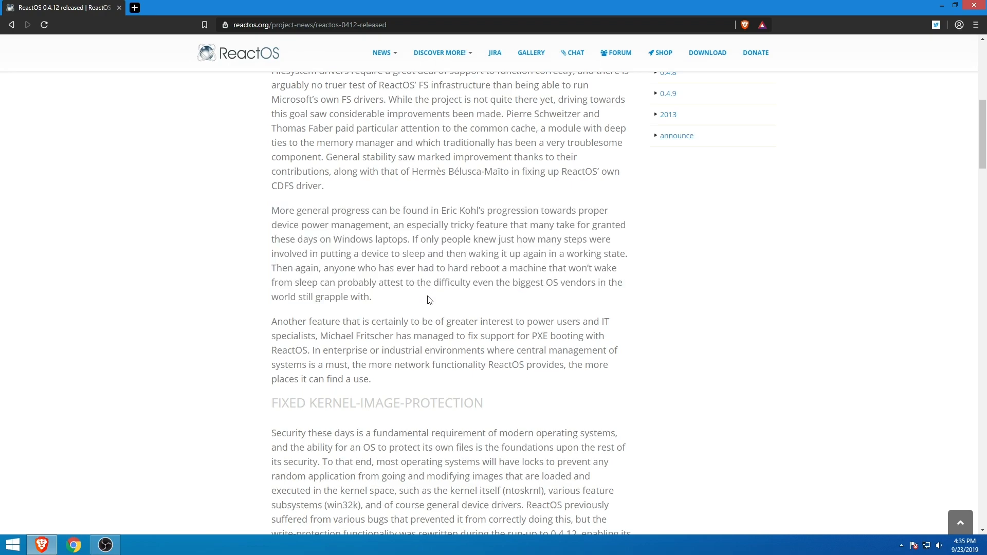
pyautogui.moveTo(407, 240)
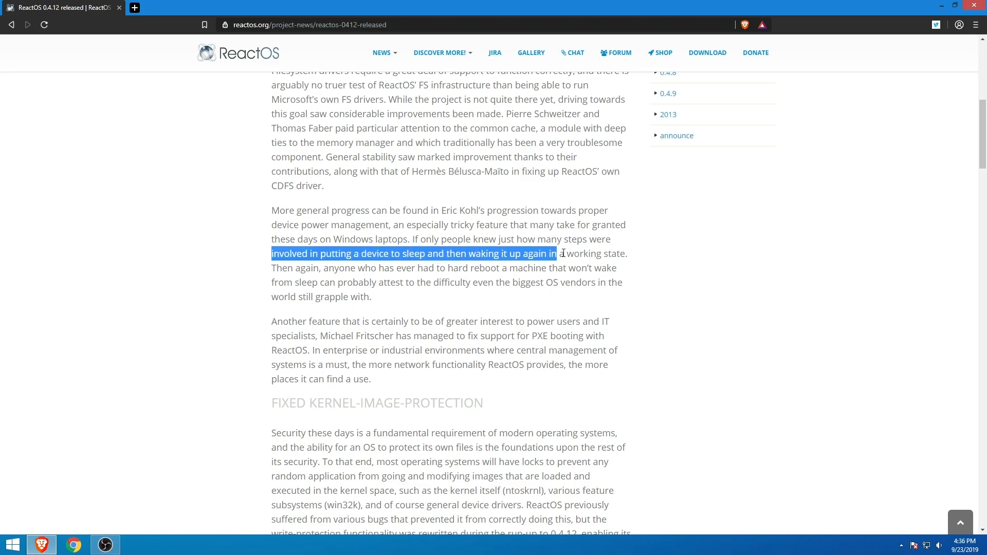
pyautogui.click(476, 301)
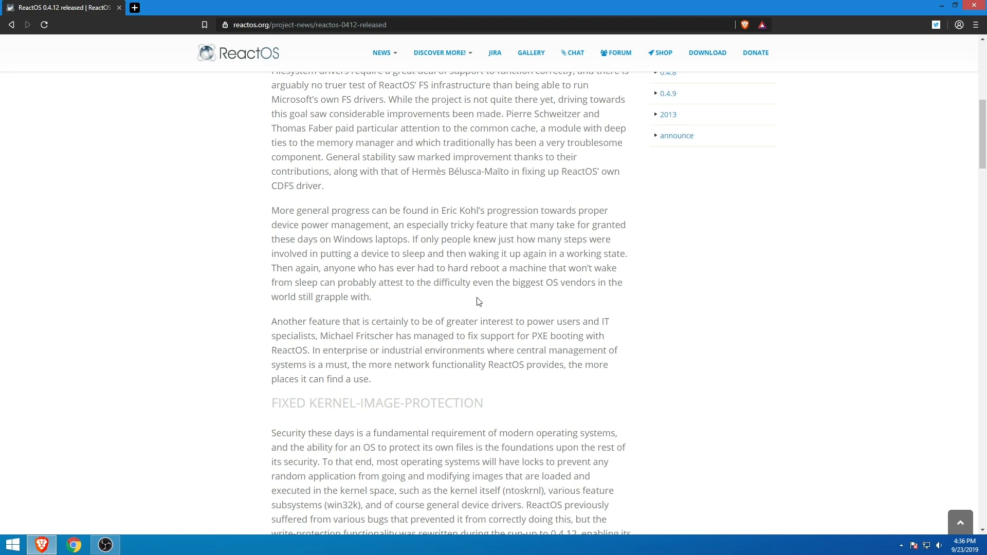
pyautogui.scroll(-3)
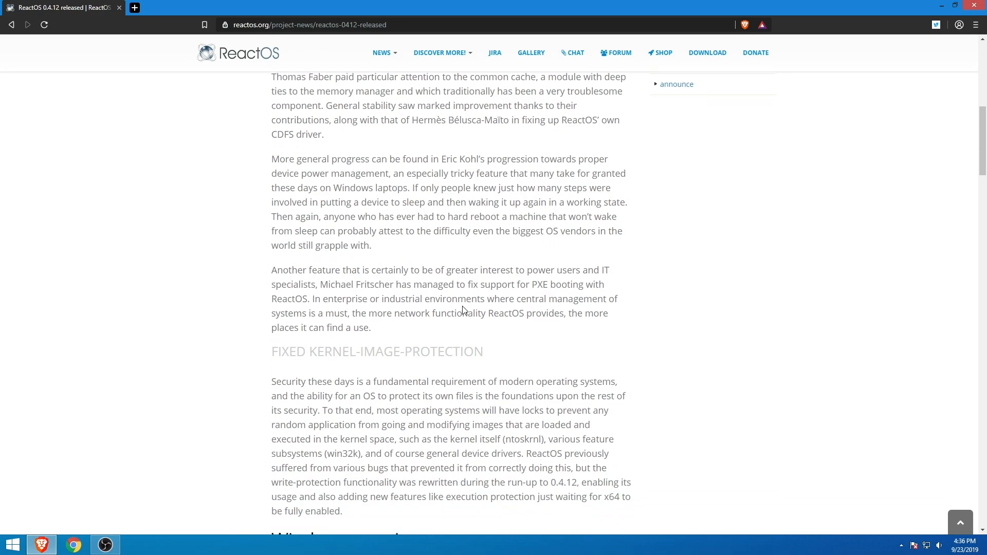
pyautogui.scroll(-3)
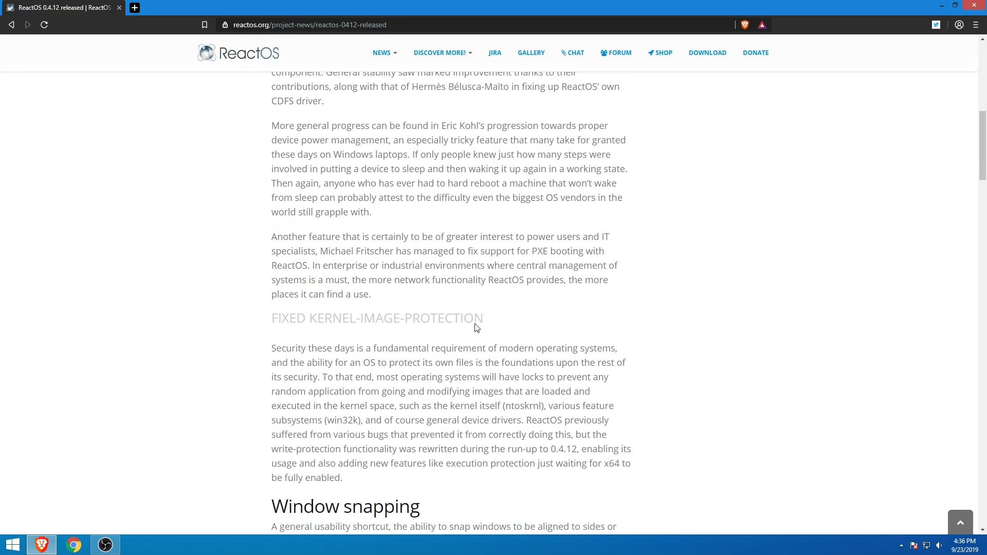
pyautogui.scroll(-3)
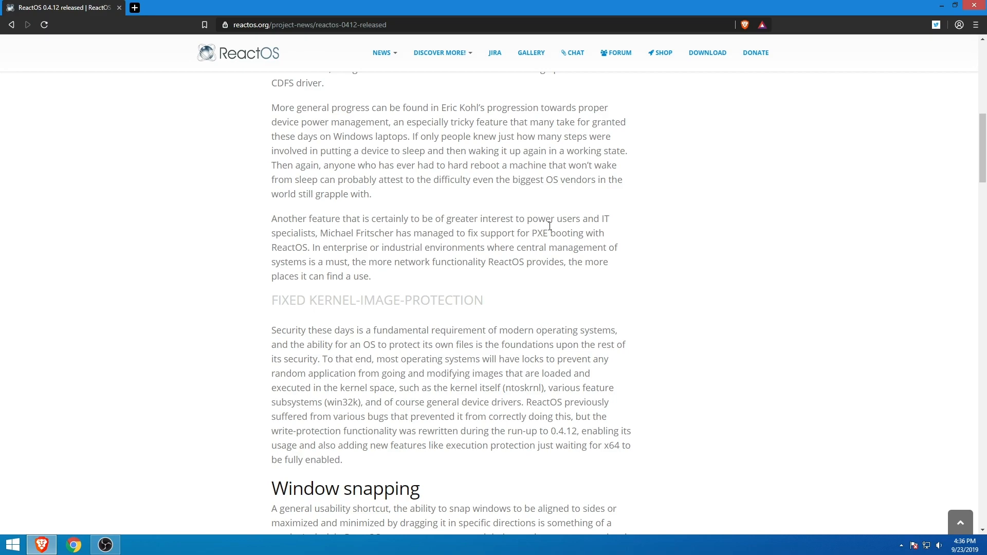
pyautogui.doubleClick(539, 233)
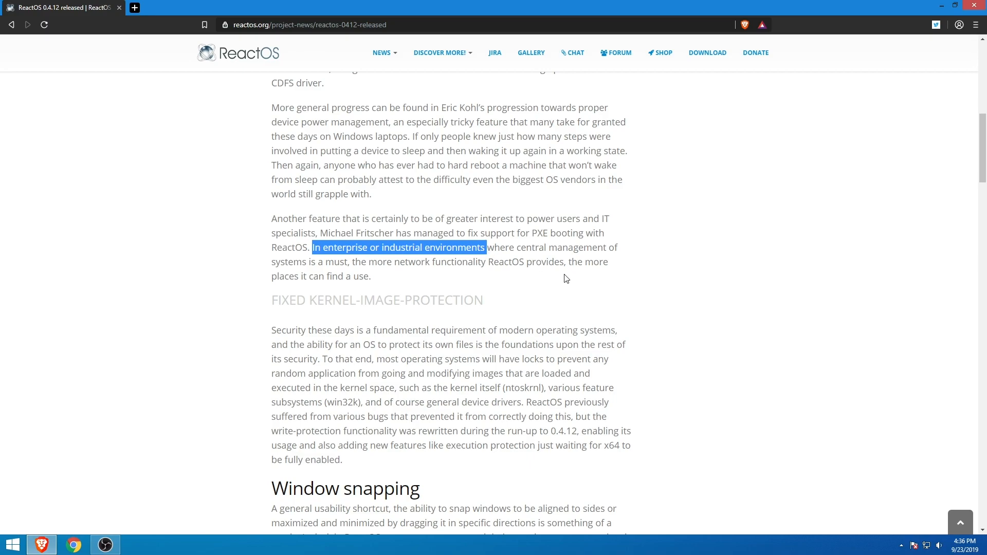
pyautogui.click(501, 281)
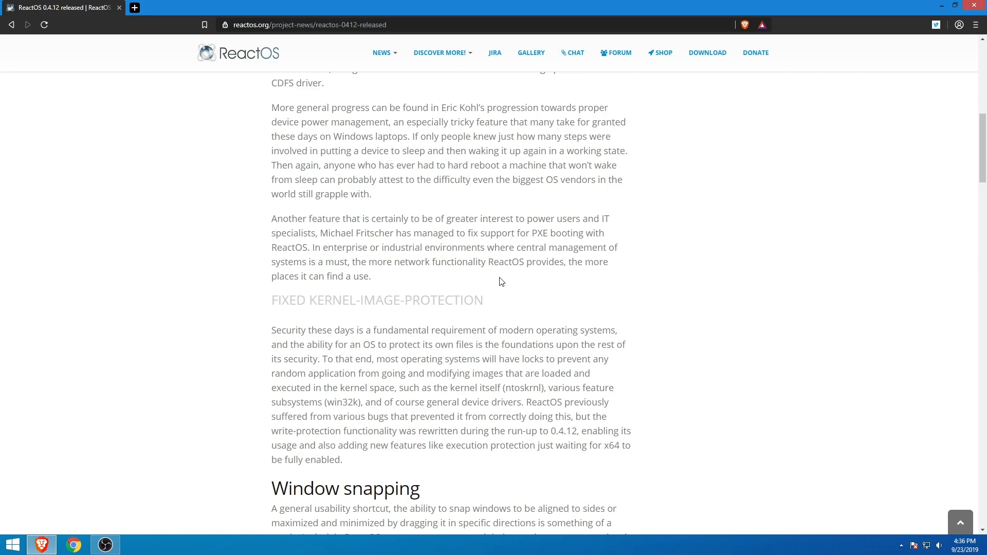
pyautogui.moveTo(510, 288)
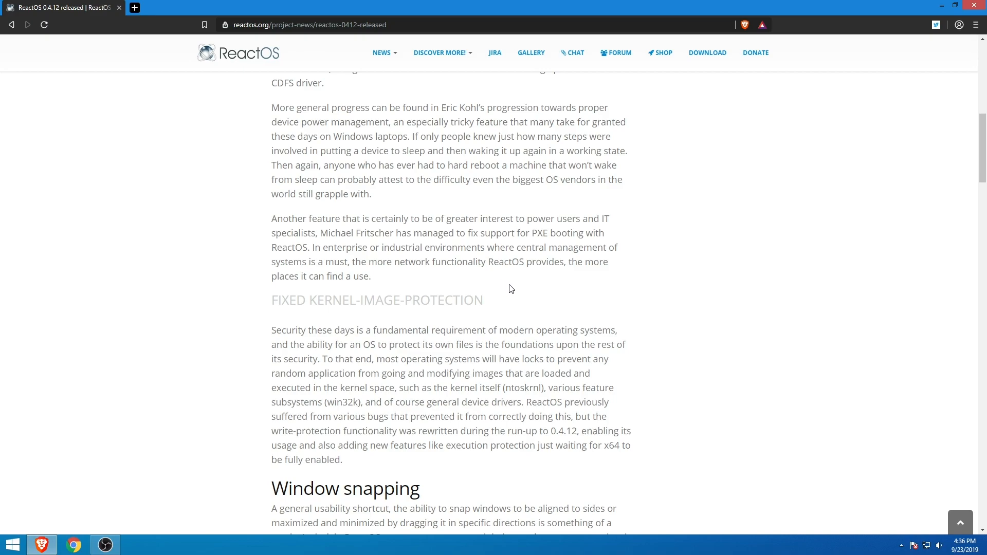
# Step: Read the kernel locks and execution protection passages, then scroll down to the Window snapping section
pyautogui.scroll(-3)
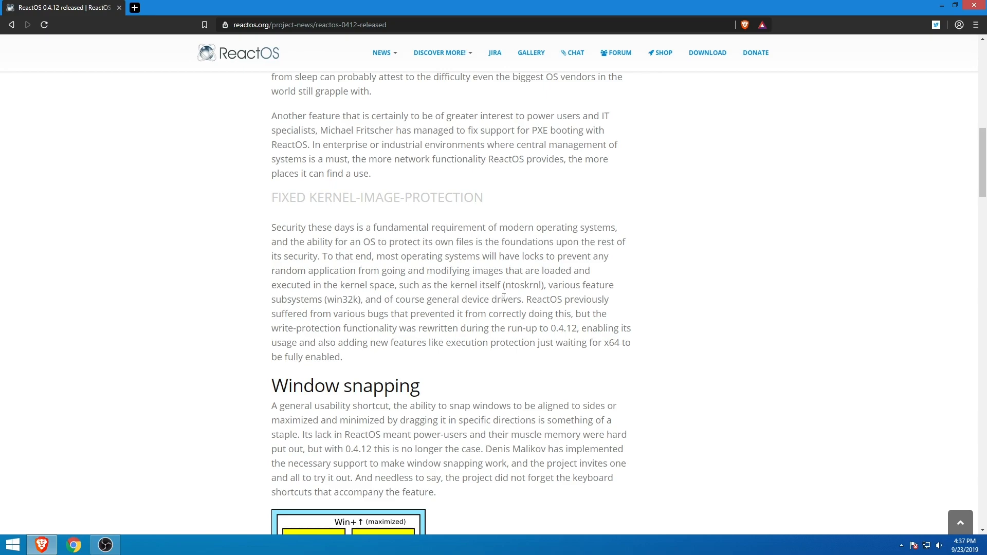
pyautogui.moveTo(420, 359)
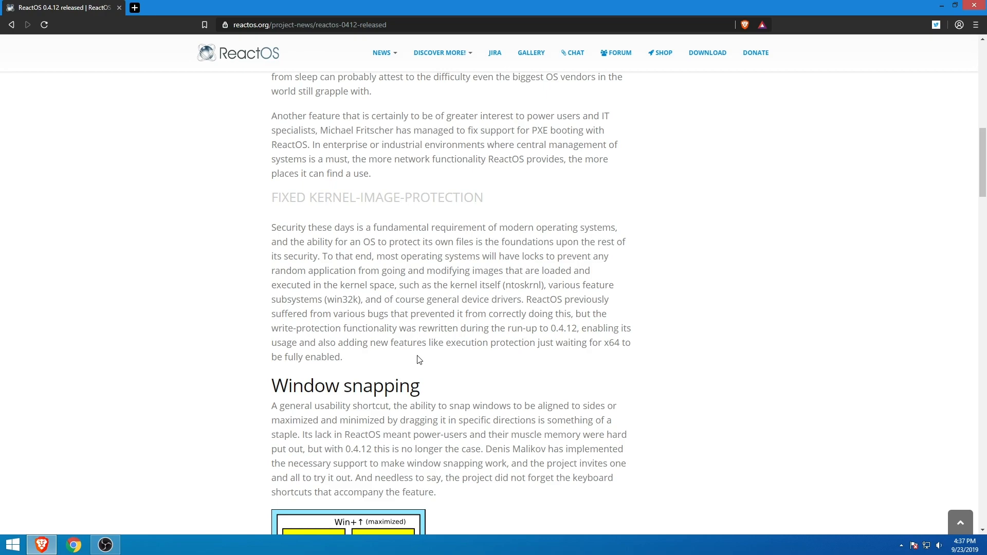
pyautogui.moveTo(318, 259)
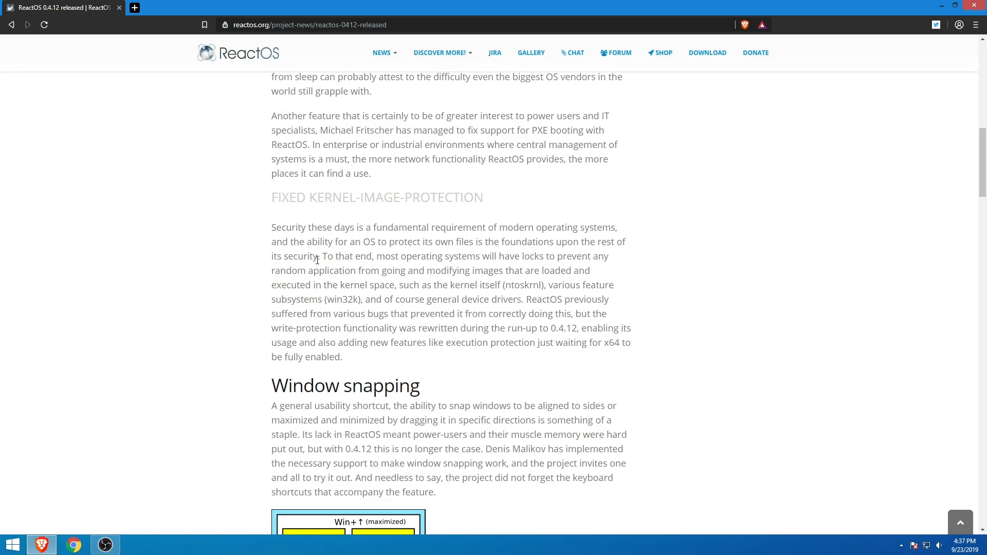
pyautogui.moveTo(338, 266)
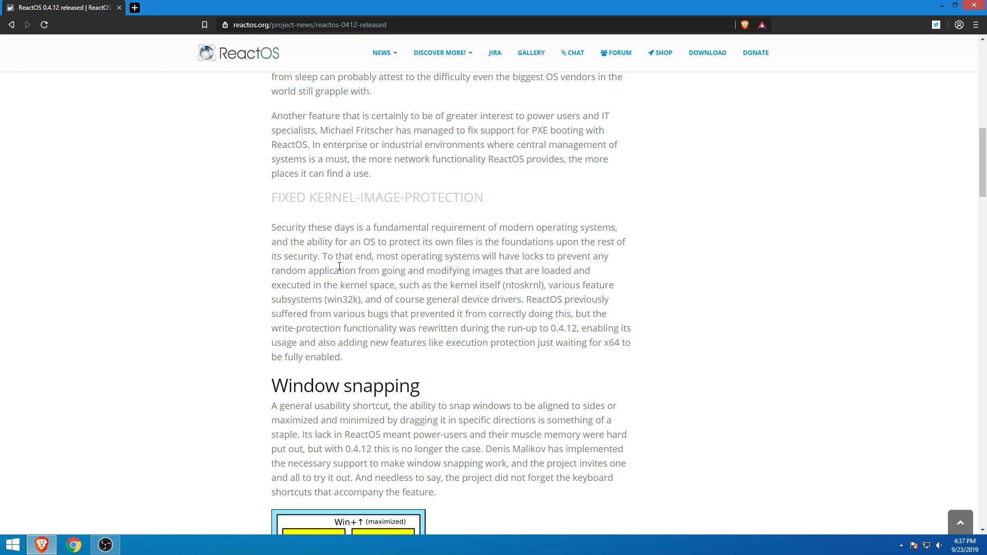
pyautogui.moveTo(519, 253)
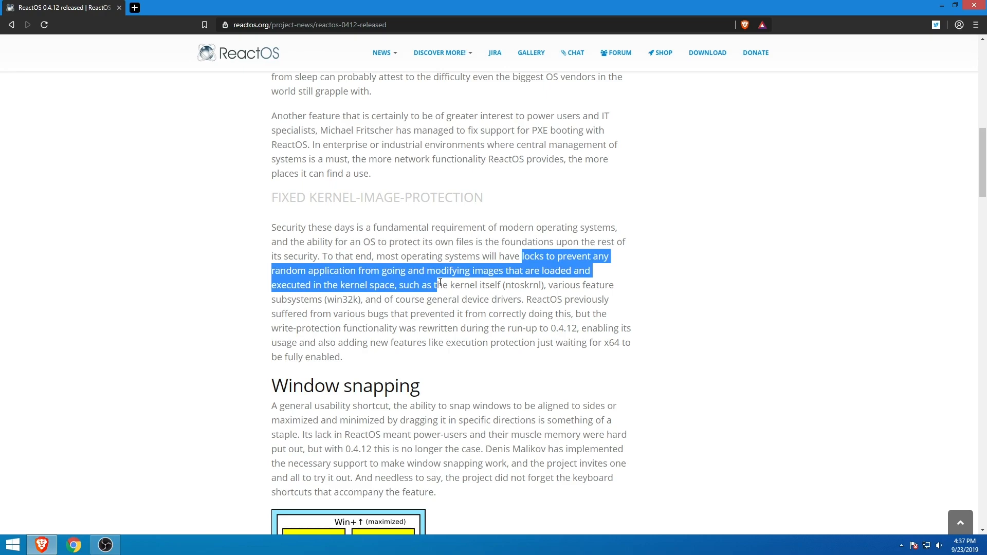
pyautogui.click(423, 347)
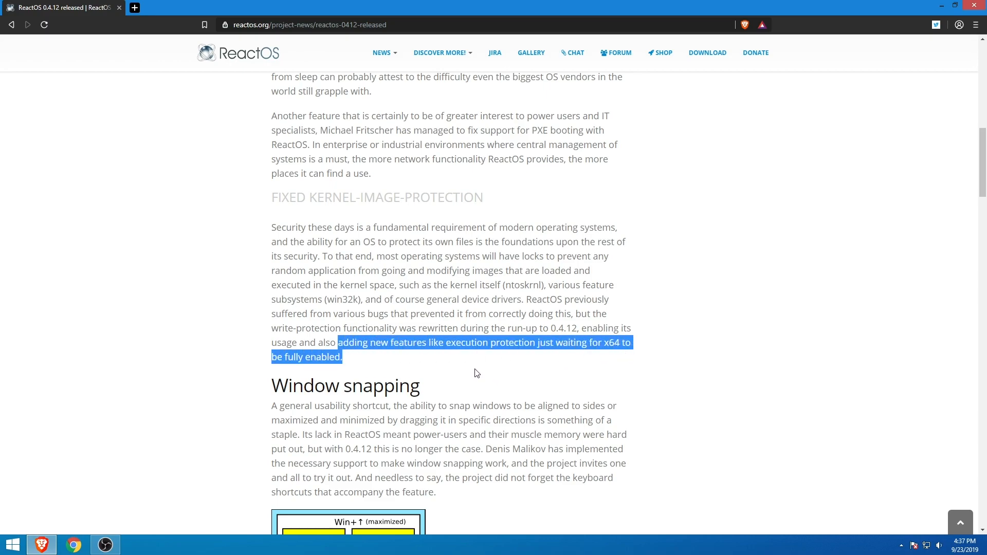
pyautogui.click(476, 370)
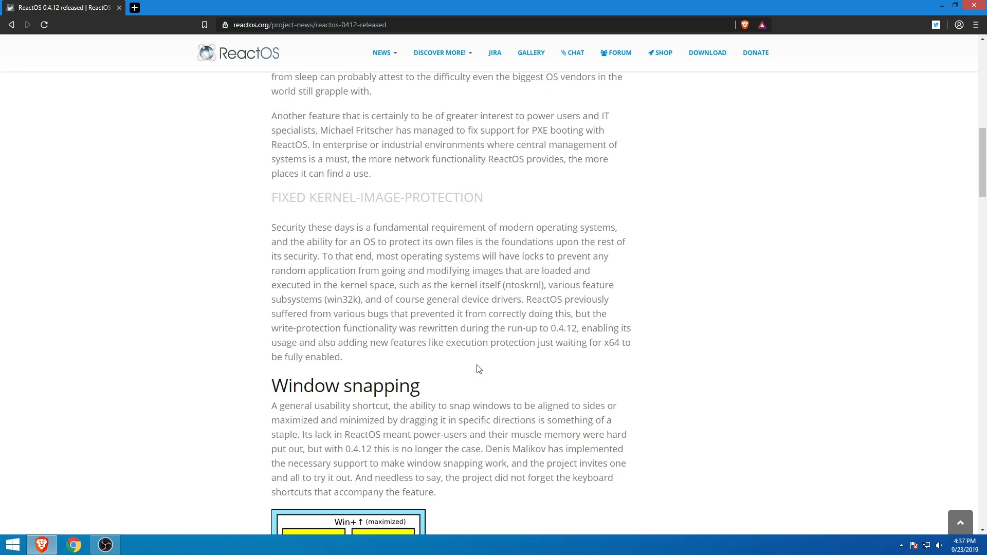
pyautogui.scroll(-3)
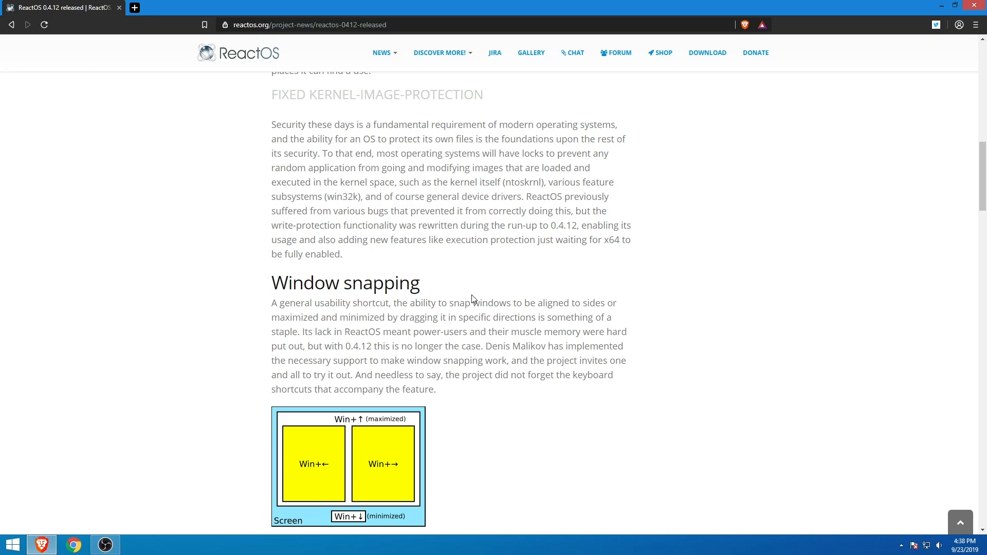
pyautogui.scroll(-3)
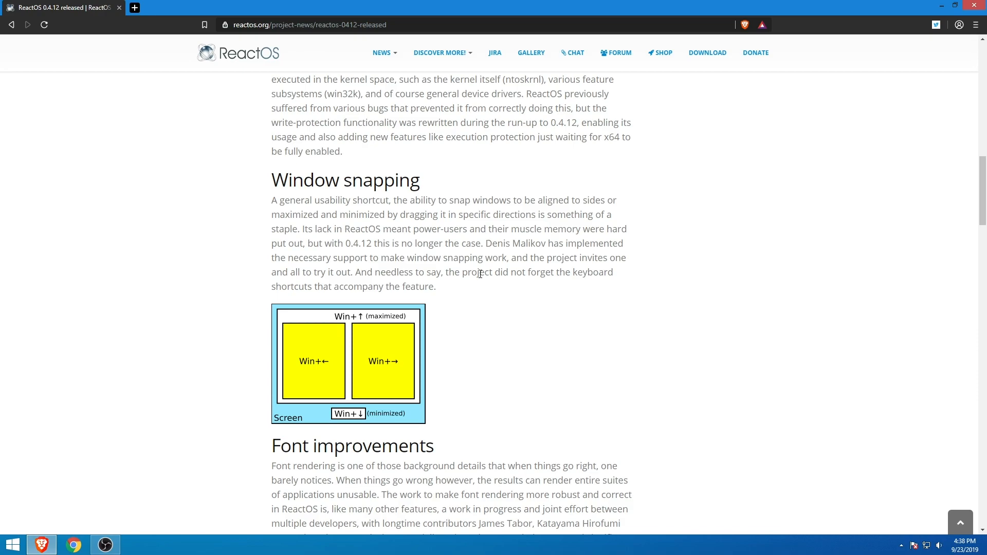
# Step: Highlight the word power-users, clear it, and scroll to the Font improvements paragraph
pyautogui.doubleClick(441, 228)
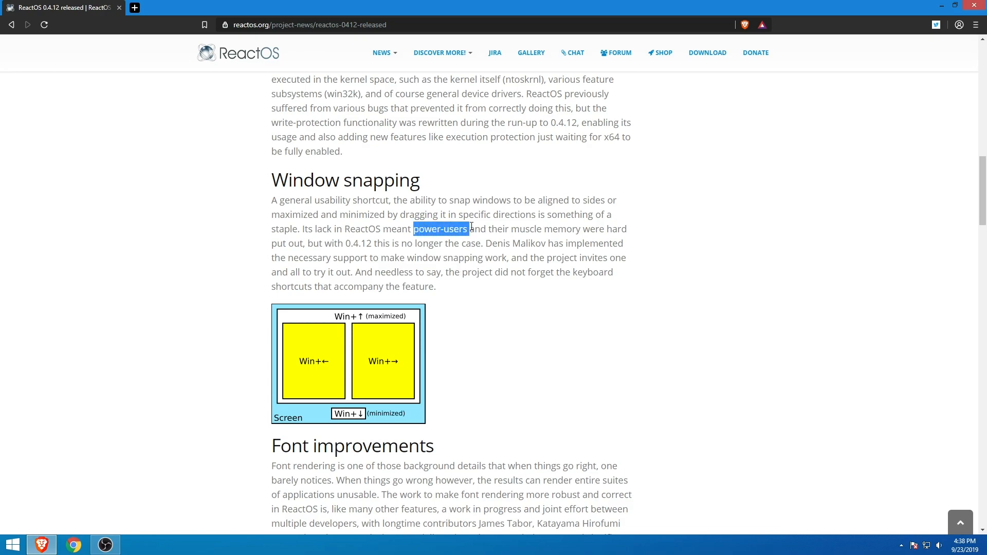
pyautogui.click(481, 246)
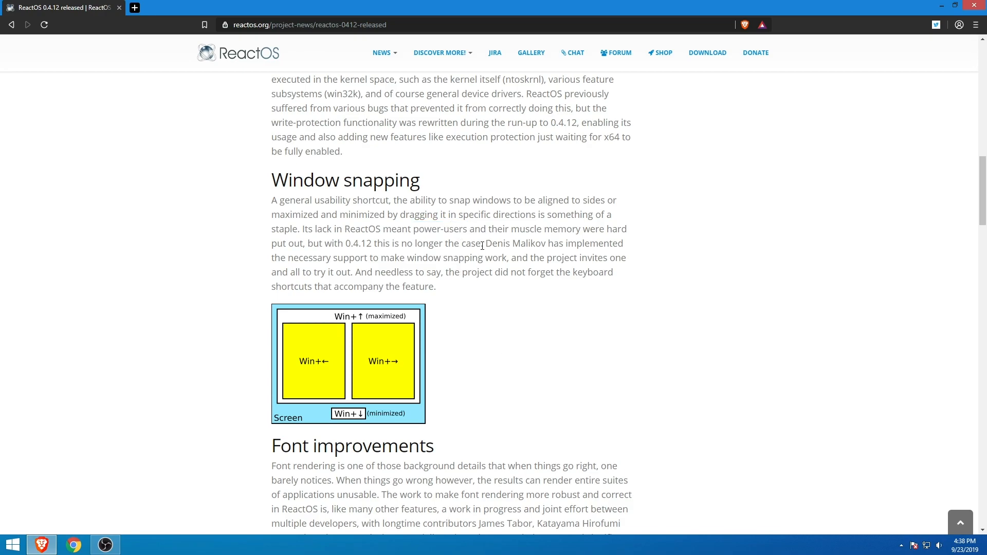
pyautogui.scroll(-3)
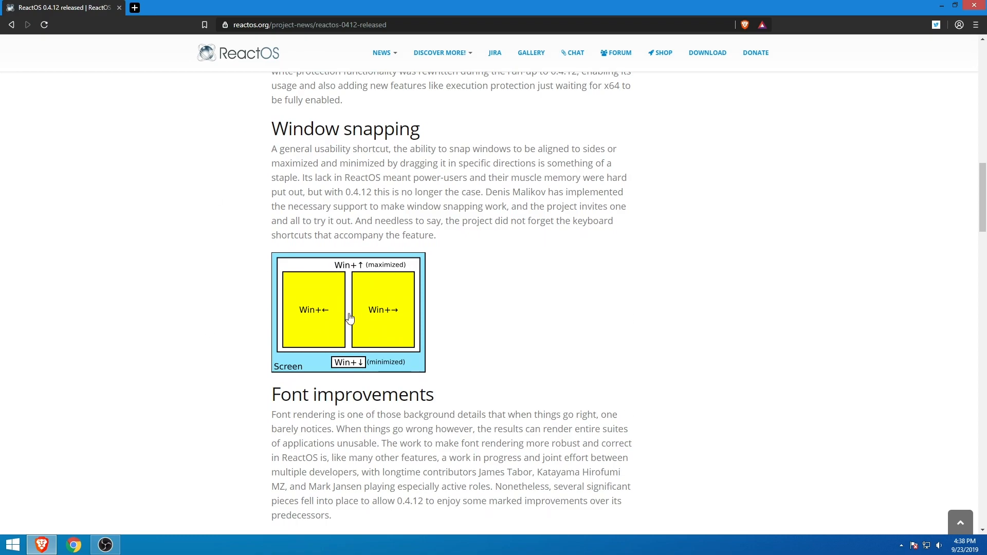
pyautogui.moveTo(492, 7)
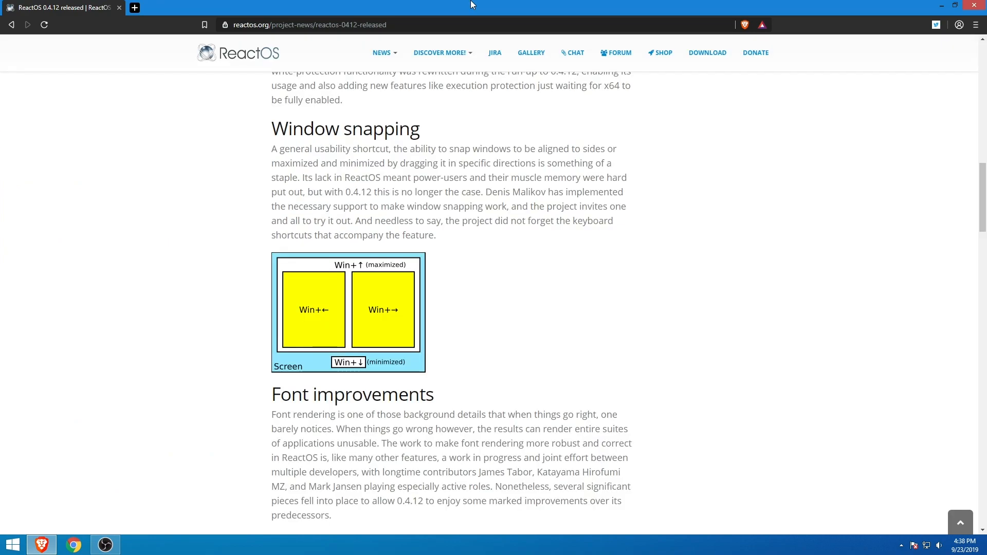
pyautogui.moveTo(459, 399)
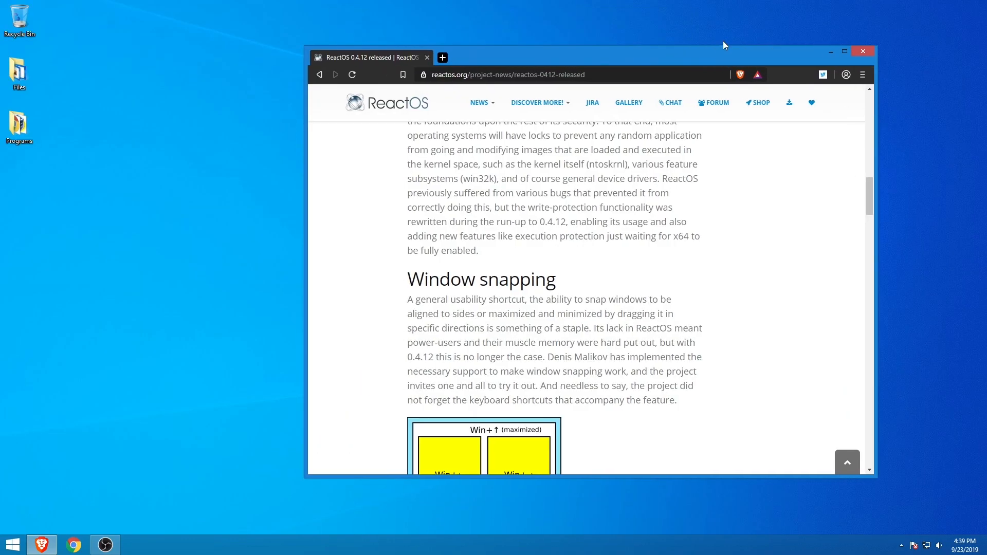
# Step: Maximize Brave by dragging to the top edge, snap it to the left half, then maximize it again
pyautogui.moveTo(566, 56); pyautogui.dragTo(566, 24)
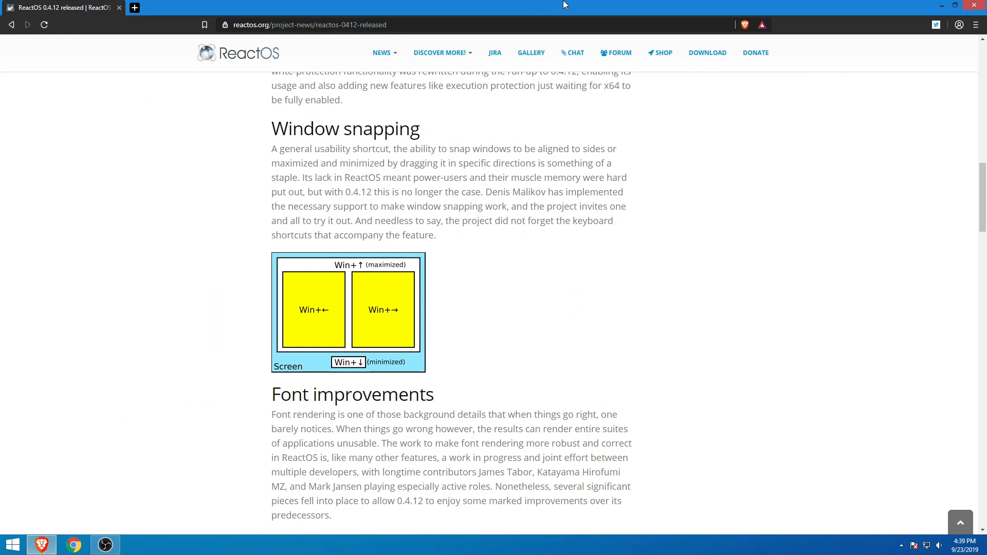
pyautogui.click(947, 6)
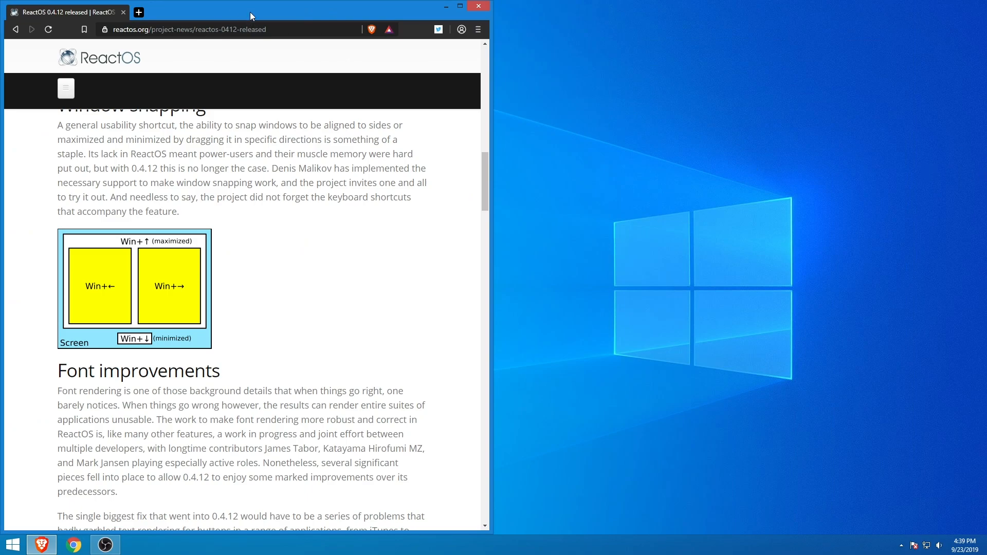
pyautogui.click(459, 6)
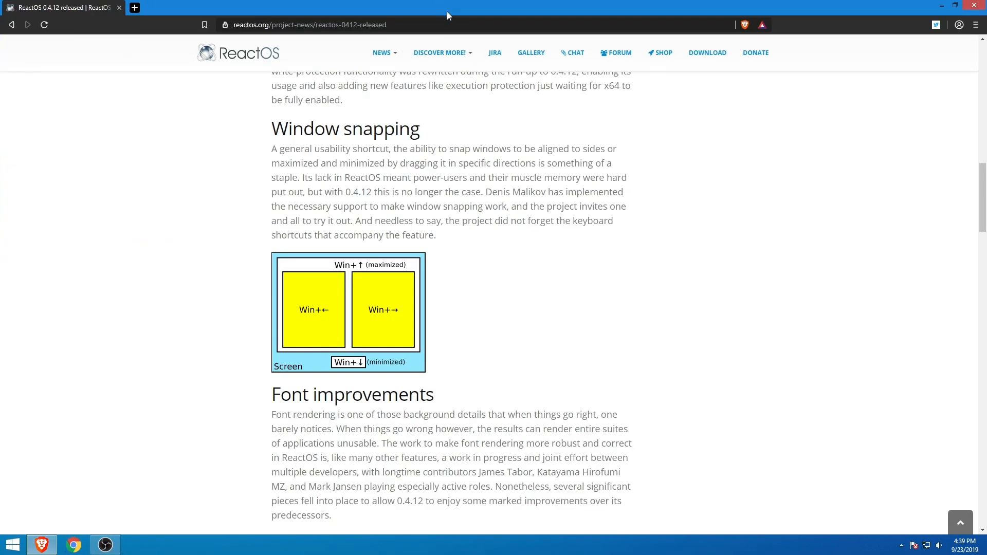
# Step: Scroll past the Font improvements comparison image to the Intel e1000 NIC driver section
pyautogui.scroll(-3)
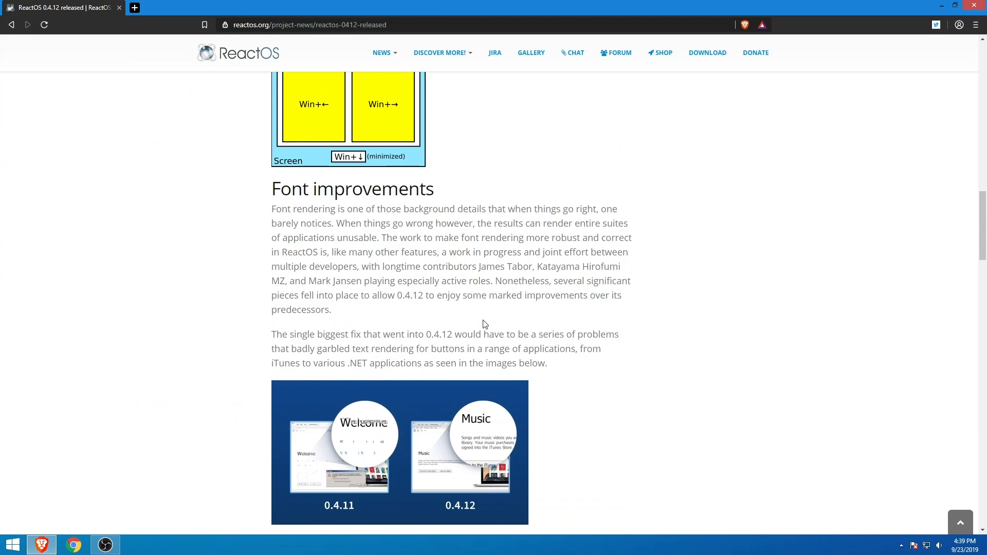
pyautogui.scroll(-3)
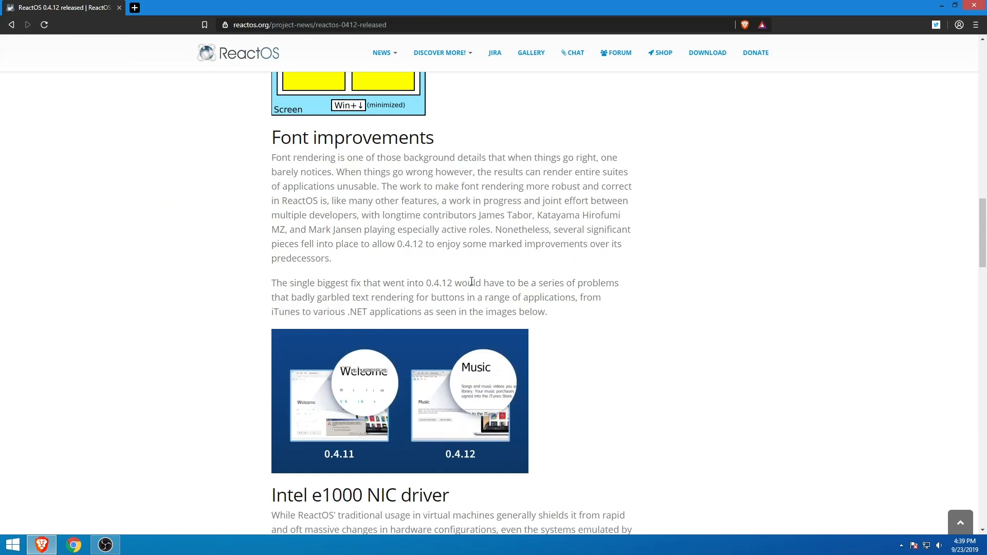
pyautogui.moveTo(472, 274)
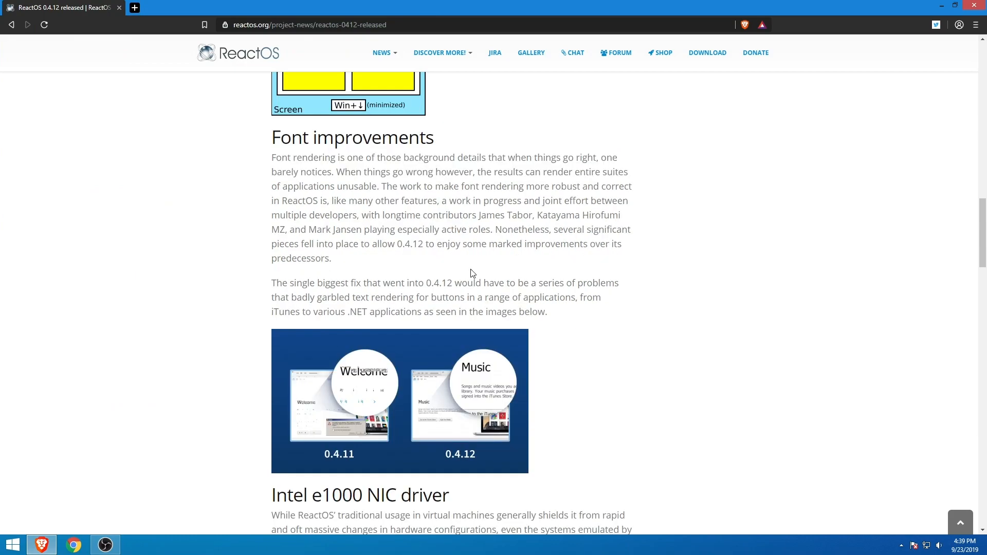
pyautogui.scroll(-3)
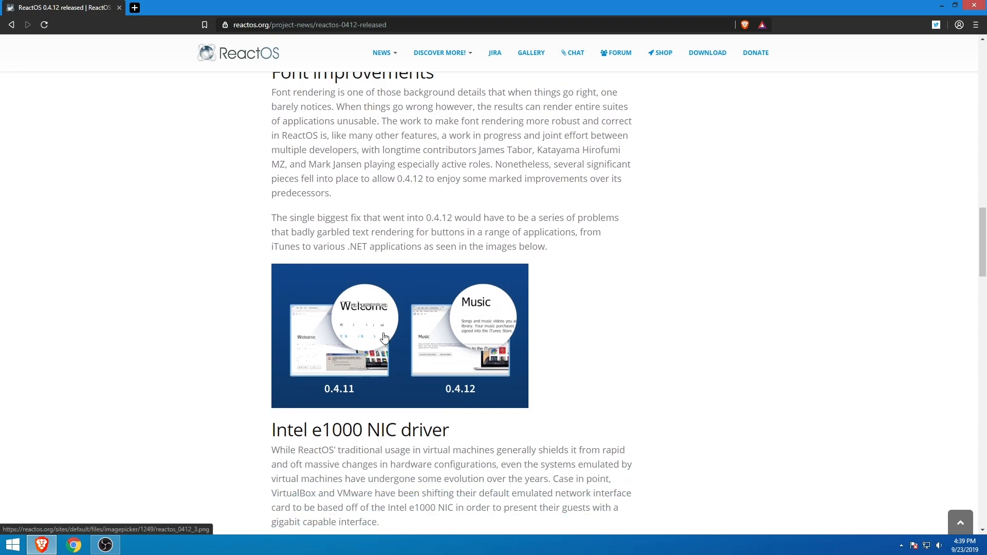
pyautogui.click(384, 335)
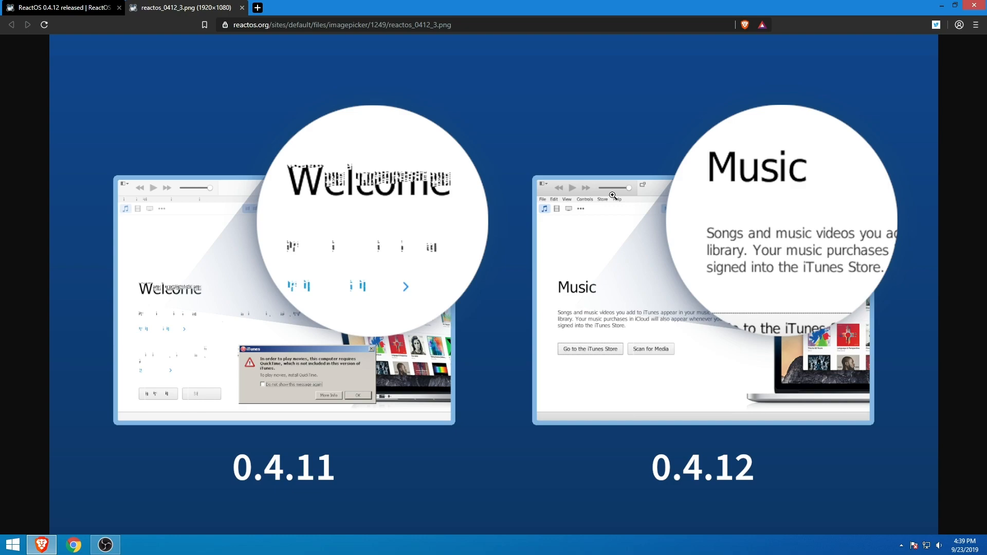
pyautogui.moveTo(314, 269)
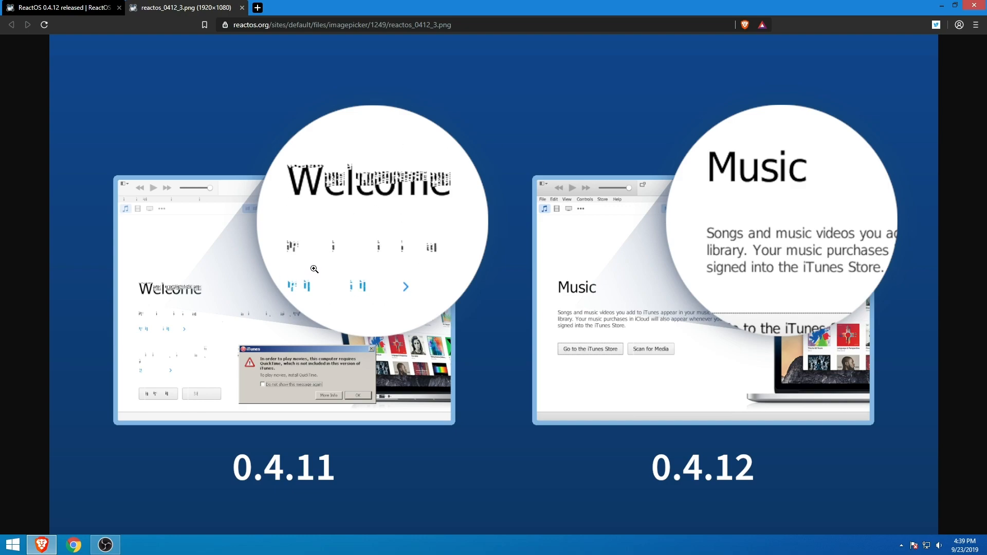
pyautogui.moveTo(318, 184)
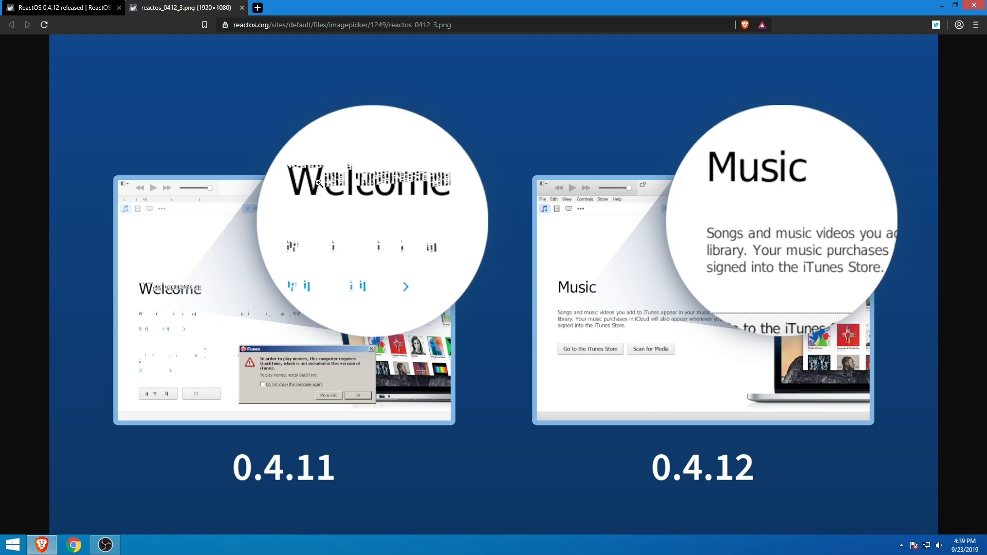
pyautogui.moveTo(305, 399)
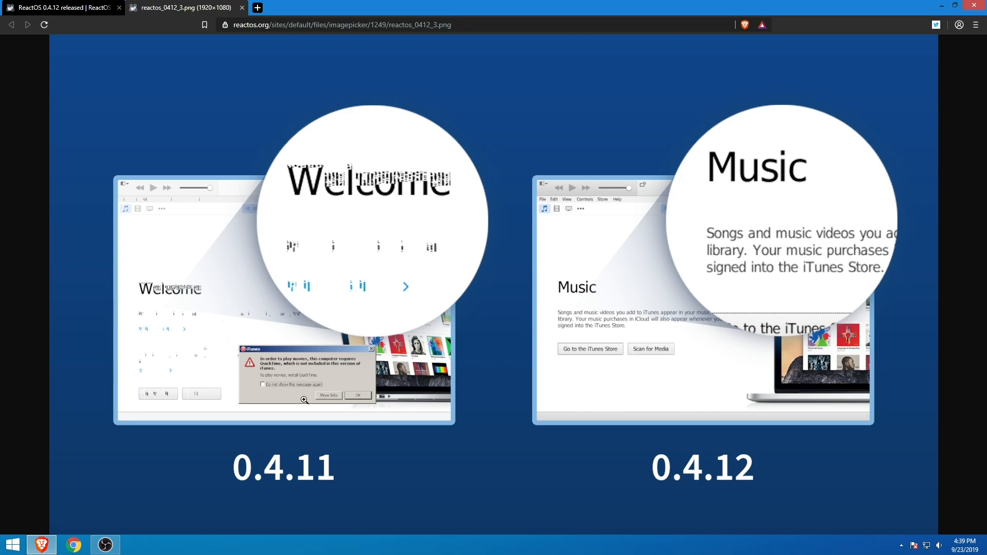
pyautogui.moveTo(384, 218)
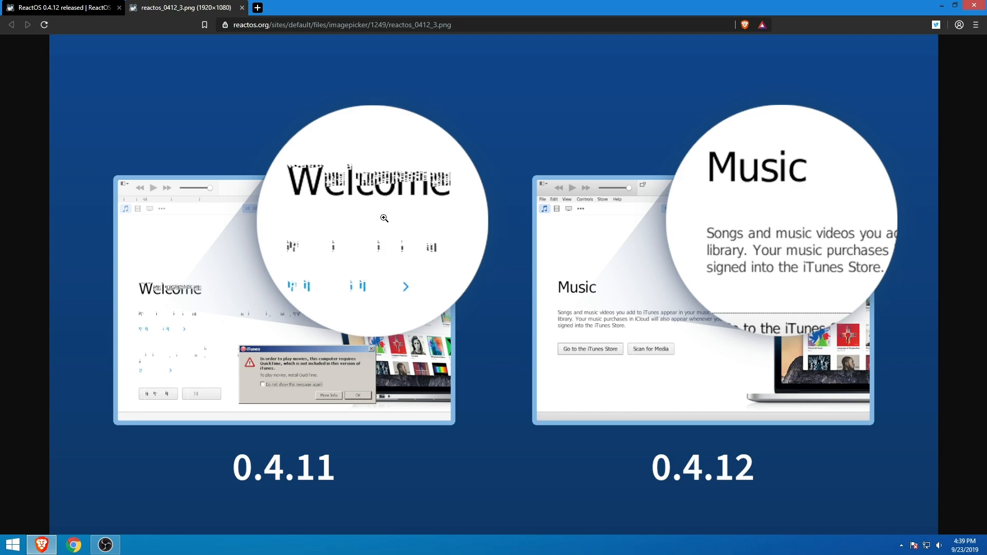
pyautogui.moveTo(316, 328)
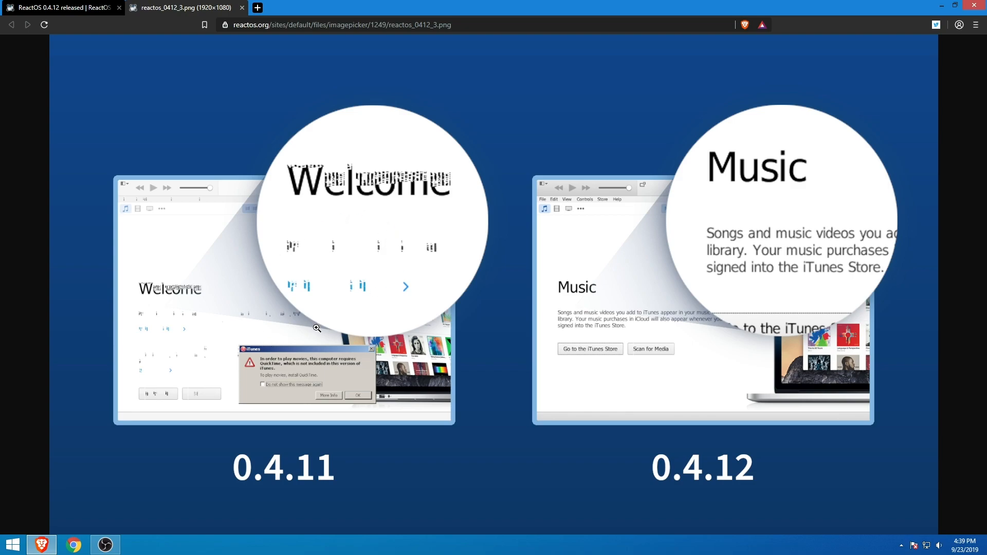
pyautogui.moveTo(722, 360)
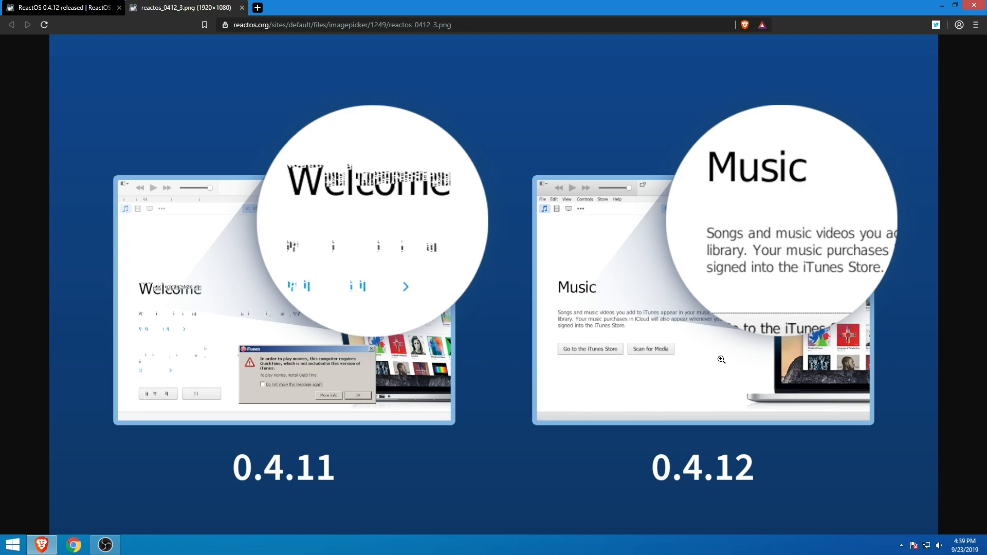
pyautogui.moveTo(489, 5)
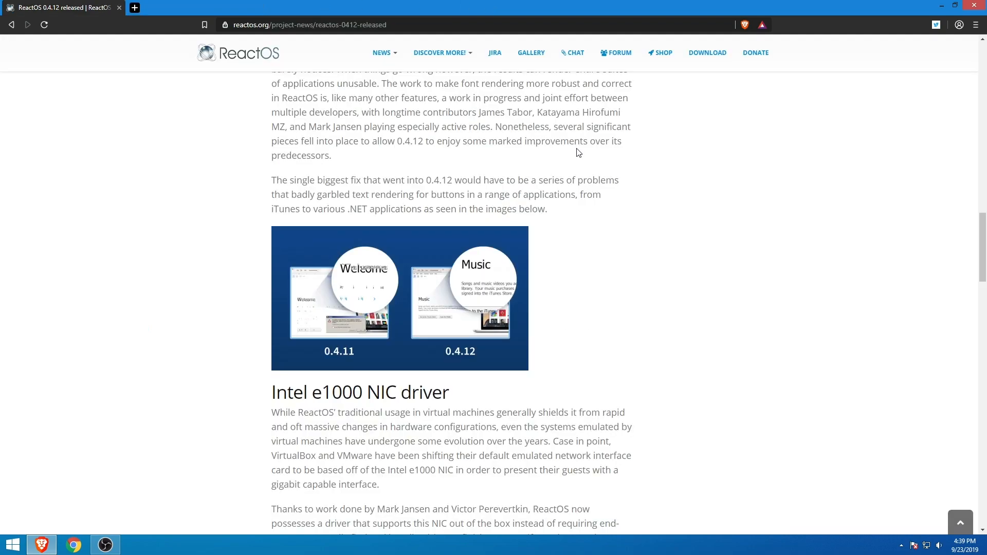
# Step: Scroll up and back down to settle on the Intel e1000 NIC driver section
pyautogui.scroll(3)
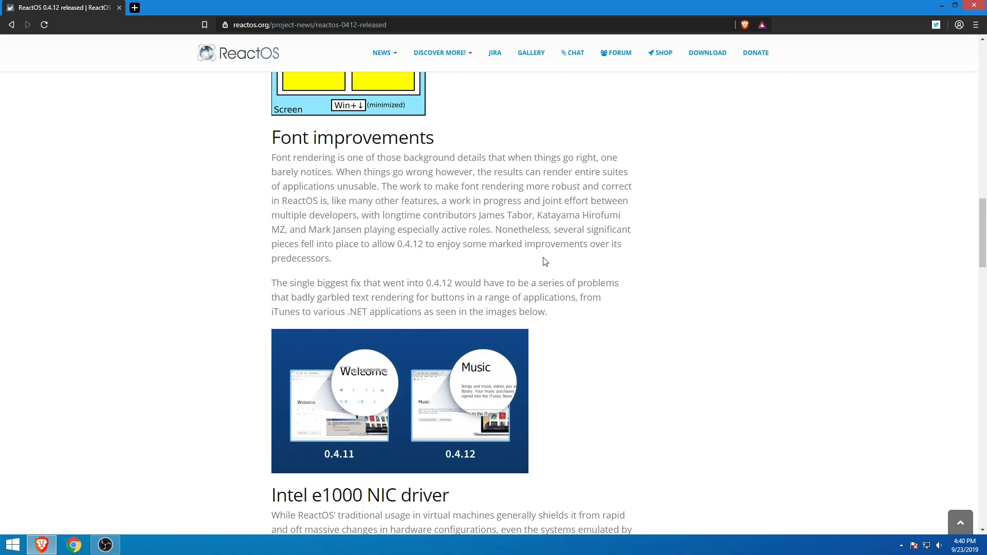
pyautogui.scroll(-3)
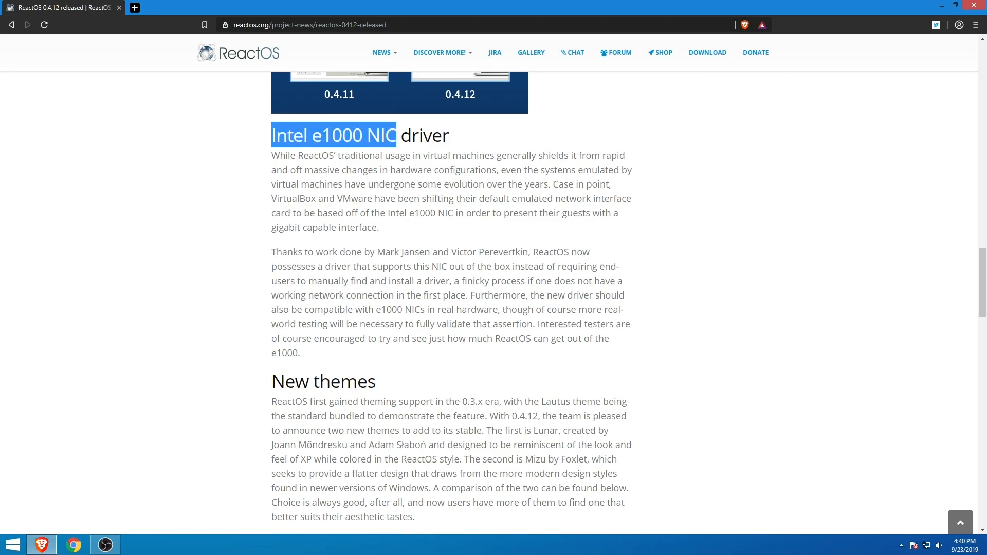
# Step: Clear the e1000 text selections and scroll down to New themes with the Mizu/Lunar image
pyautogui.click(507, 232)
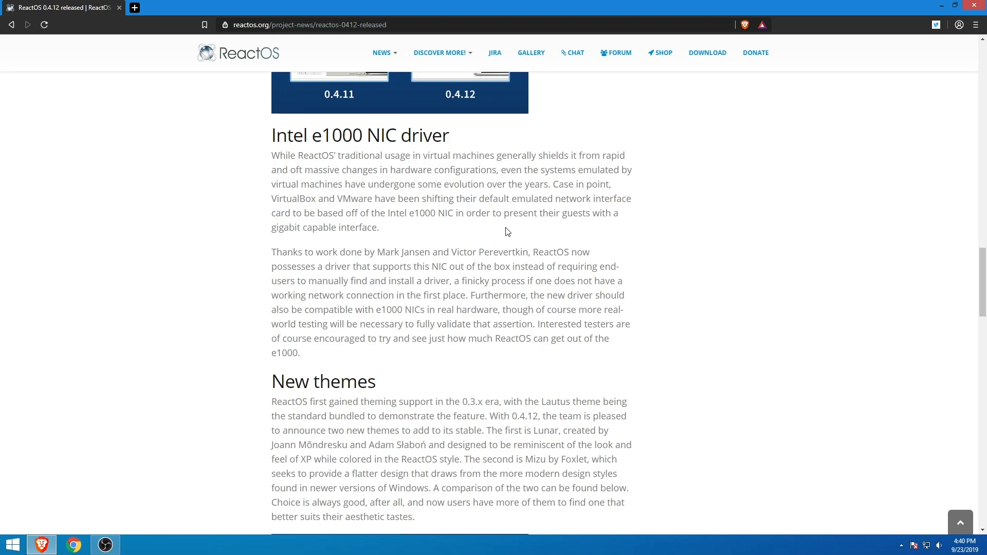
pyautogui.moveTo(461, 237)
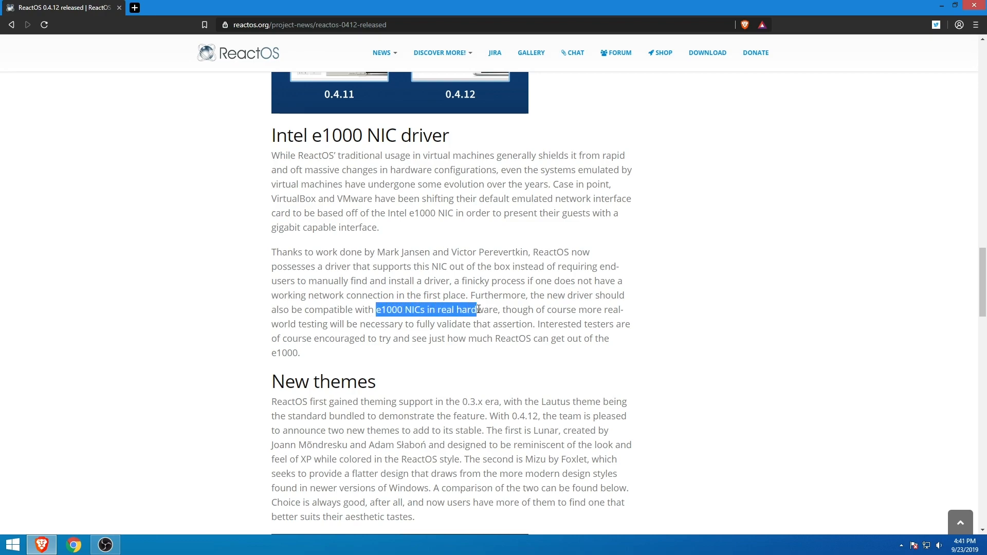
pyautogui.click(457, 386)
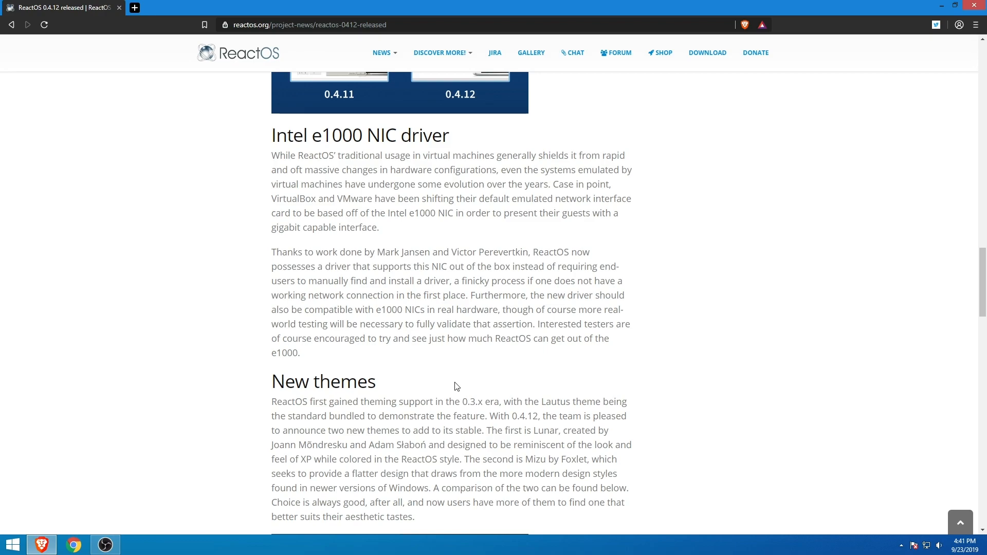
pyautogui.moveTo(425, 280)
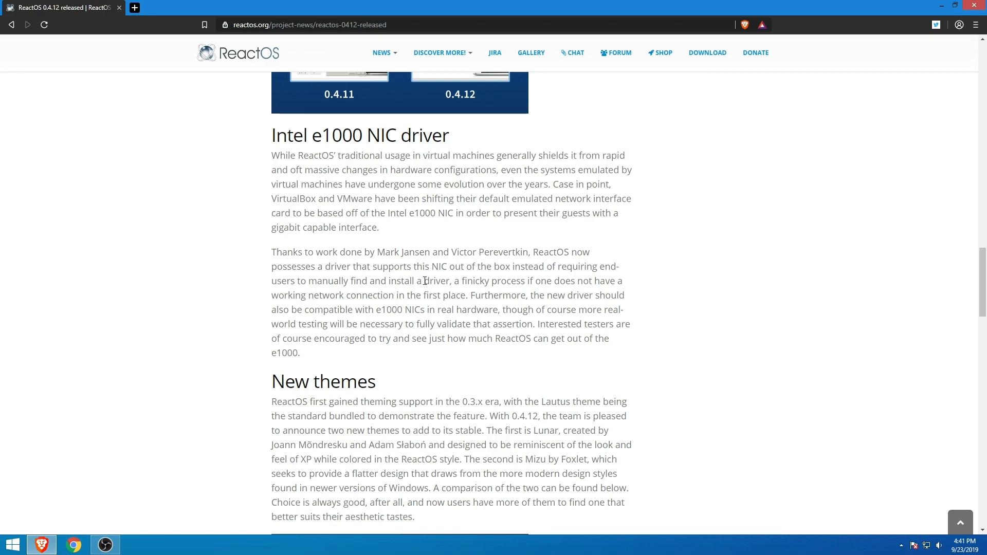
pyautogui.moveTo(320, 271)
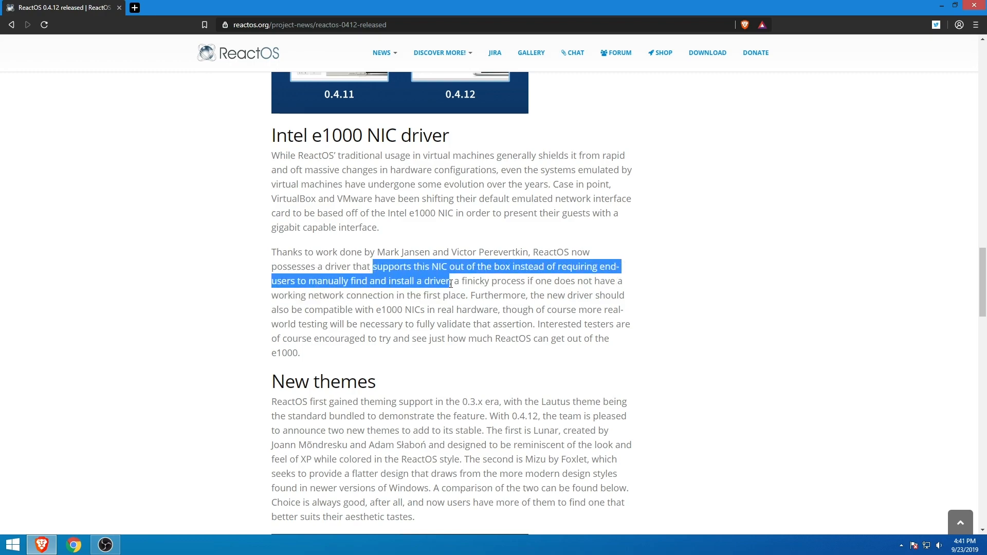
pyautogui.click(446, 309)
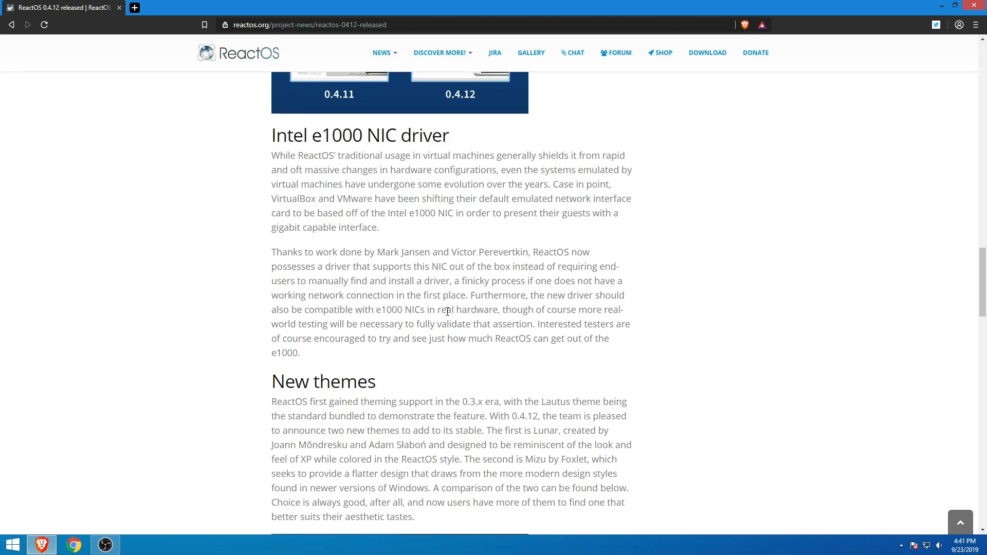
pyautogui.scroll(-3)
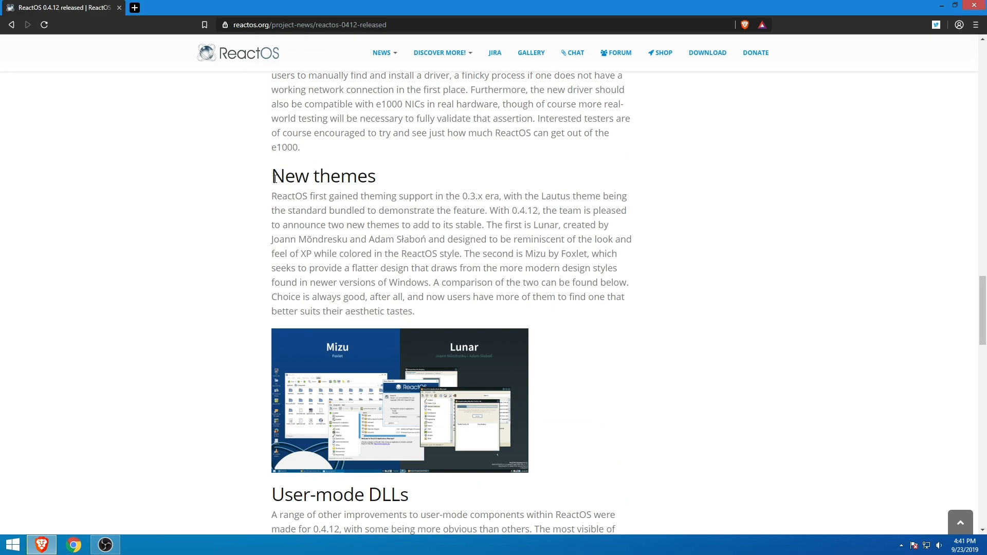
# Step: Highlight the New themes heading and open the Mizu and Lunar comparison image in a new tab
pyautogui.doubleClick(323, 175)
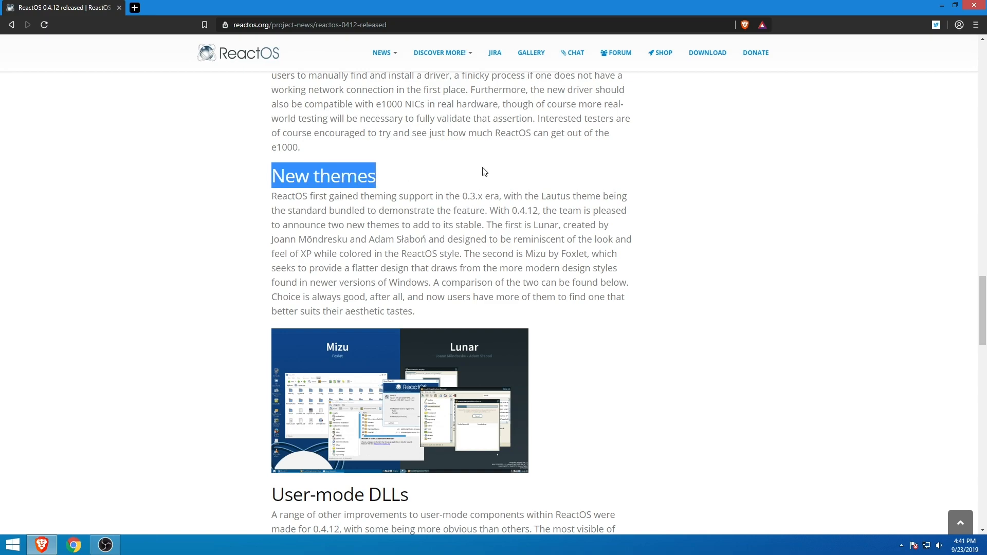
pyautogui.scroll(-3)
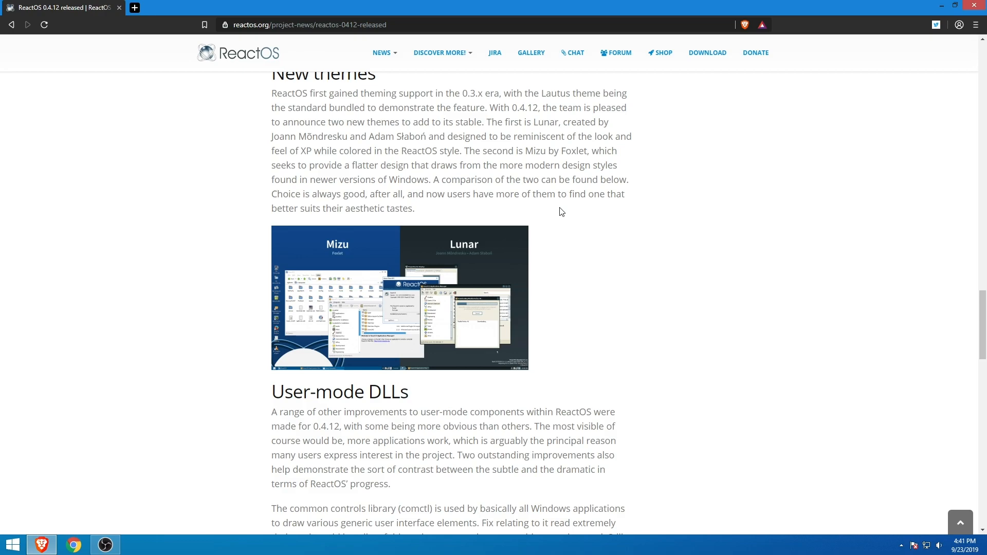
pyautogui.click(399, 297)
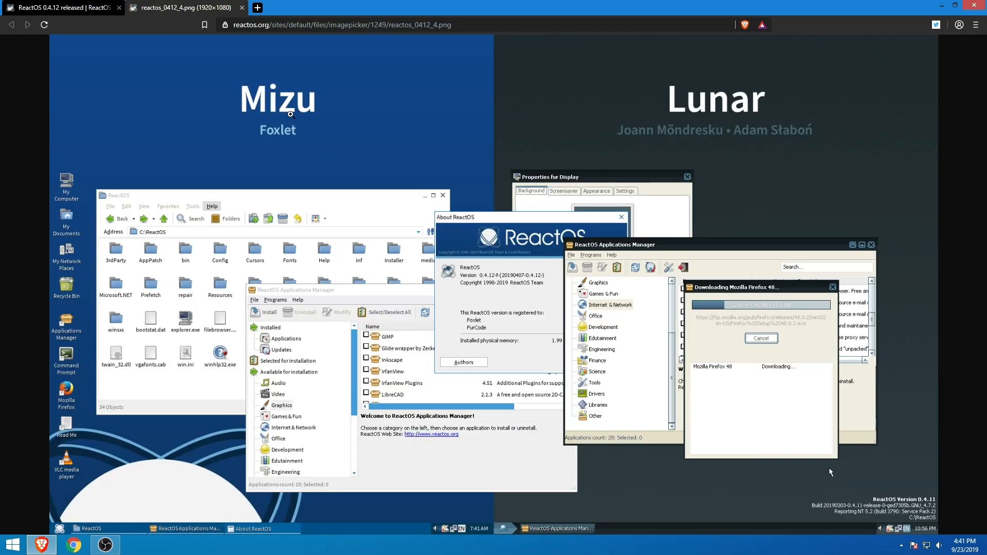
pyautogui.moveTo(584, 127)
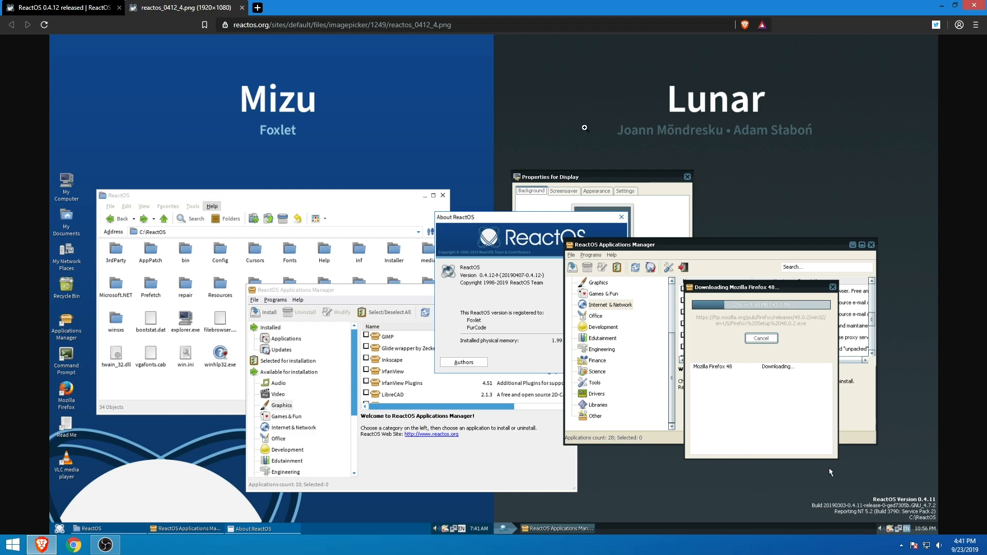
pyautogui.moveTo(439, 139)
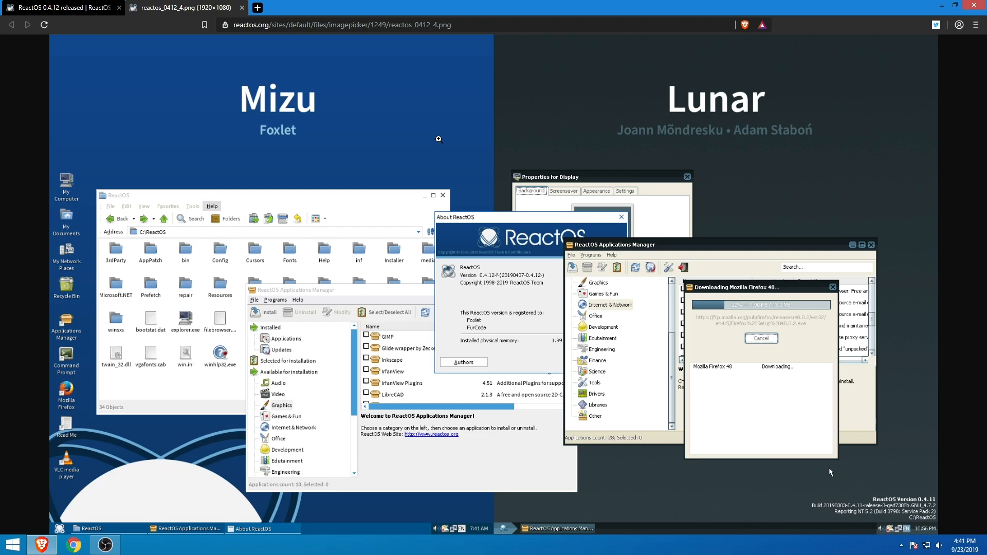
pyautogui.moveTo(376, 133)
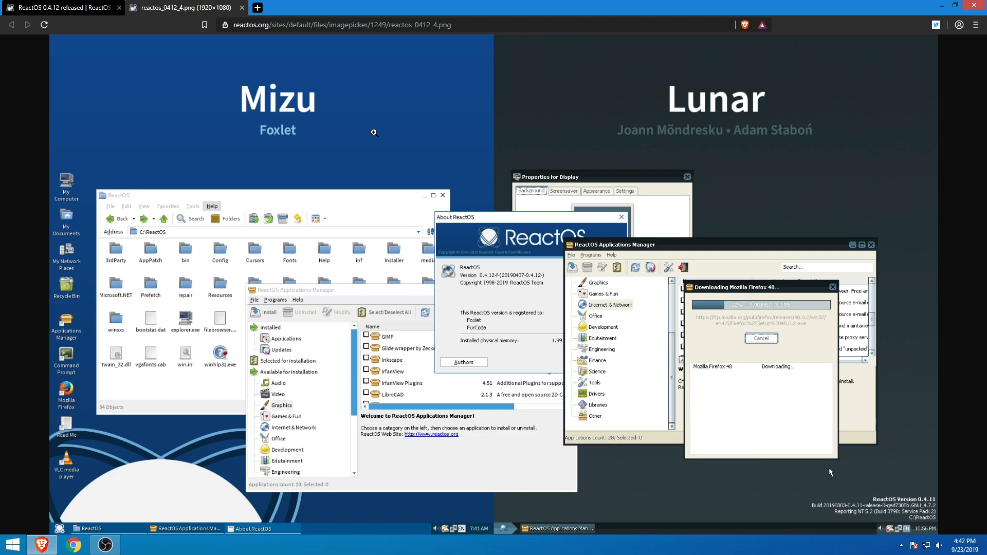
pyautogui.moveTo(693, 173)
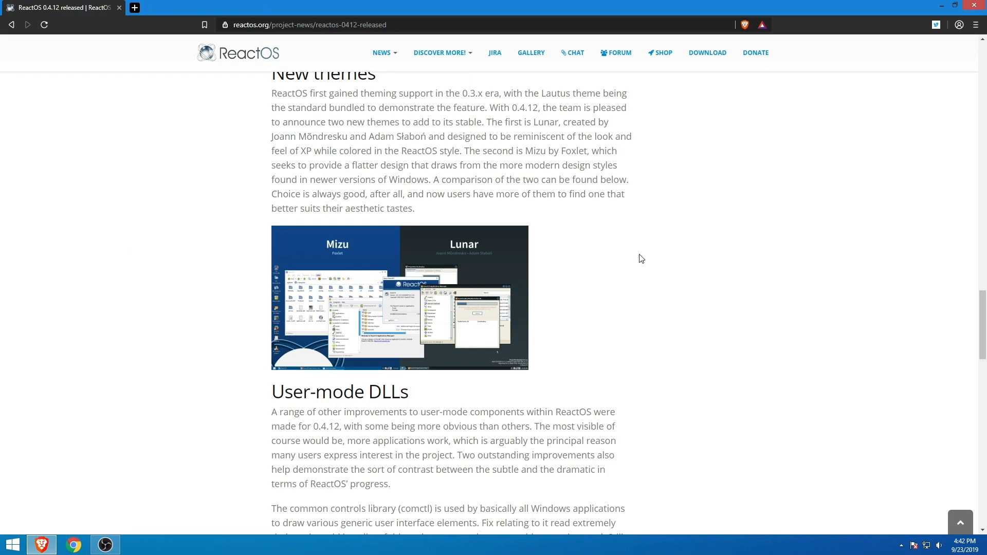
# Step: Scroll into the User-mode DLLs section and clear the MIDI devices selection
pyautogui.scroll(3)
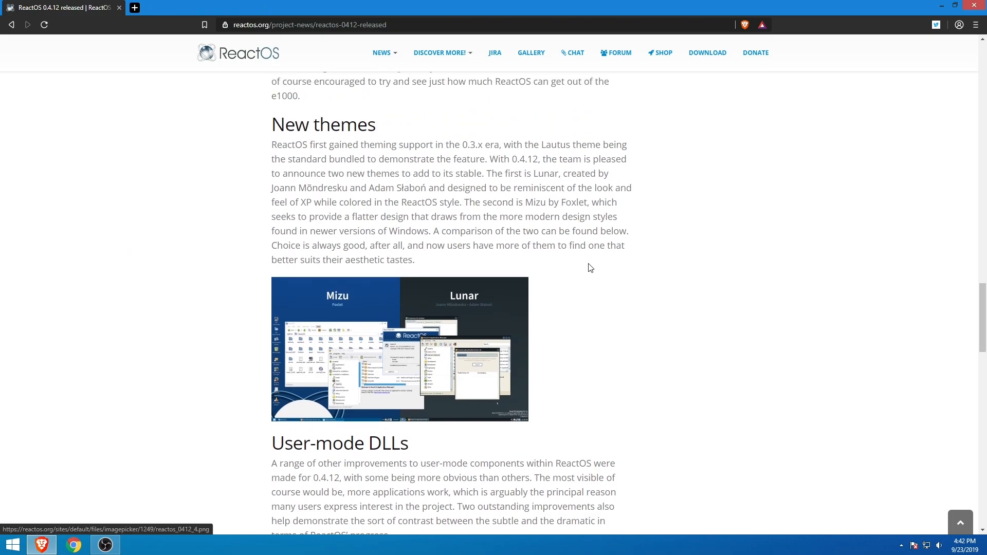
pyautogui.scroll(-3)
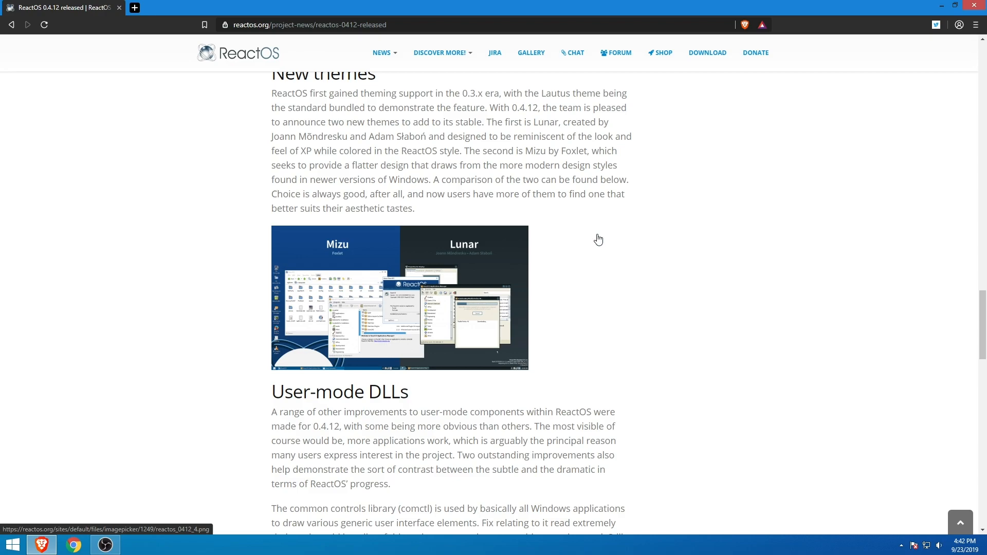
pyautogui.scroll(-3)
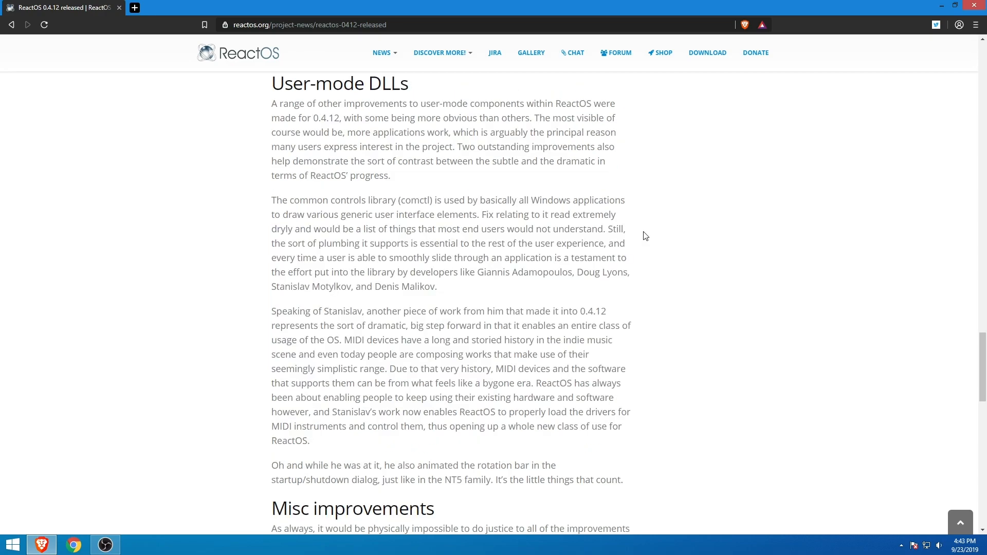
pyautogui.moveTo(511, 290)
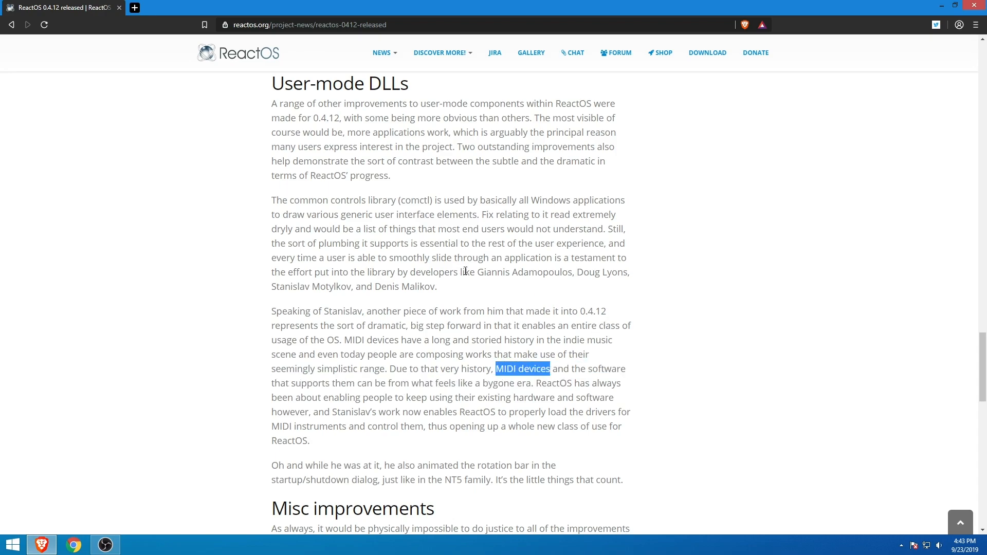
pyautogui.click(466, 271)
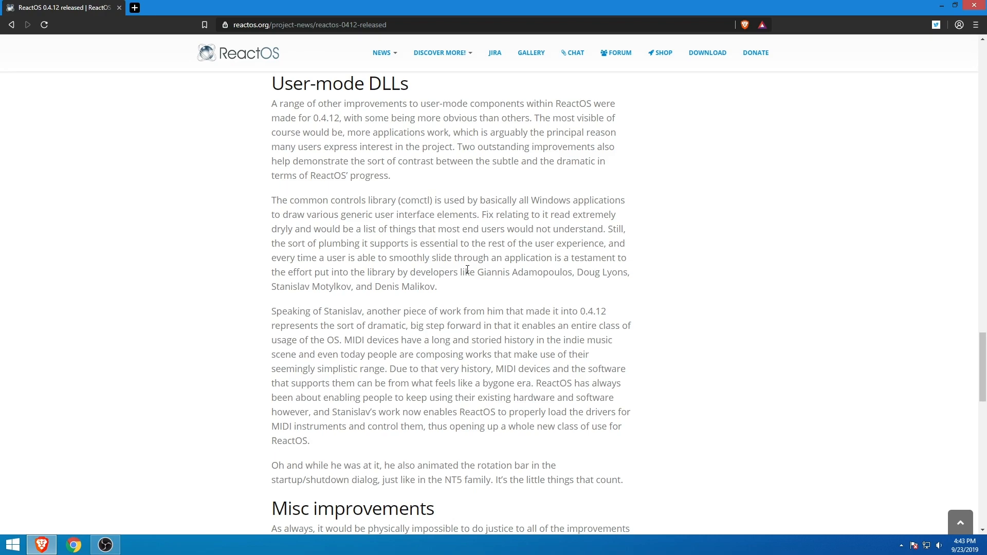
# Step: Read Misc improvements, clearing the rotation bar and sound mixer selections, and reach Testing and Third Party Syncs
pyautogui.scroll(-3)
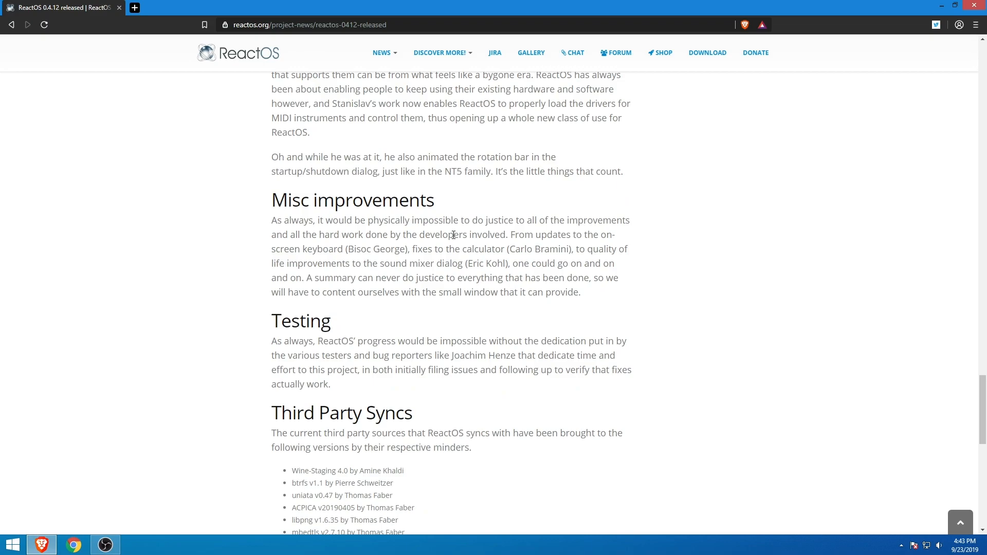
pyautogui.scroll(3)
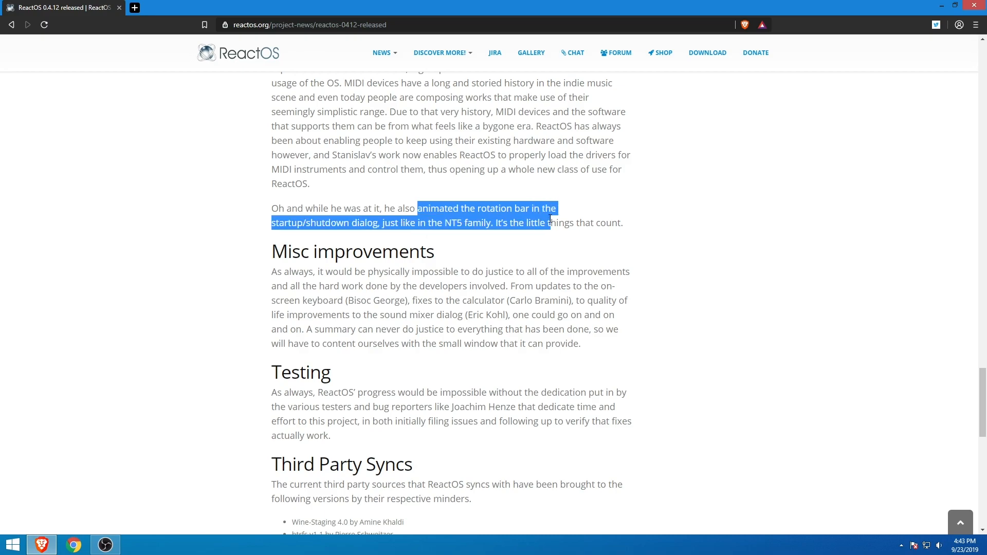
pyautogui.click(508, 253)
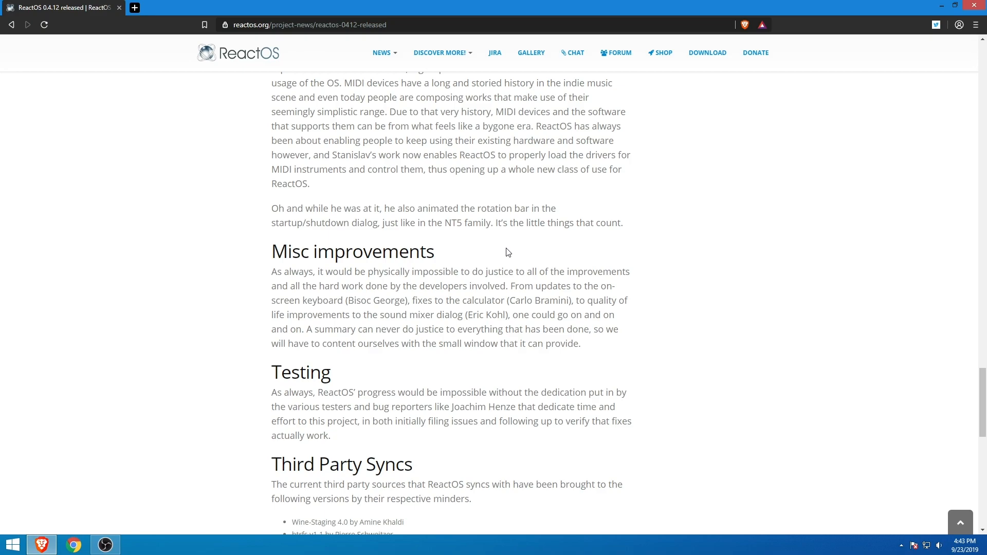
pyautogui.scroll(-3)
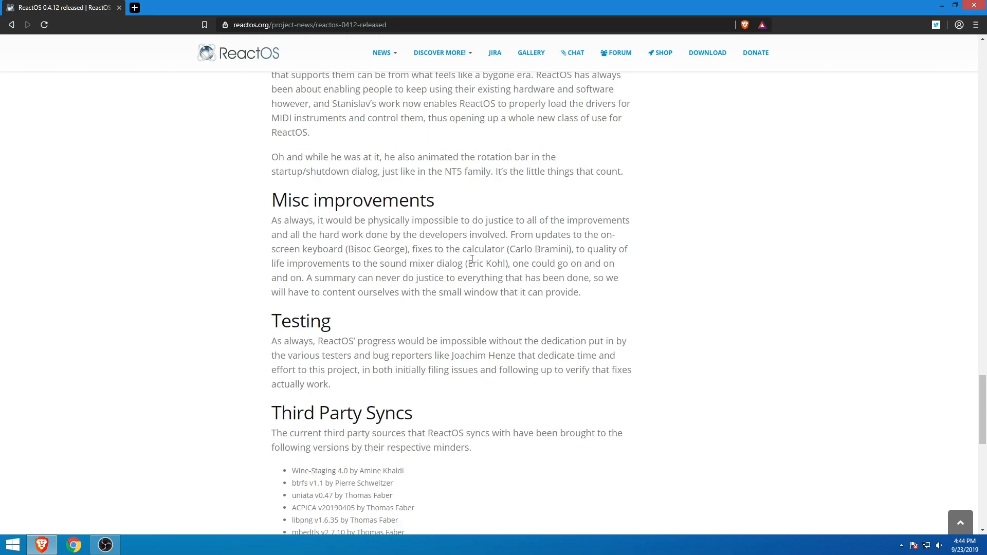
pyautogui.moveTo(271, 214)
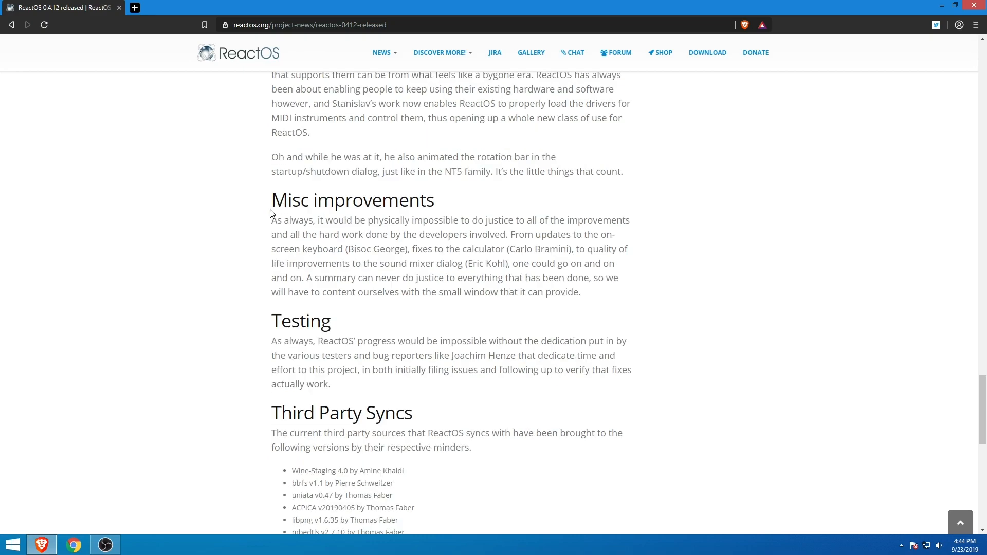
pyautogui.moveTo(469, 247)
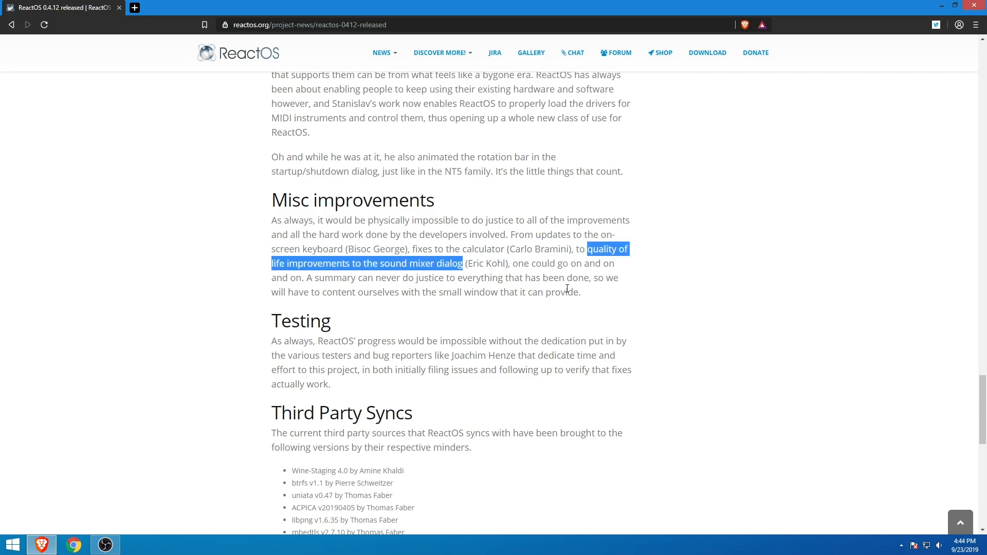
pyautogui.click(554, 282)
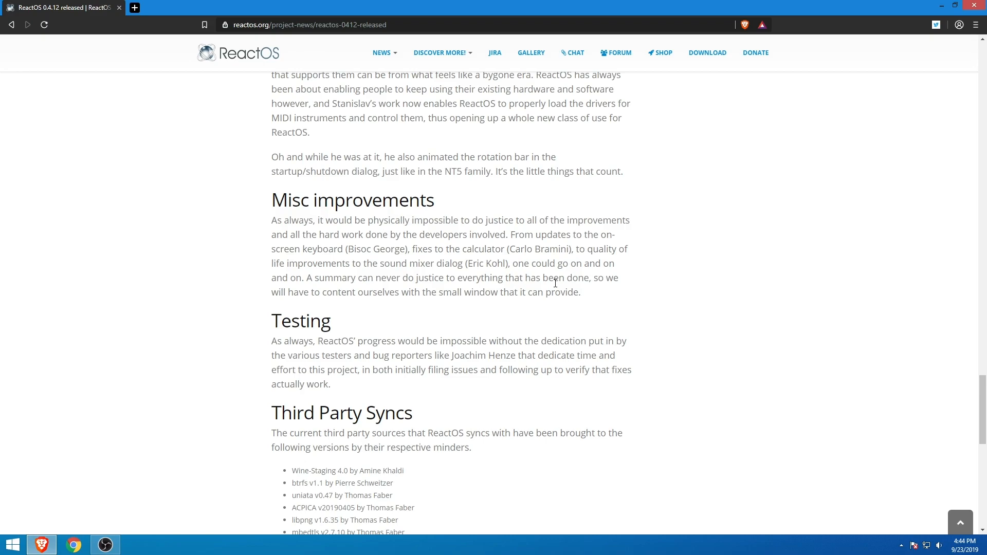
# Step: Scroll the article back up to the Kernel improvements section
pyautogui.scroll(3)
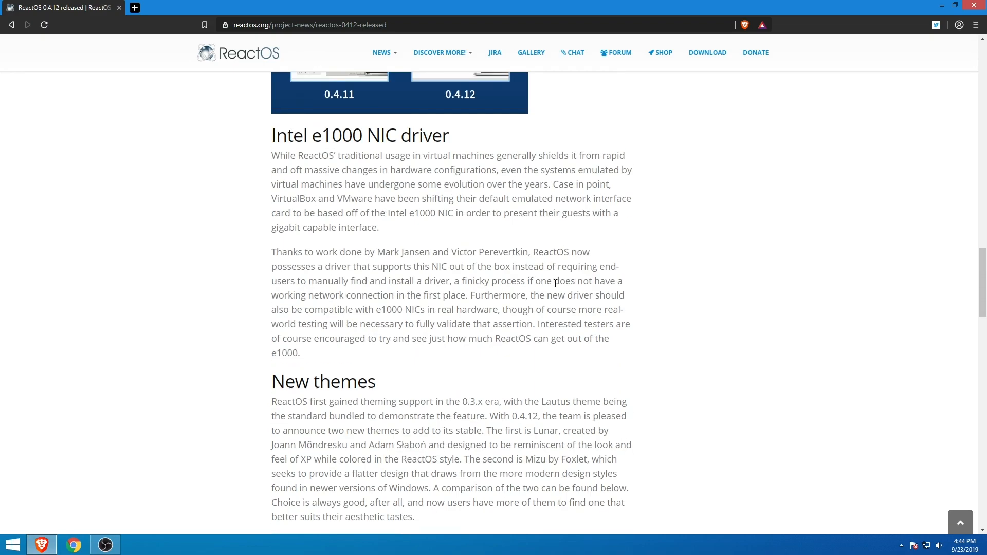
pyautogui.scroll(3)
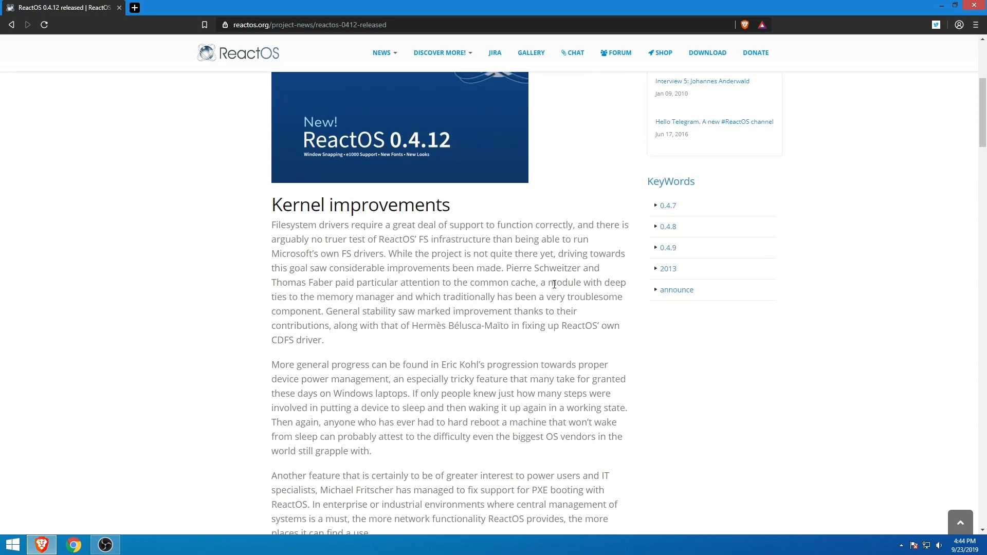
pyautogui.scroll(3)
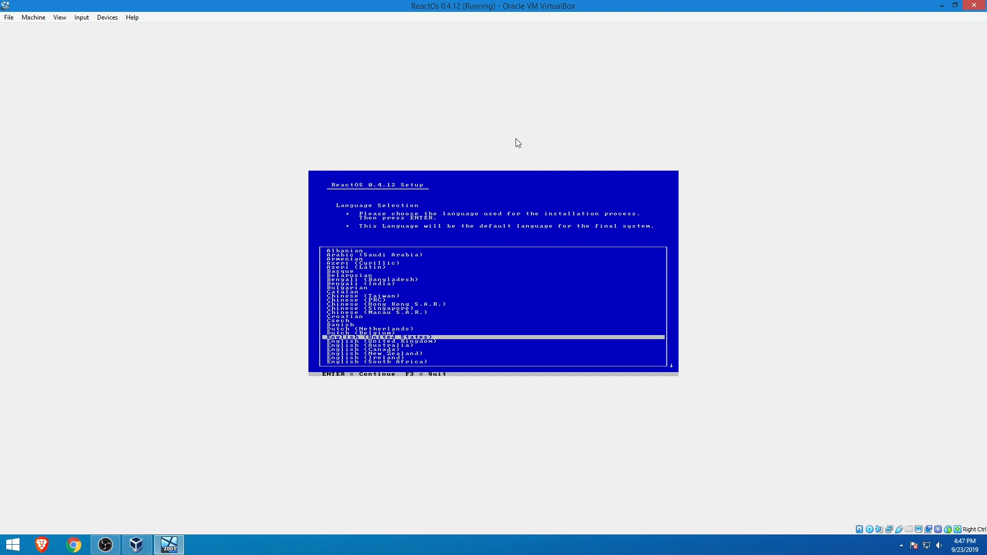
# Step: Accept English (United States) as setup language and quick-format the new partition as FAT
pyautogui.press('Return')
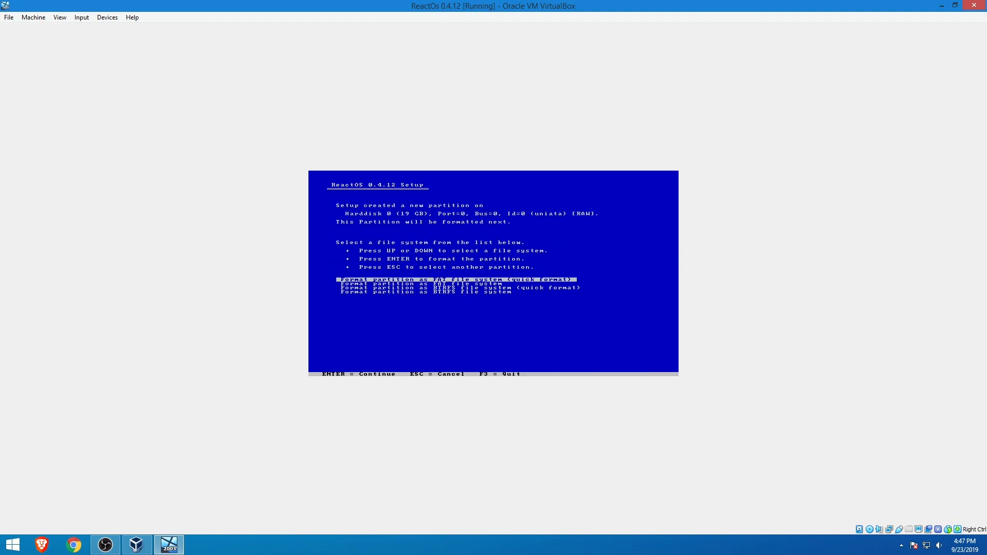
pyautogui.press('Down')
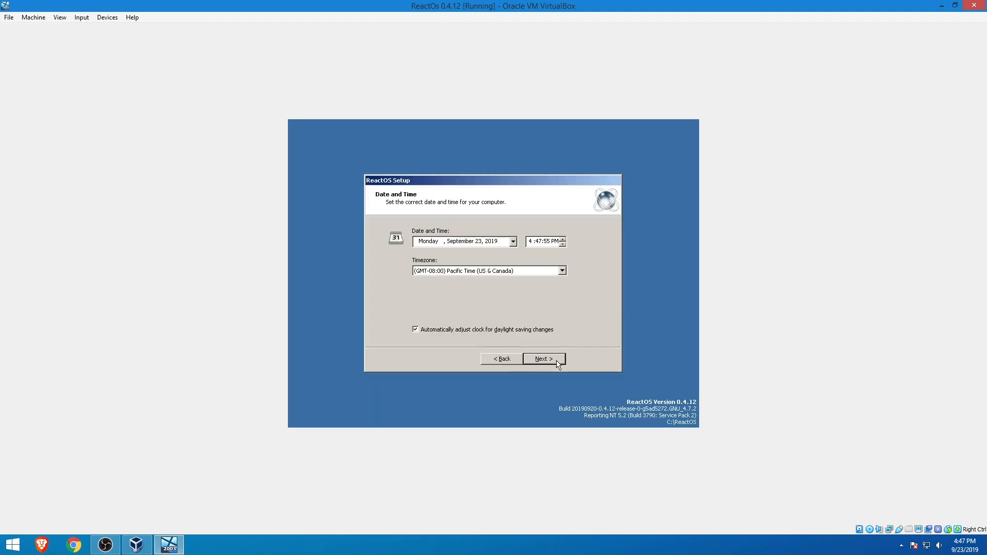
# Step: Accept the date and time, keep the computer in a workgroup and continue setup to restart
pyautogui.click(543, 359)
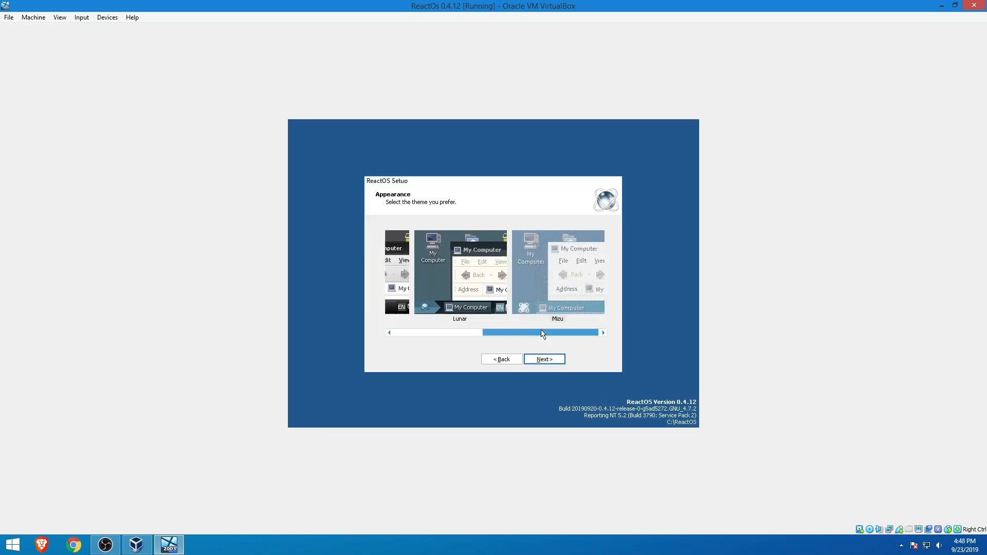
pyautogui.click(542, 359)
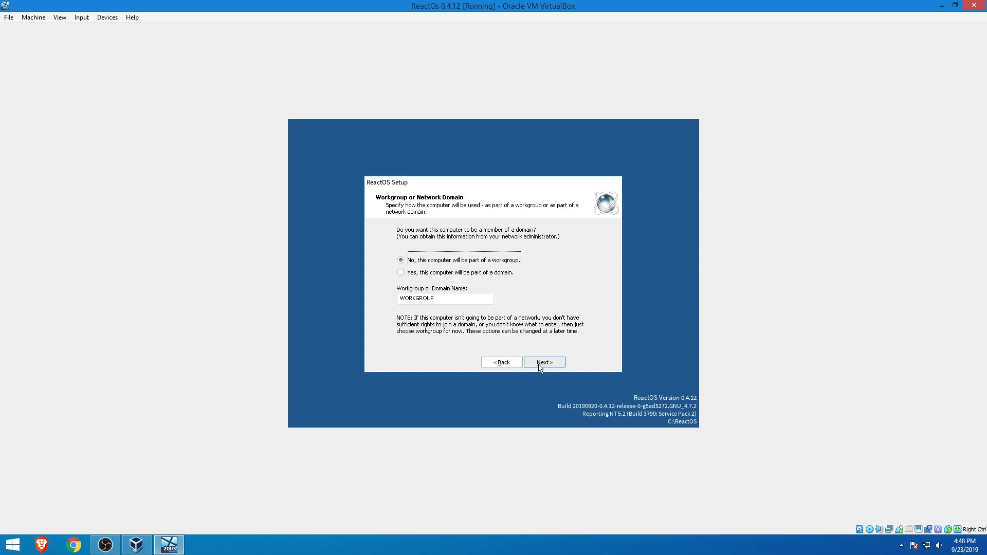
pyautogui.click(542, 362)
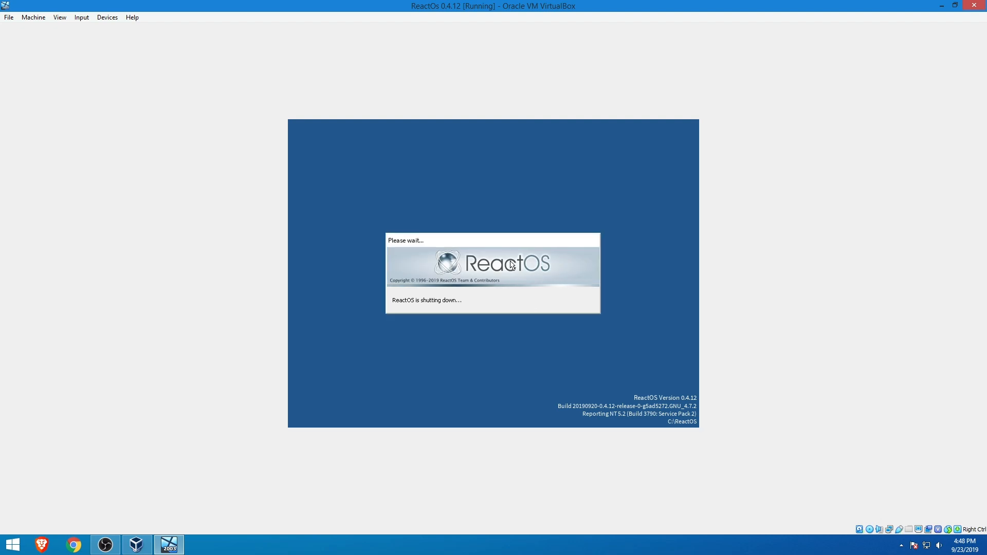
pyautogui.moveTo(460, 293)
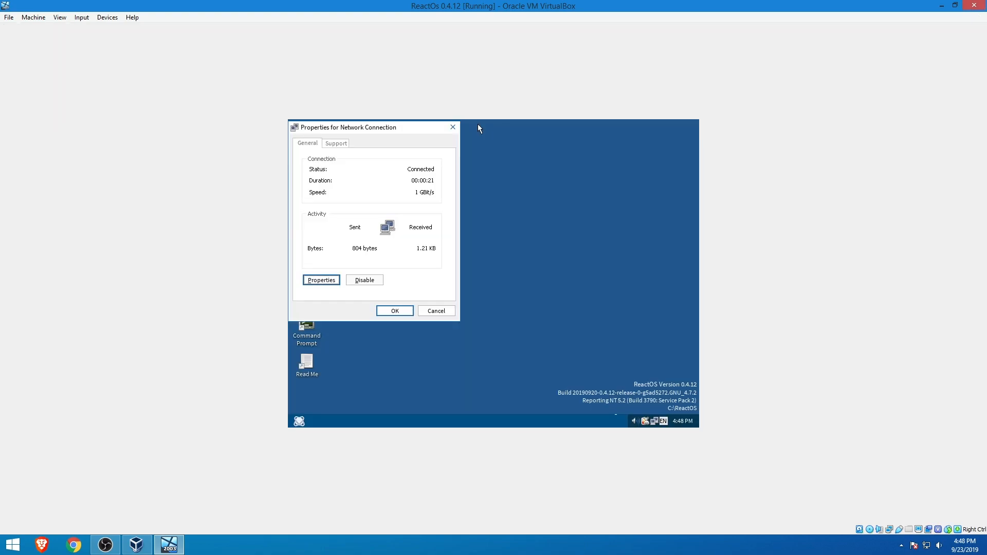
# Step: Move the Network Connection properties window toward the centre of the screen
pyautogui.moveTo(349, 128); pyautogui.dragTo(411, 135)
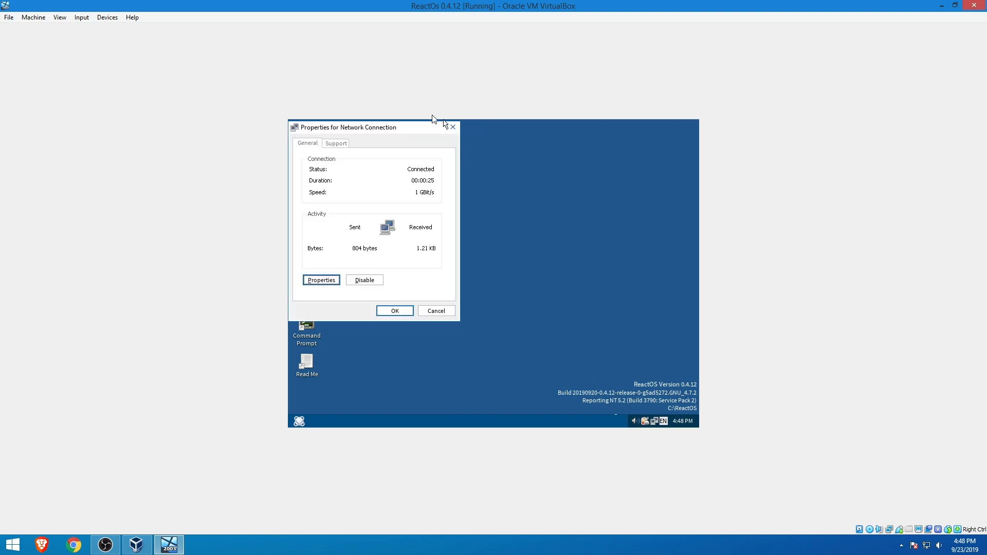
pyautogui.moveTo(348, 127); pyautogui.dragTo(430, 150)
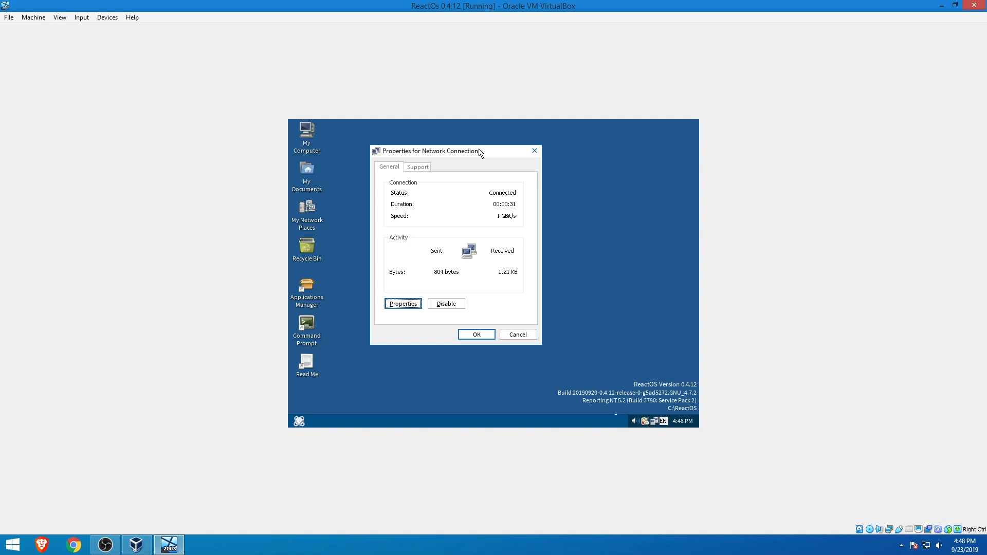
pyautogui.moveTo(428, 151); pyautogui.dragTo(441, 156)
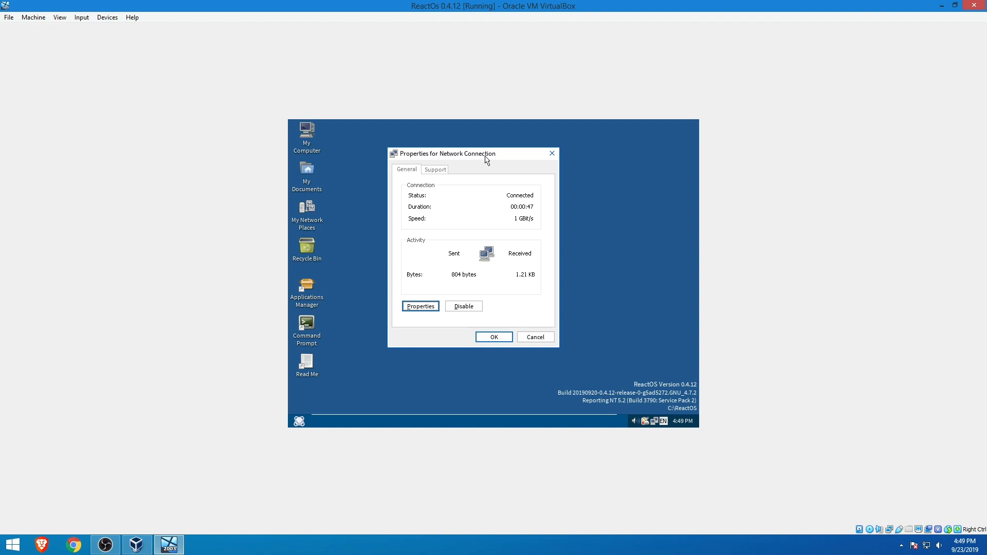
pyautogui.moveTo(515, 225)
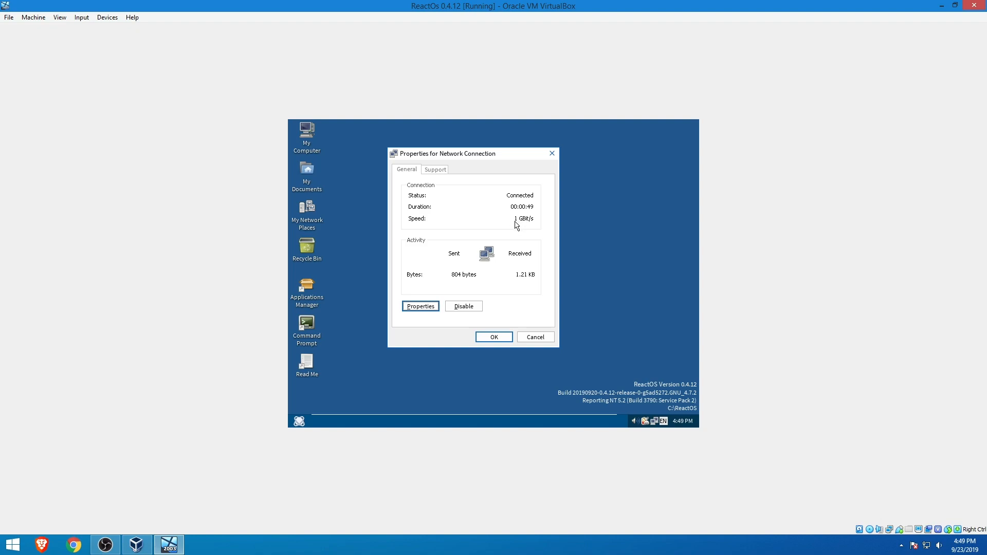
pyautogui.moveTo(529, 228)
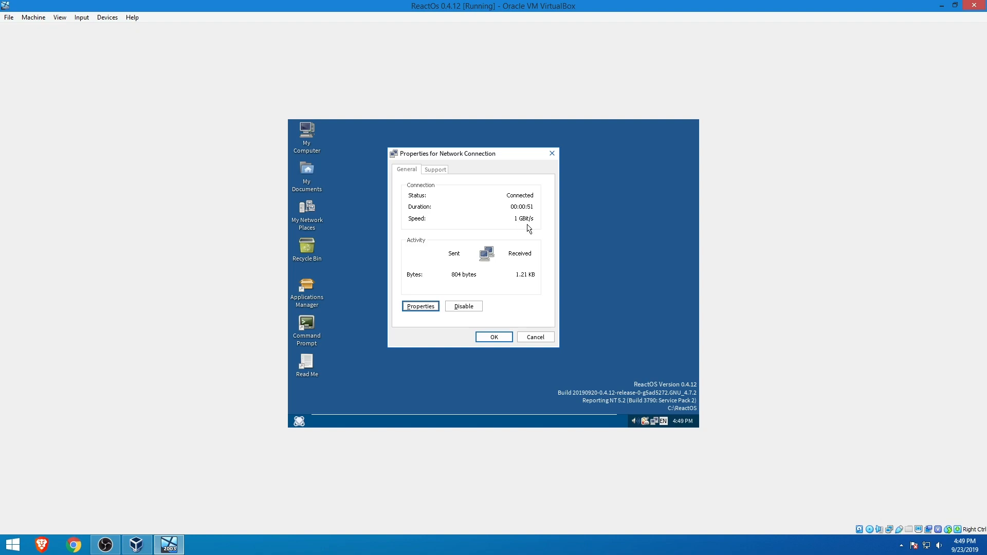
pyautogui.moveTo(546, 156)
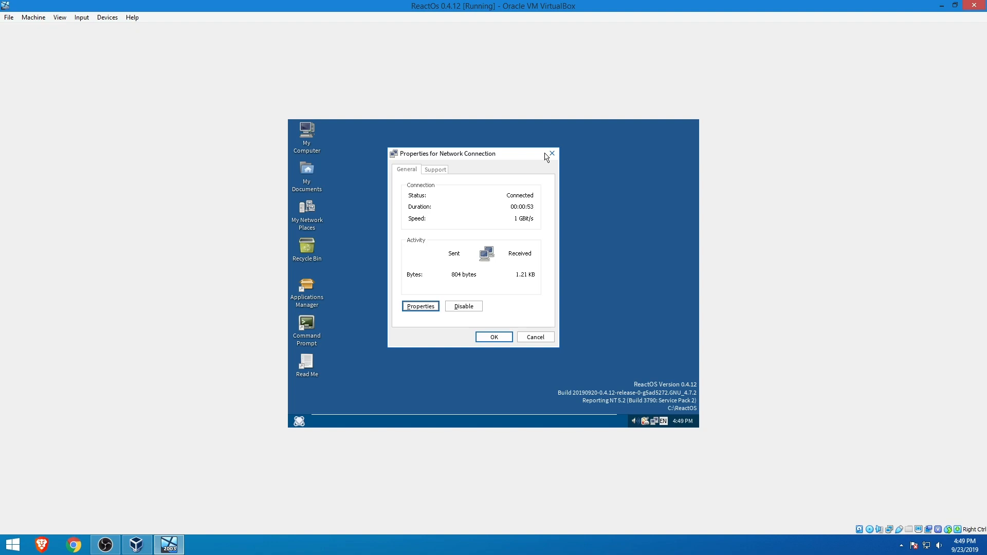
pyautogui.moveTo(419, 175)
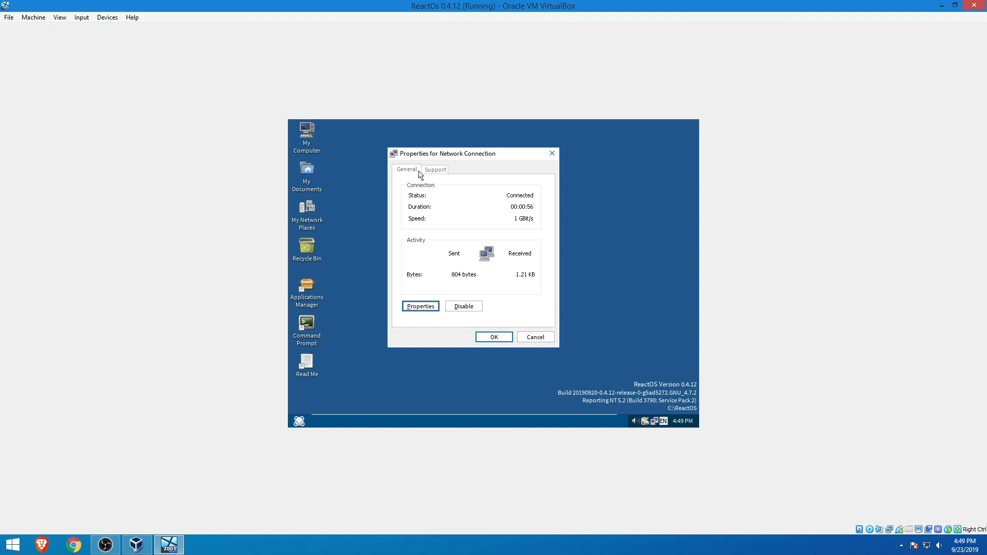
# Step: Check the connection's IP address details on Support, return to General, and close the window
pyautogui.click(433, 169)
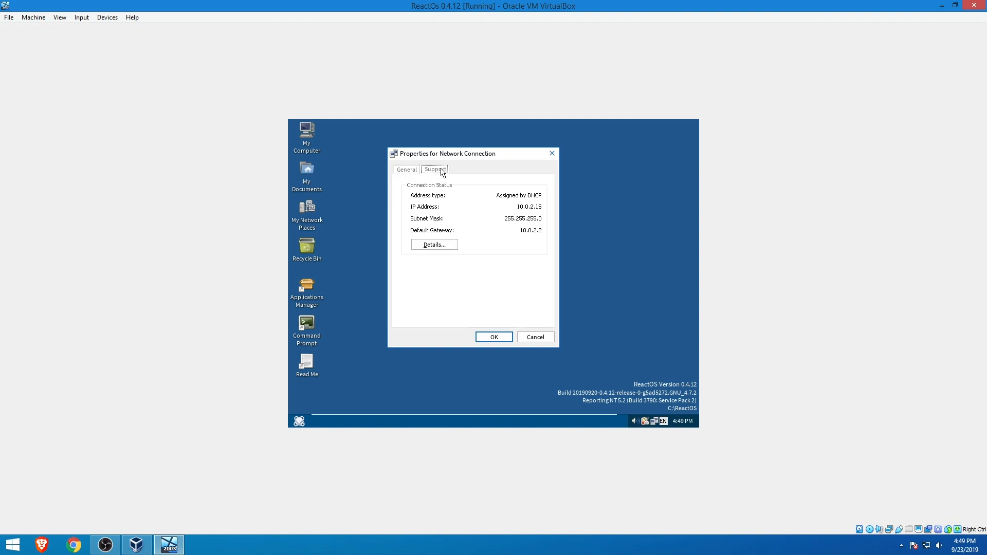
pyautogui.click(407, 169)
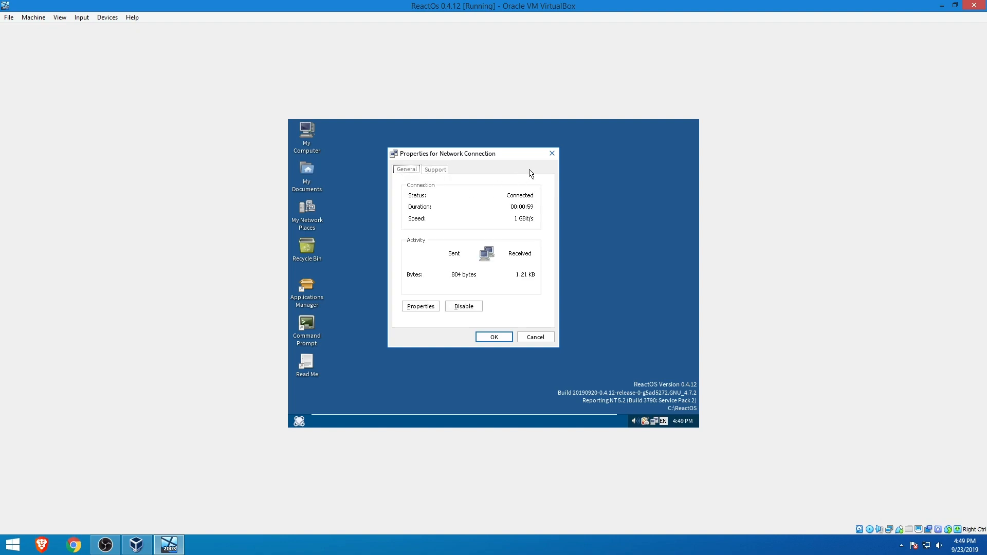
pyautogui.click(493, 337)
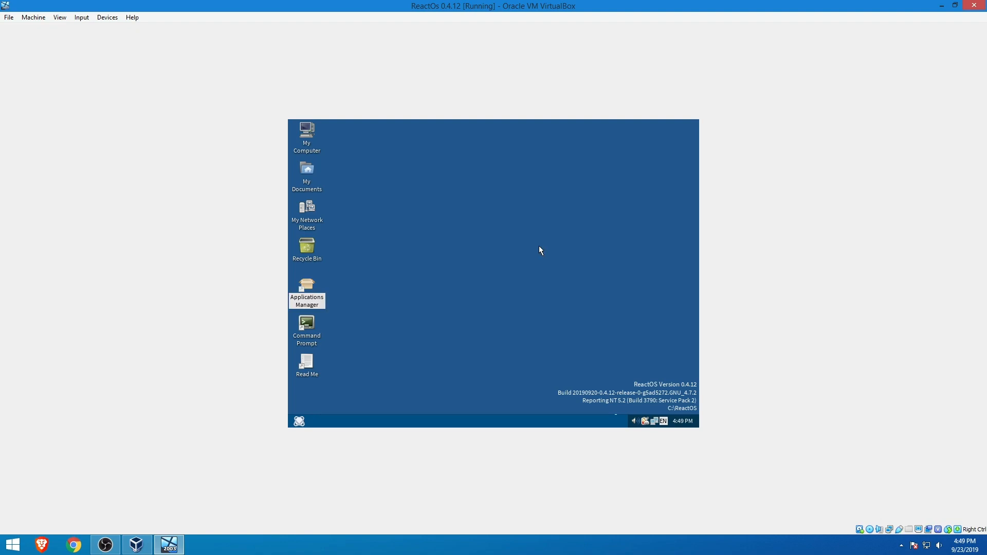
# Step: Launch the ReactOS Applications Manager from the desktop
pyautogui.doubleClick(306, 288)
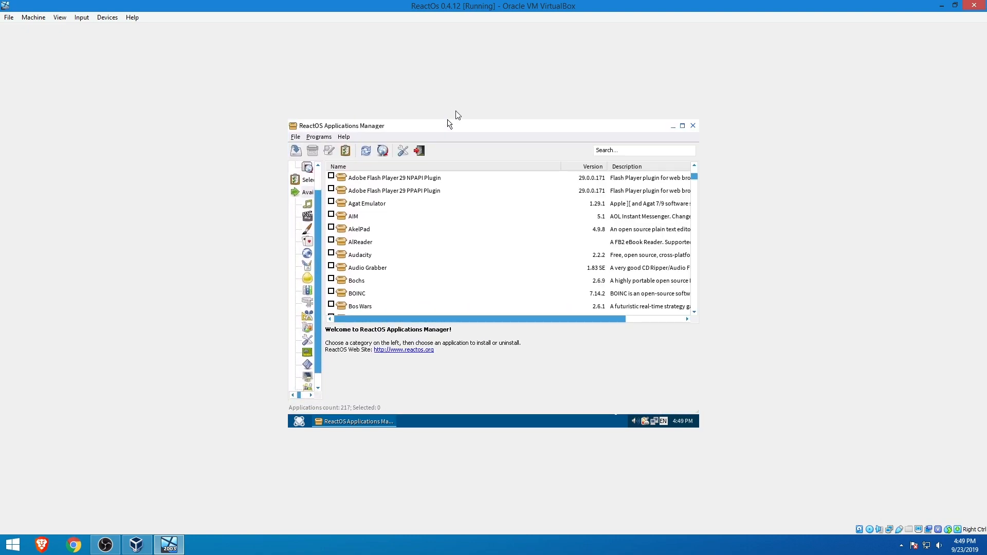
pyautogui.moveTo(514, 132)
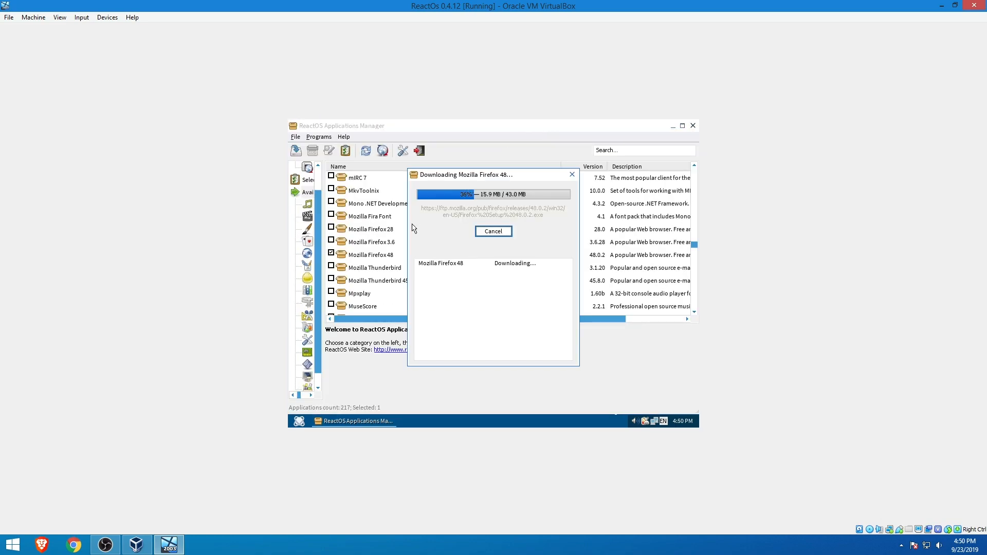
# Step: Reach Display Properties through Start, Settings, Control Panel and the Display item
pyautogui.click(11, 544)
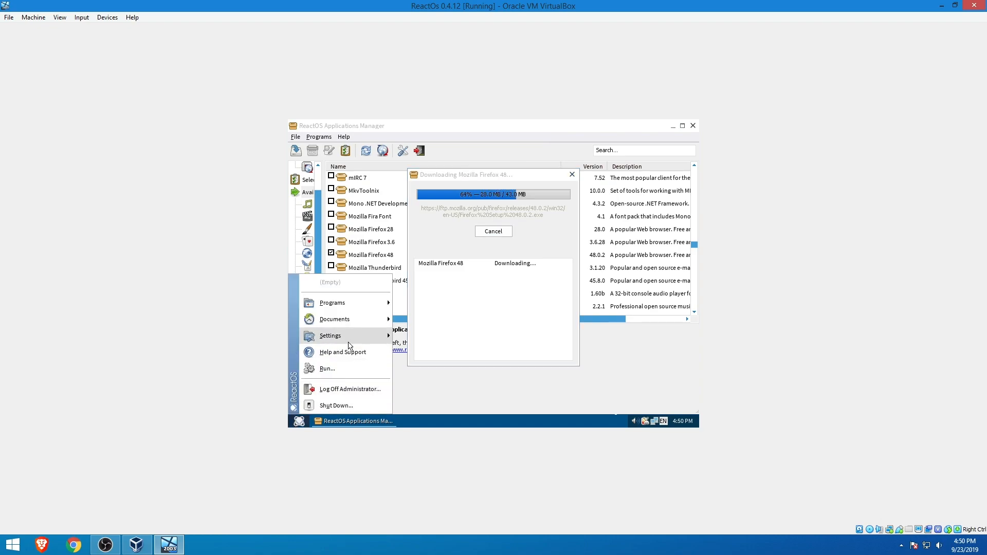
pyautogui.click(330, 335)
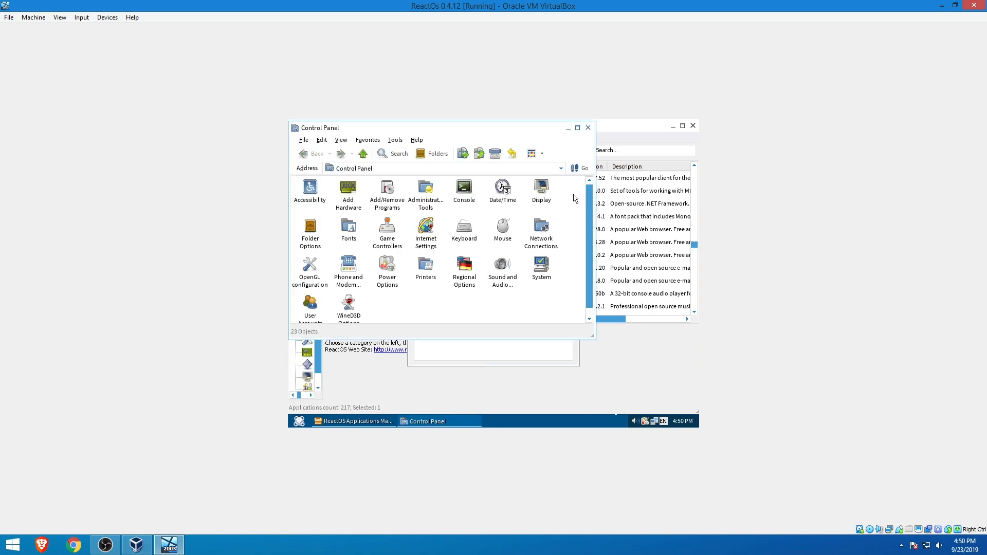
pyautogui.click(539, 189)
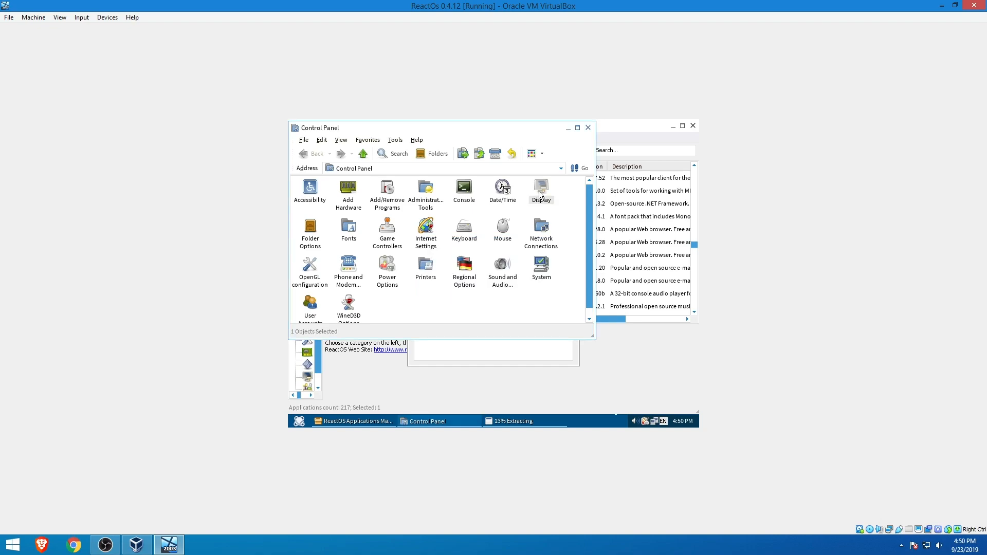
pyautogui.doubleClick(540, 189)
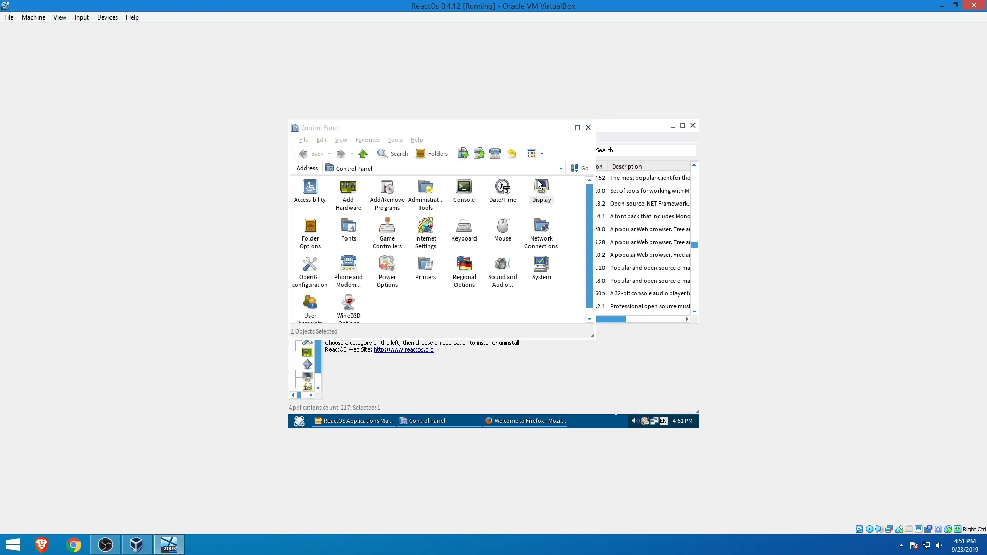
pyautogui.doubleClick(539, 187)
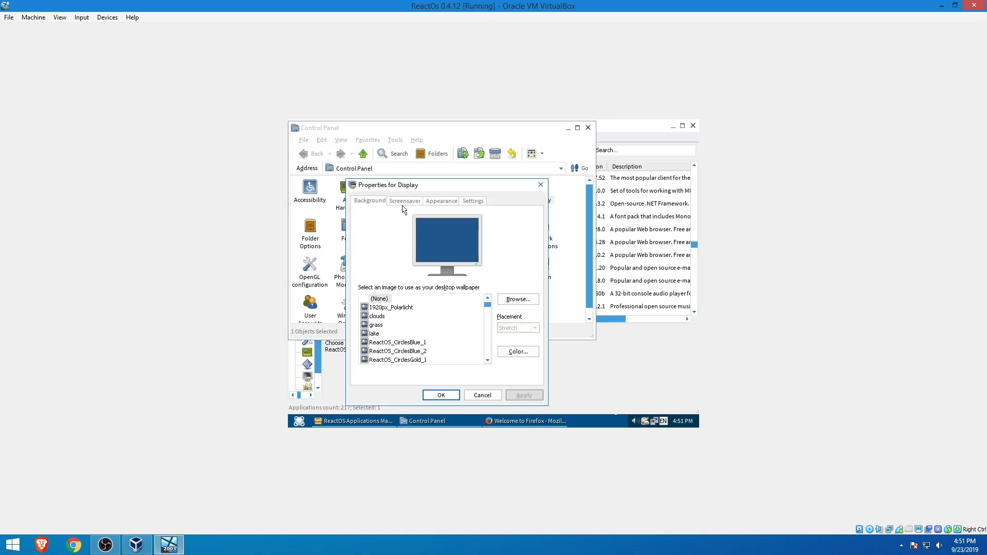
# Step: Review Settings and Appearance, then preview the Lunar and Classic Theme visual styles
pyautogui.click(472, 200)
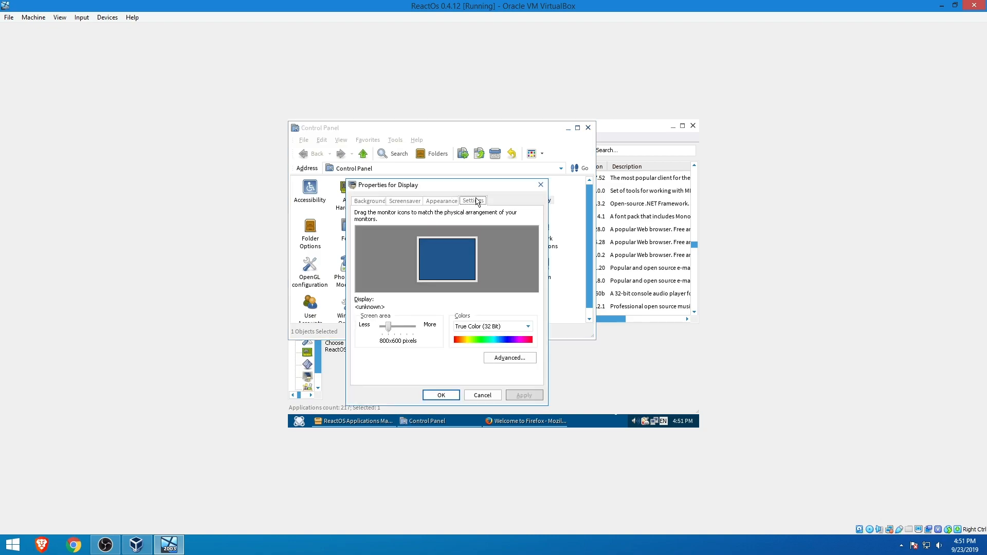
pyautogui.click(441, 200)
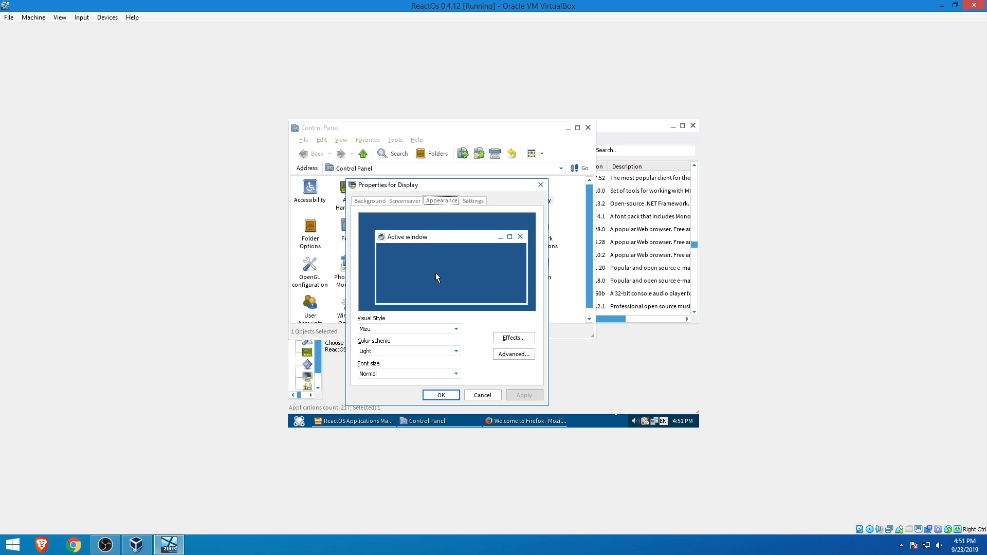
pyautogui.click(456, 329)
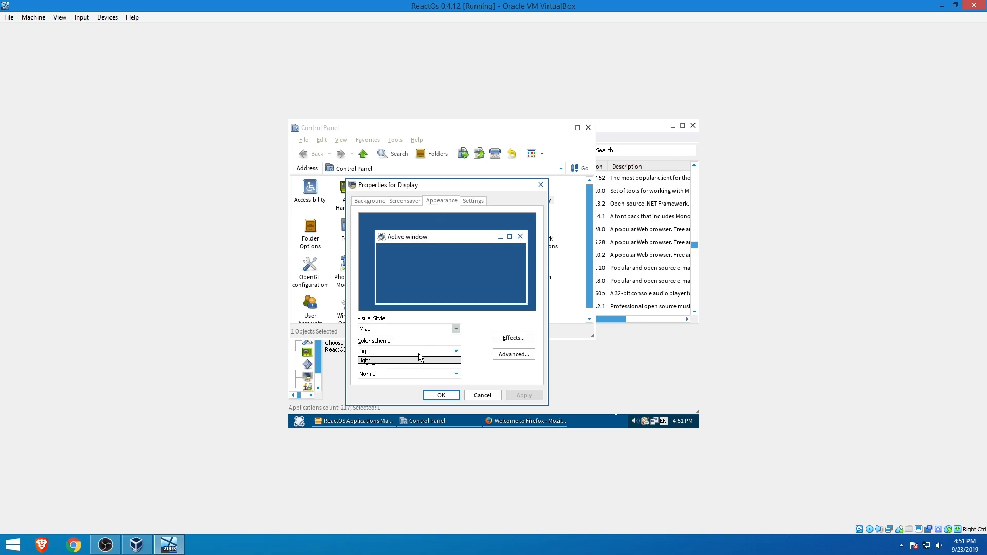
pyautogui.click(455, 329)
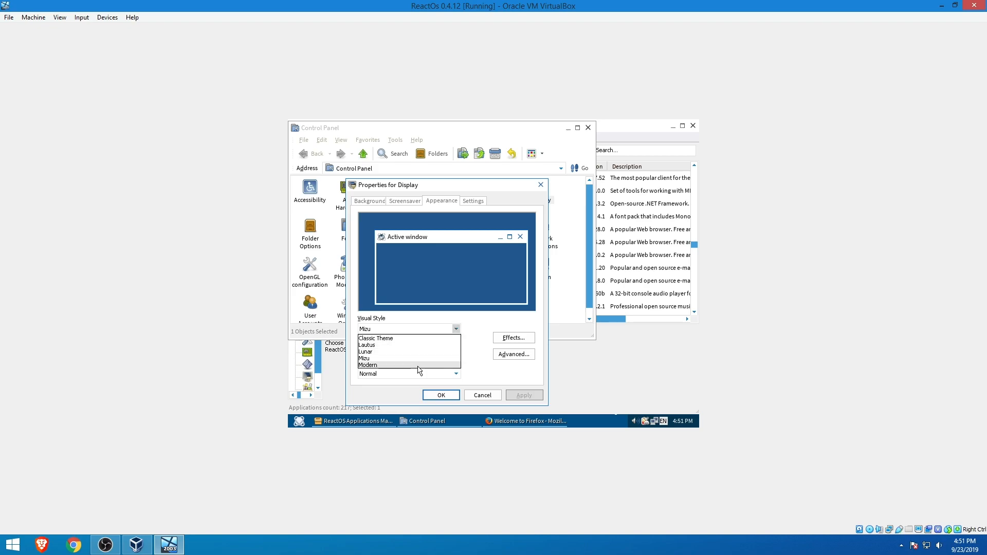
pyautogui.click(365, 351)
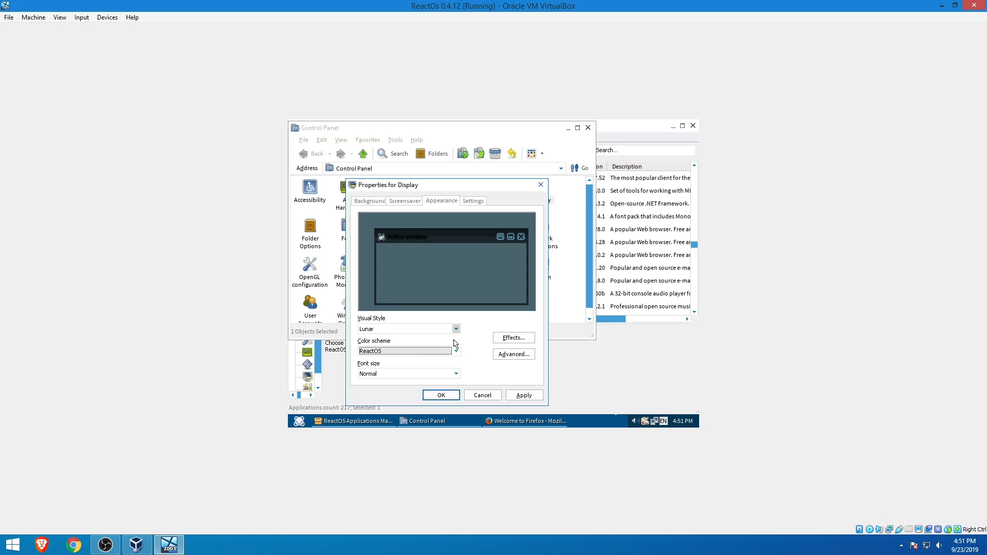
pyautogui.moveTo(455, 341)
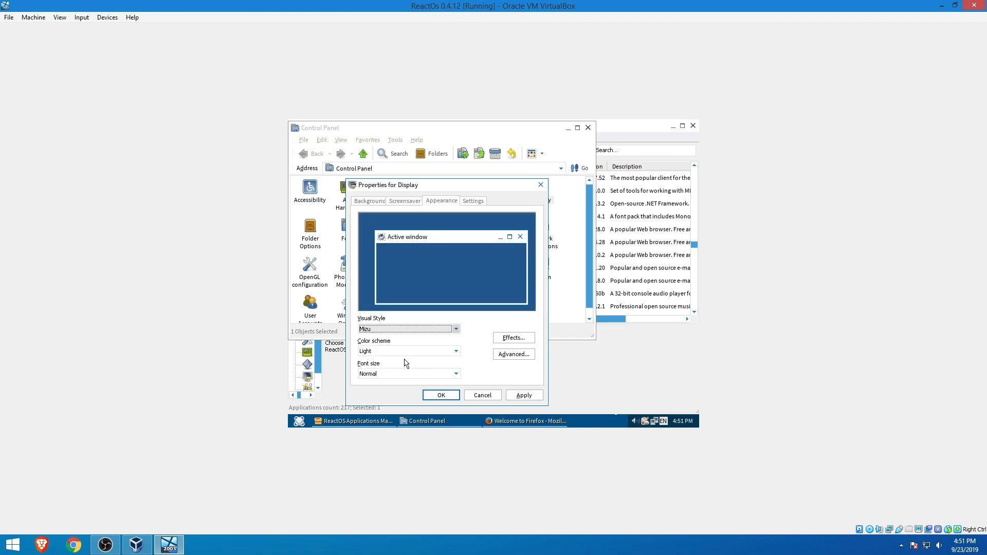
pyautogui.click(456, 350)
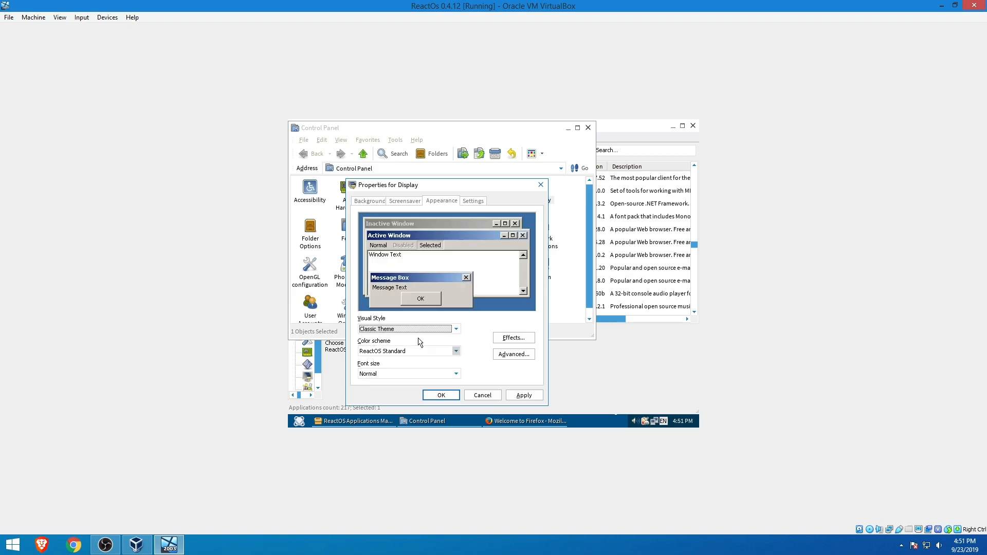
pyautogui.moveTo(476, 334)
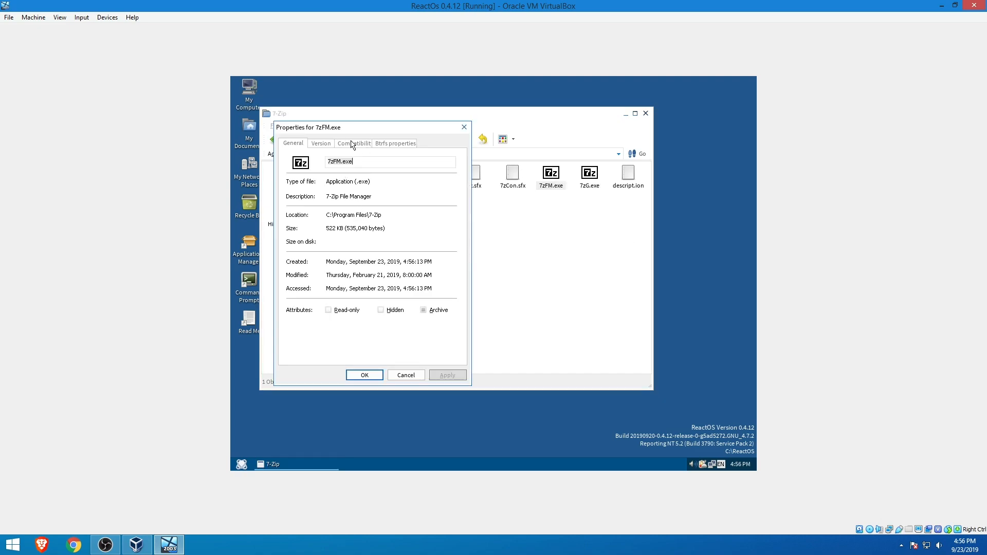
# Step: View the Compatibility settings in the 7zFM.exe Properties dialog
pyautogui.click(354, 143)
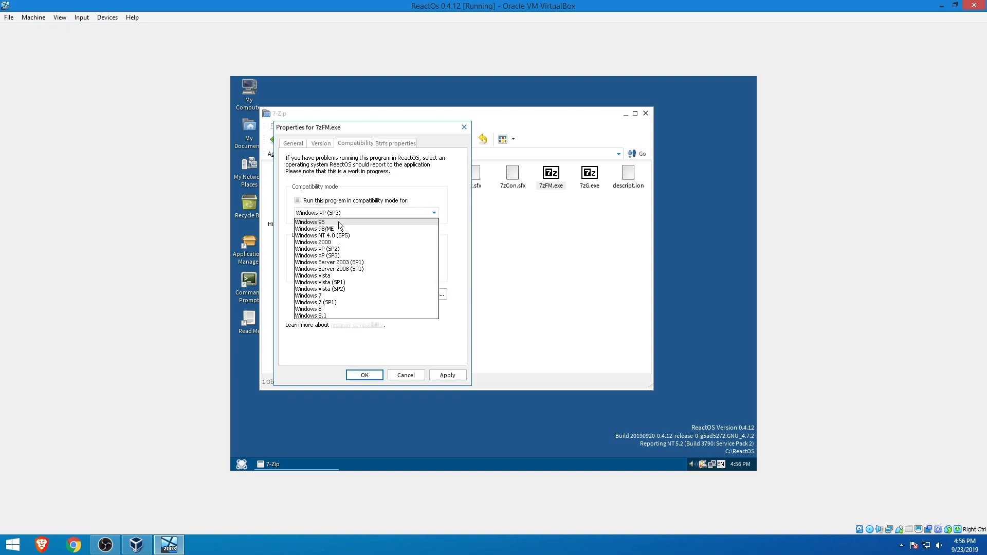
pyautogui.moveTo(338, 250)
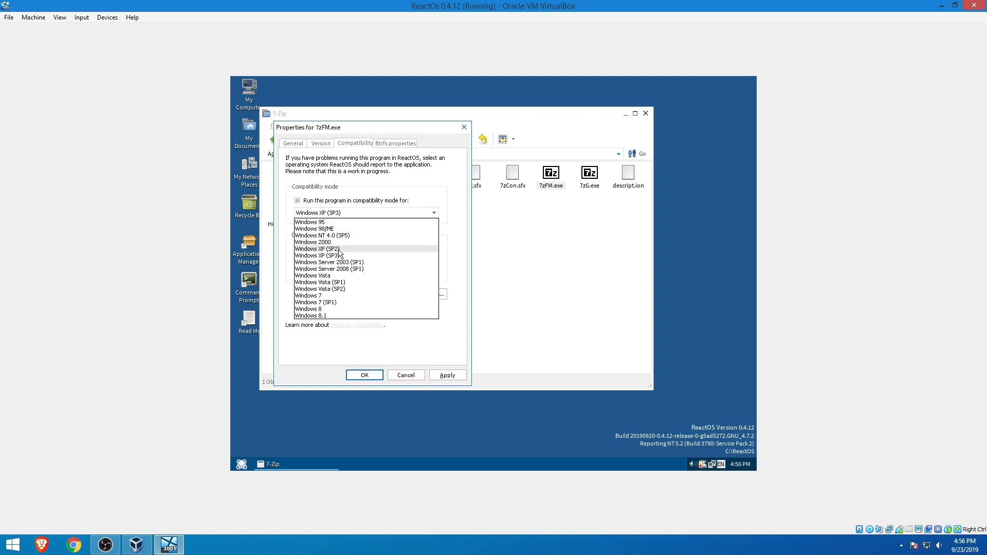
pyautogui.moveTo(341, 296)
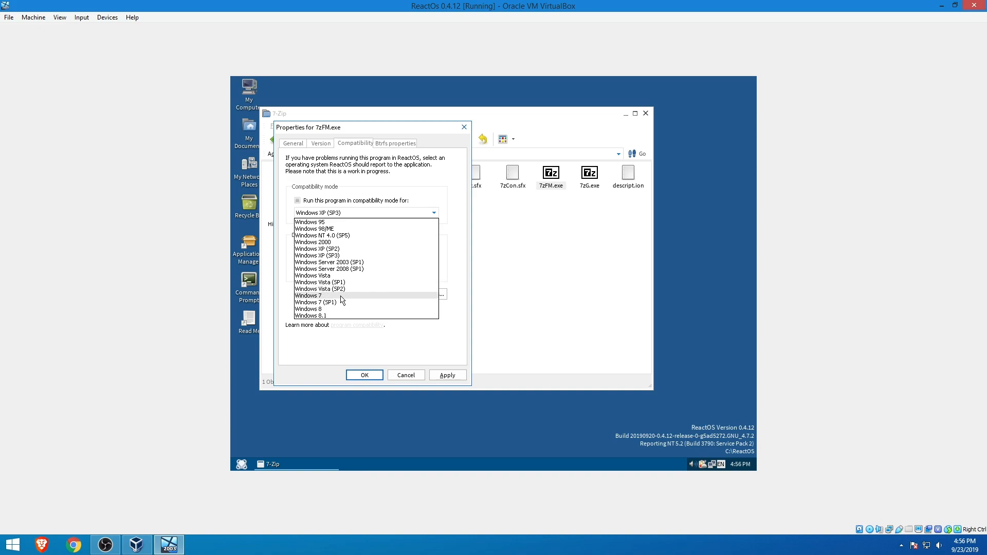
pyautogui.moveTo(321, 303)
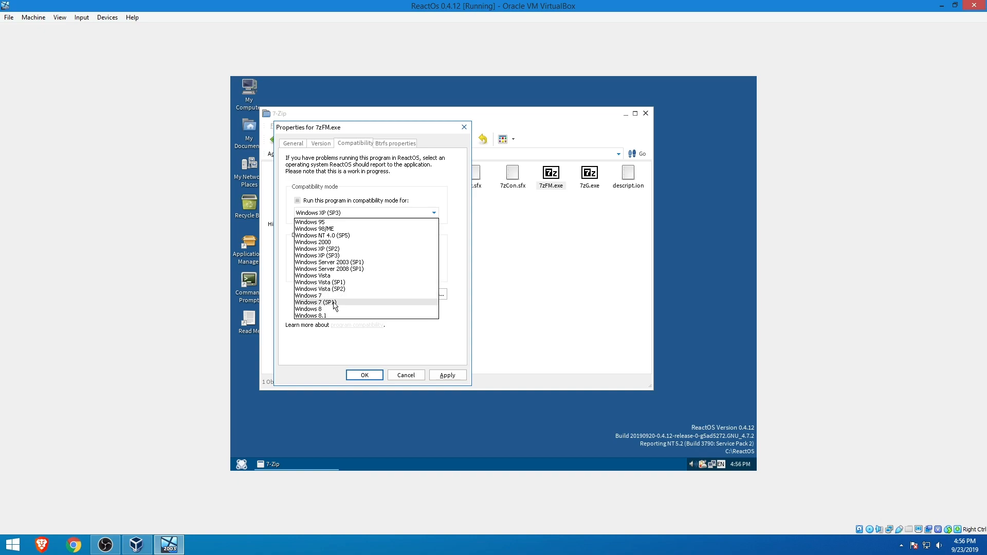
pyautogui.moveTo(338, 308)
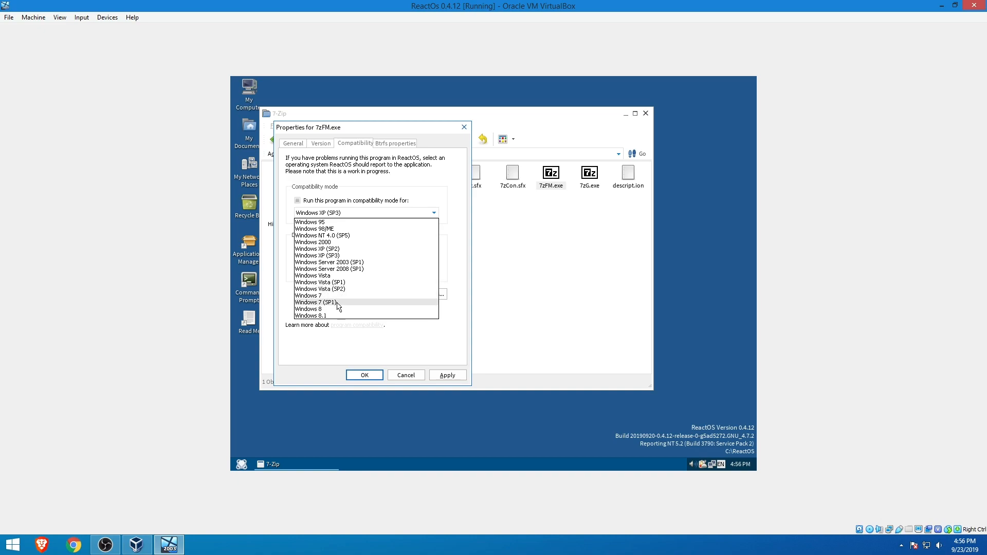
pyautogui.moveTo(330, 309)
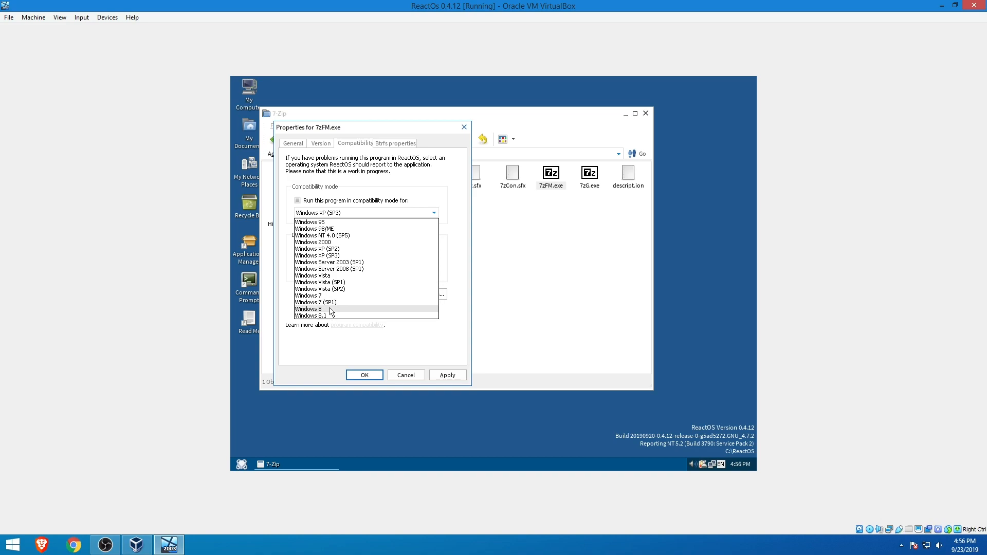
pyautogui.moveTo(326, 316)
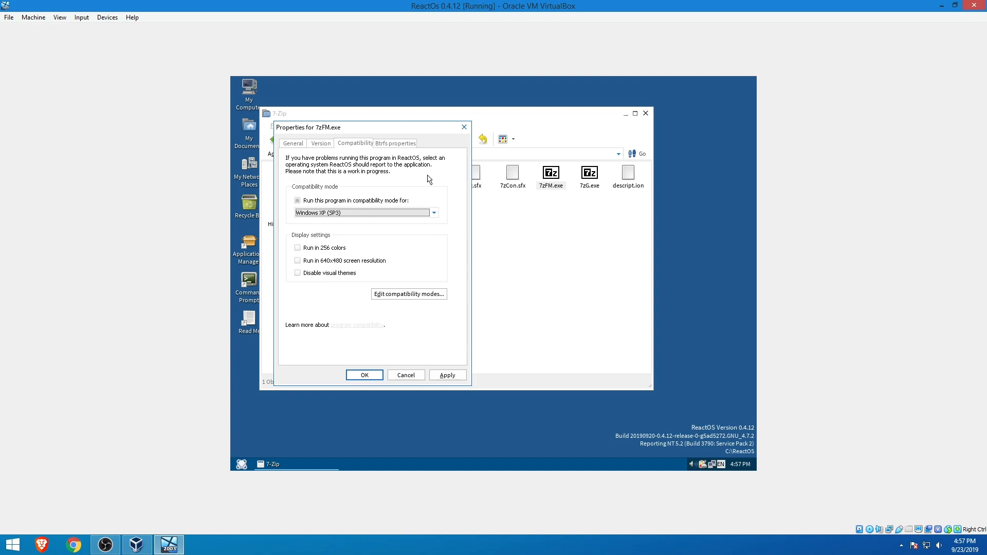
pyautogui.moveTo(655, 452)
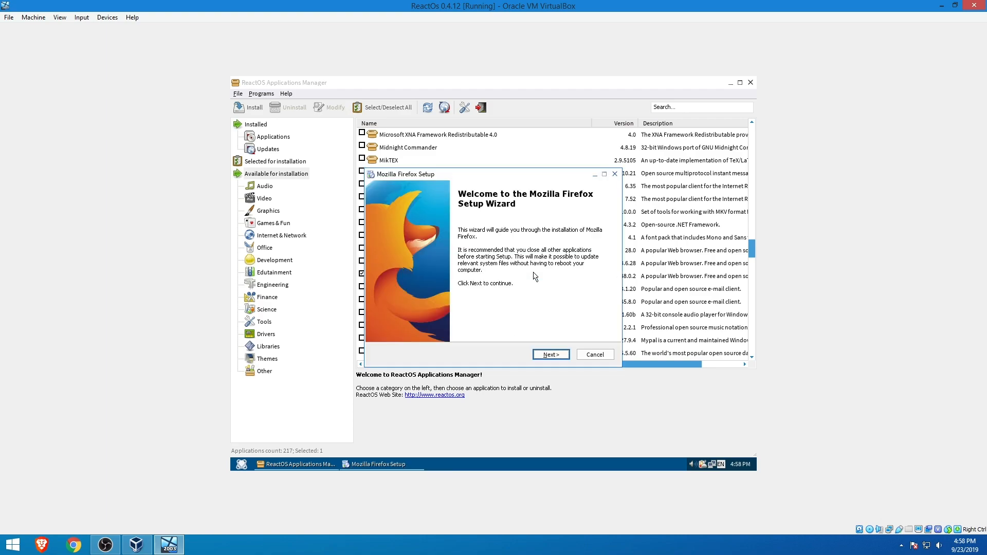
# Step: Complete Firefox Setup with the Standard installation and skip the settings import
pyautogui.click(549, 355)
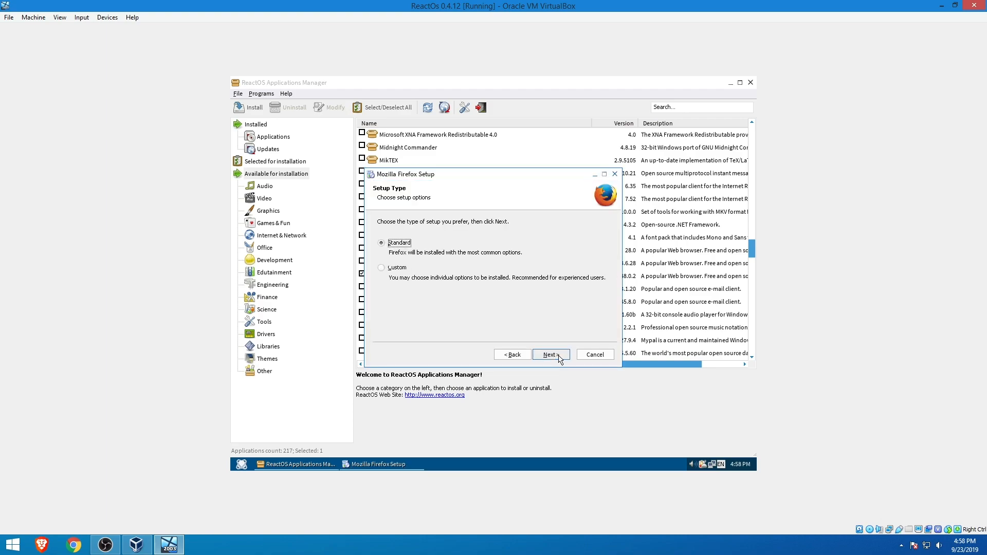
pyautogui.click(550, 354)
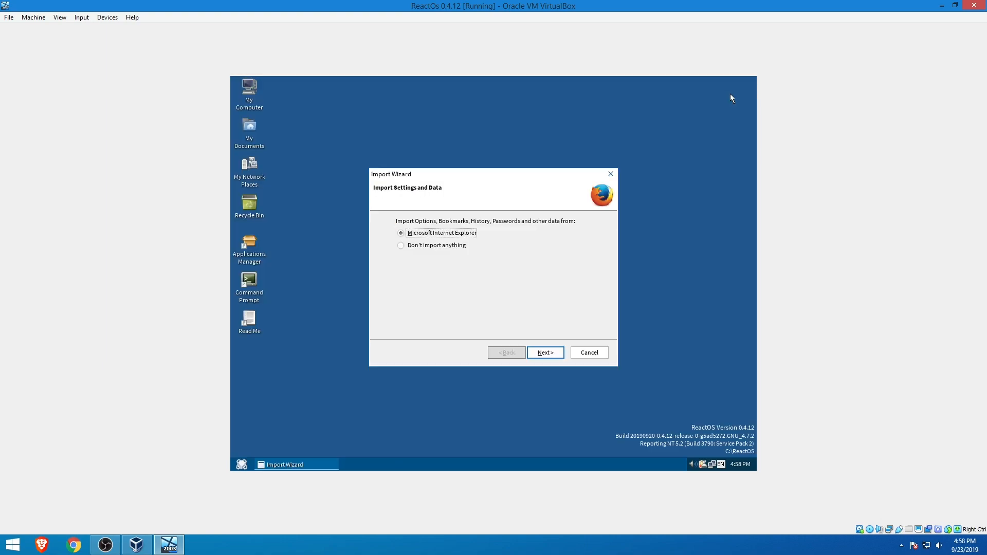
pyautogui.click(545, 353)
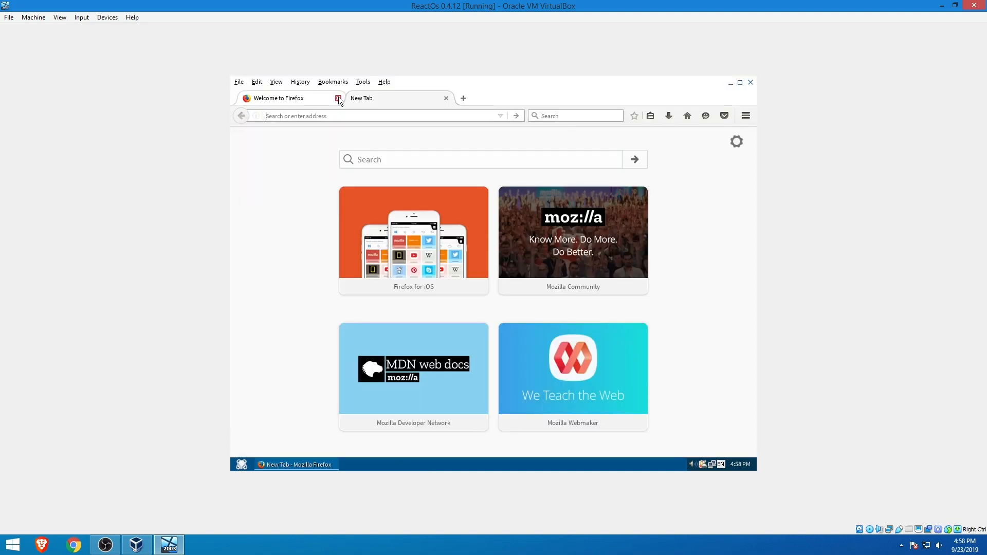
# Step: Load reactos.org in Firefox and scroll through its front page and back up
pyautogui.write('react')
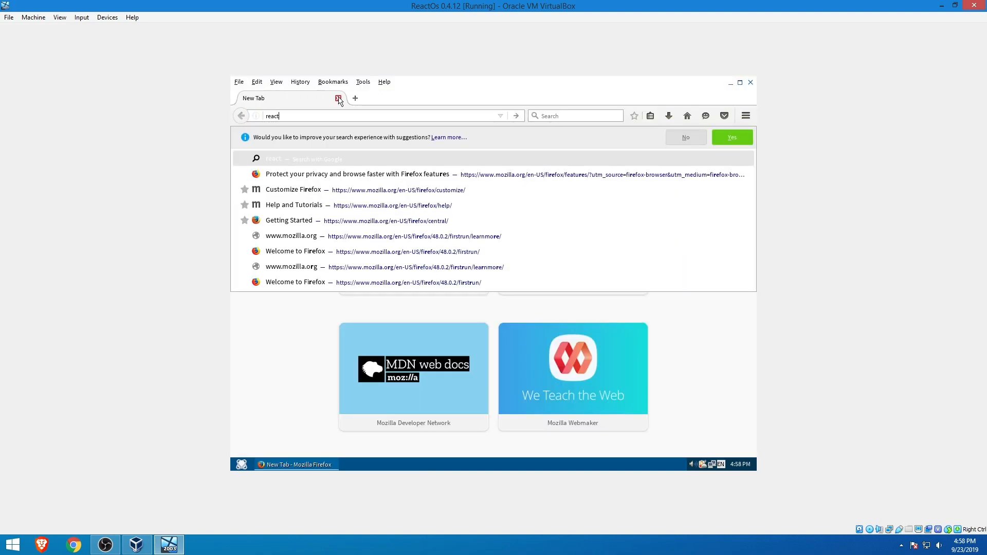
pyautogui.write('reactos.or')
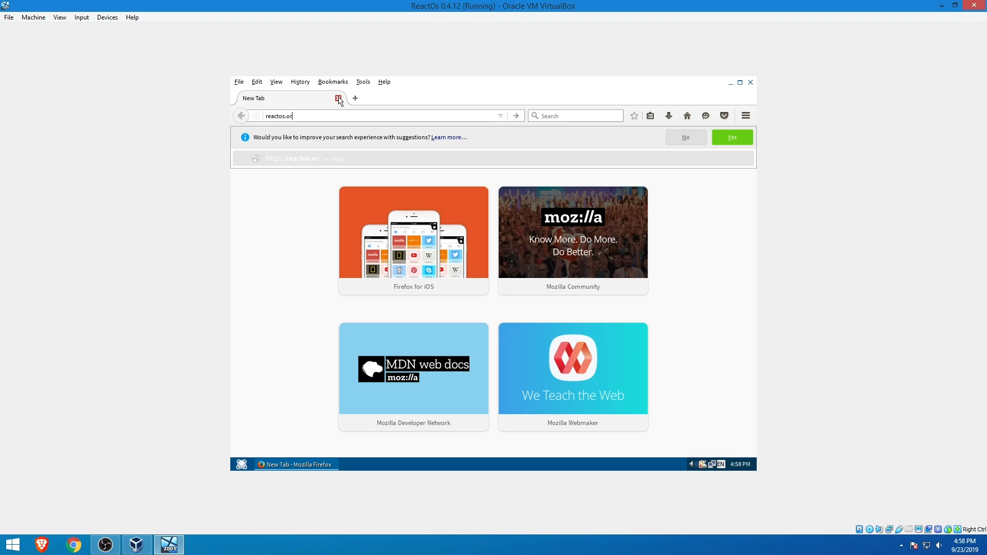
pyautogui.press('Return')
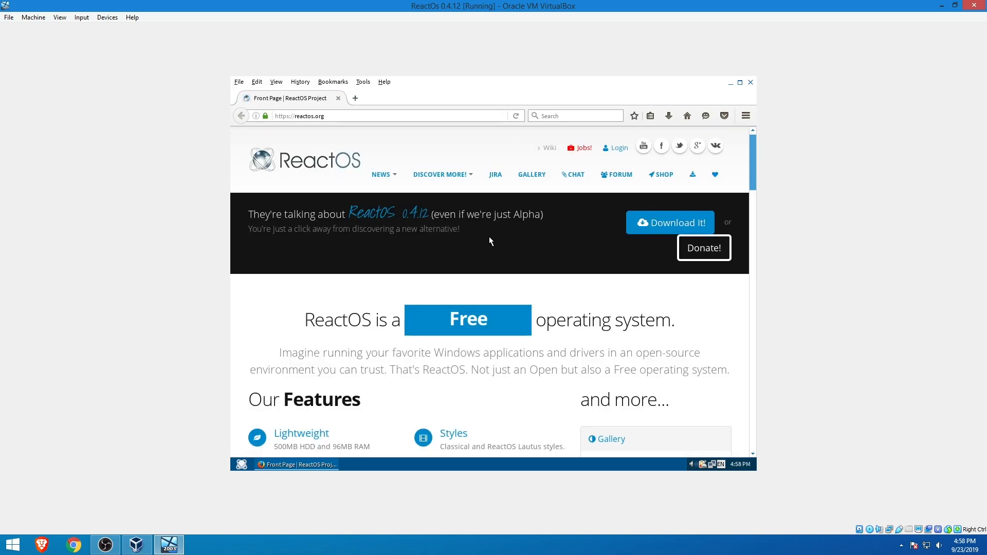
pyautogui.scroll(-3)
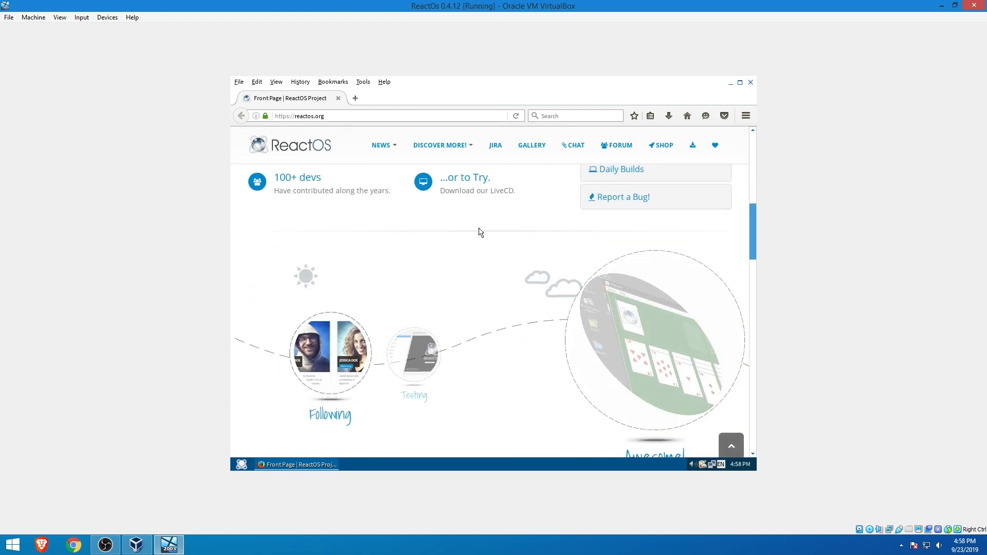
pyautogui.scroll(-3)
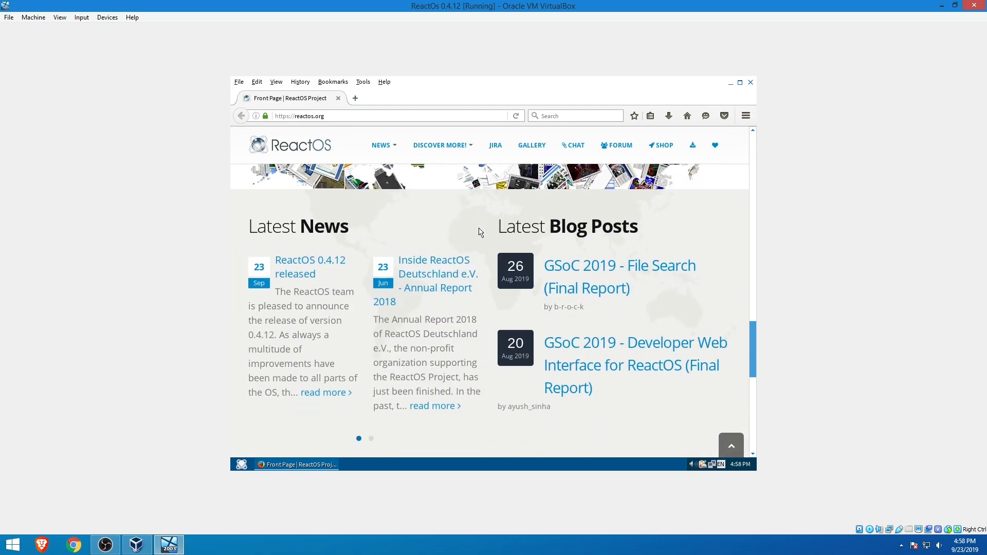
pyautogui.scroll(3)
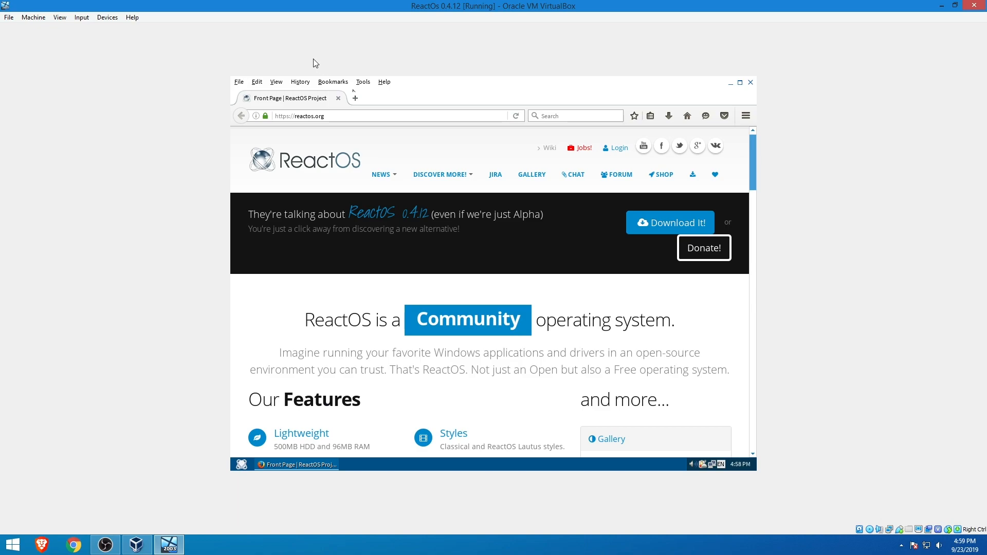
# Step: Swap the ReactOS tab for The 7evenator YouTube channel, dismiss the sign-in notice and scroll the page
pyautogui.click(355, 97)
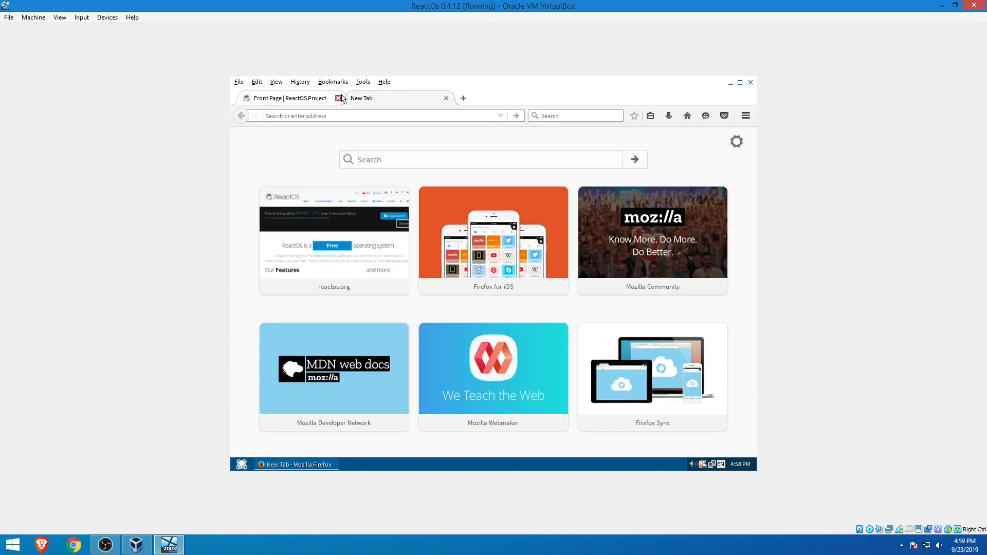
pyautogui.click(340, 98)
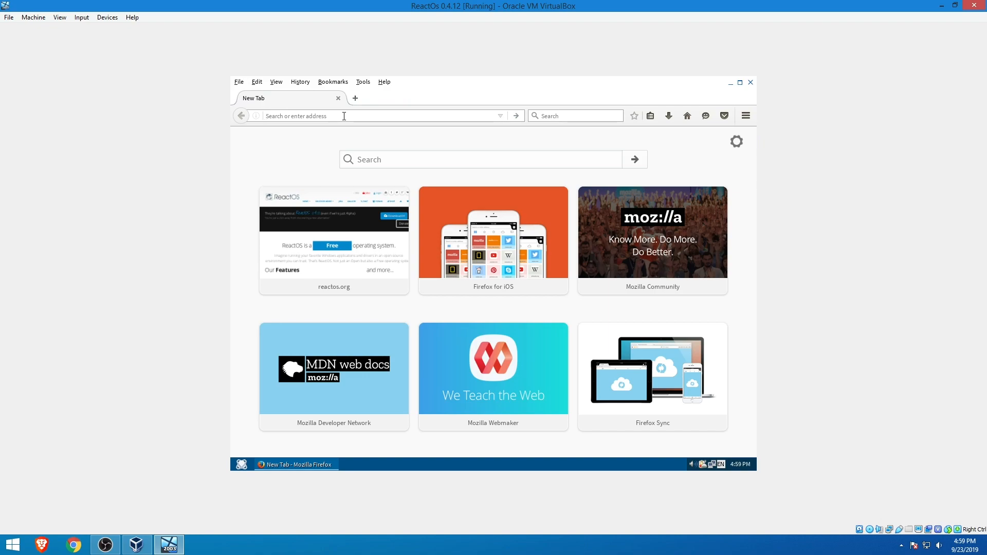
pyautogui.write('yo')
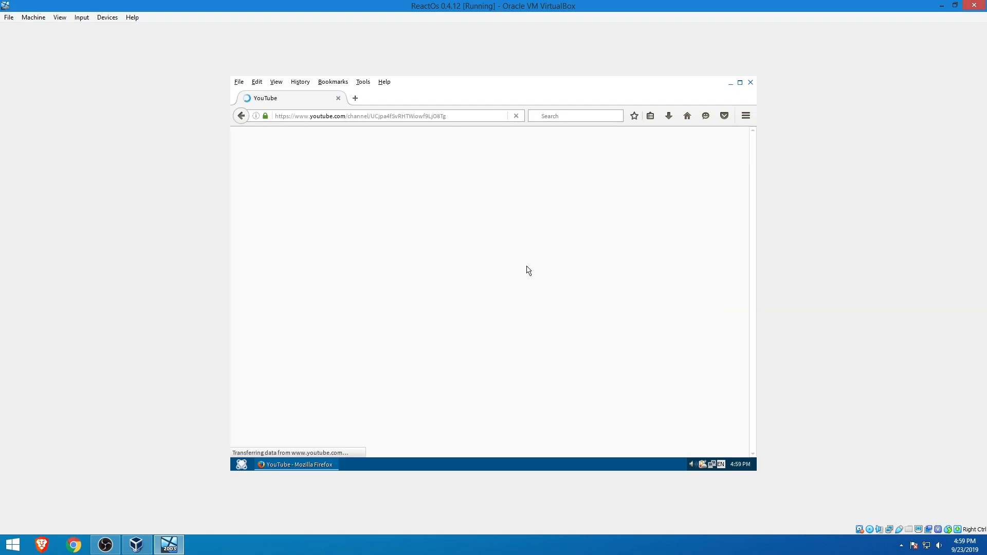
pyautogui.moveTo(514, 237)
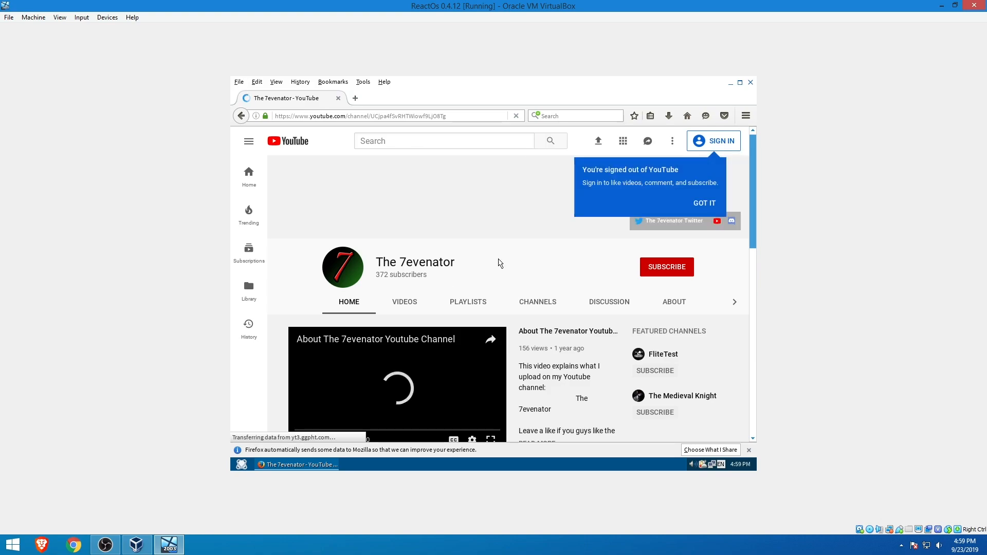
pyautogui.click(703, 202)
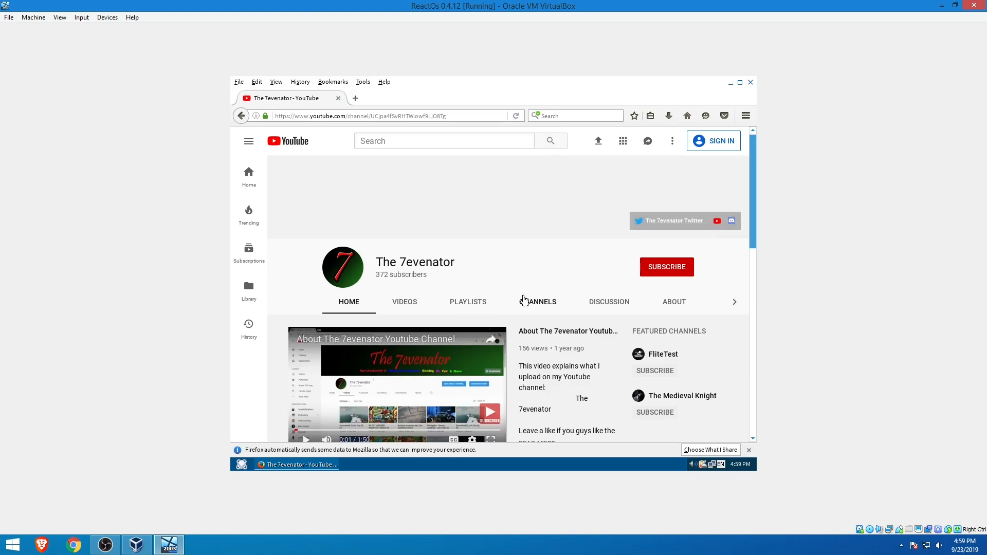
pyautogui.scroll(-3)
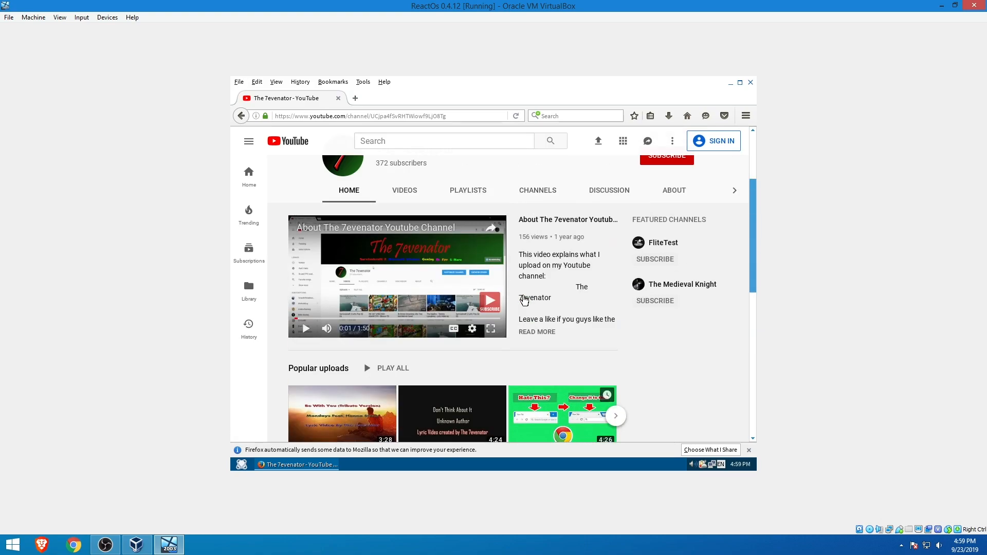
pyautogui.scroll(3)
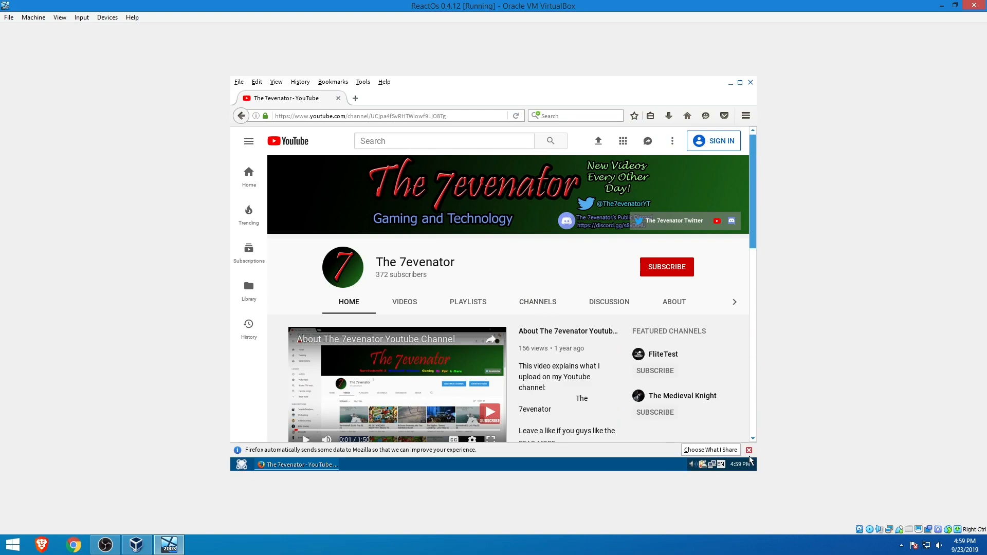
# Step: Close Firefox and log off Administrator via Start > Shut Down with the Log off action, reaching the Welcome to ReactOS prompt
pyautogui.click(730, 82)
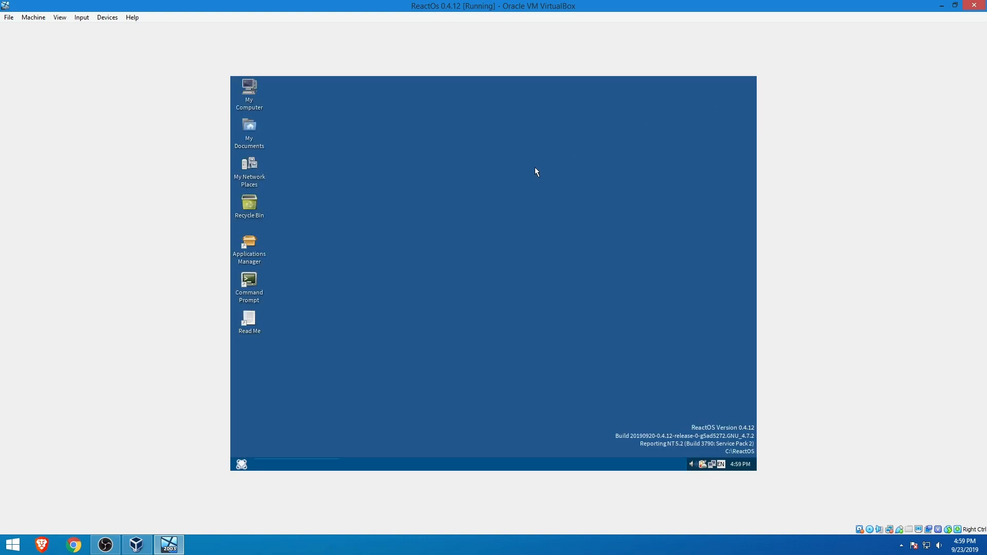
pyautogui.click(241, 464)
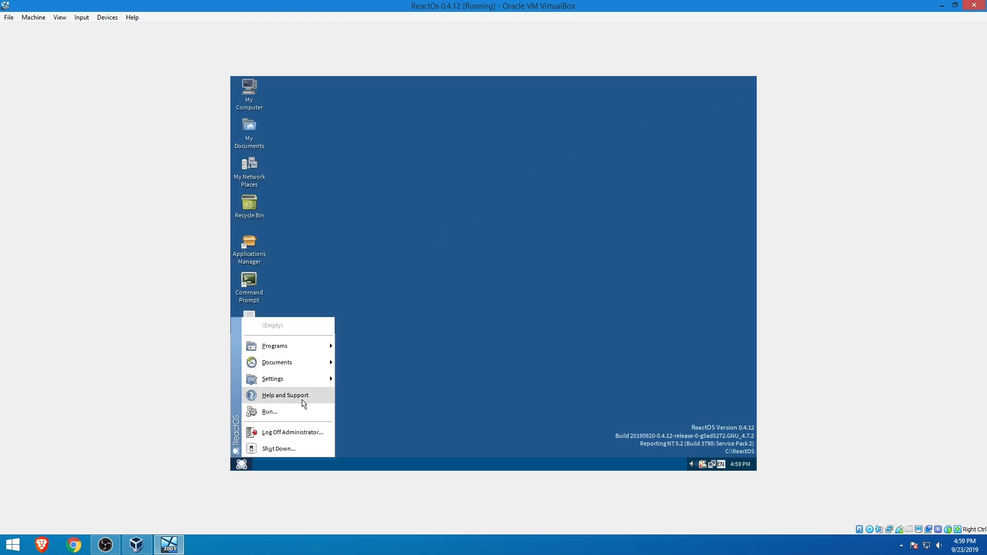
pyautogui.click(278, 448)
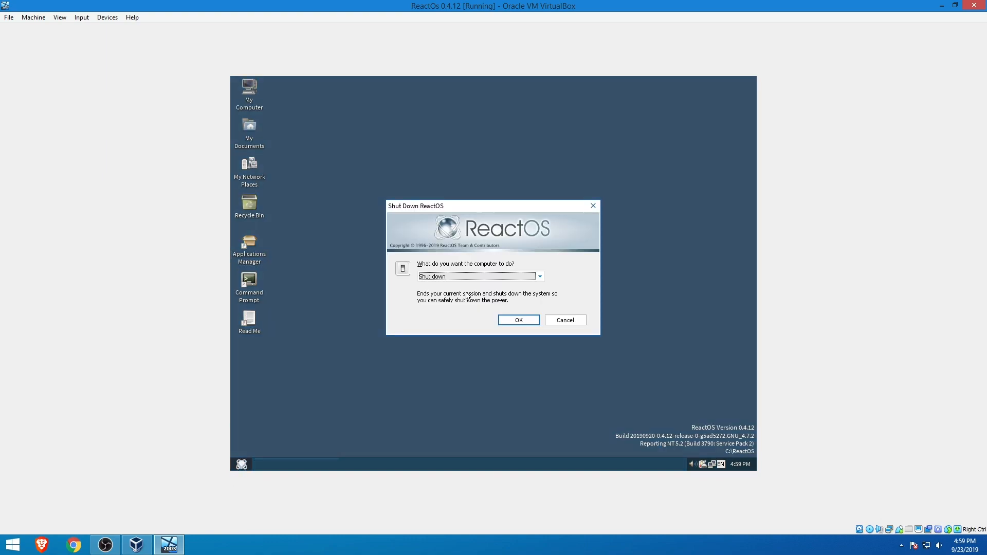
pyautogui.click(538, 276)
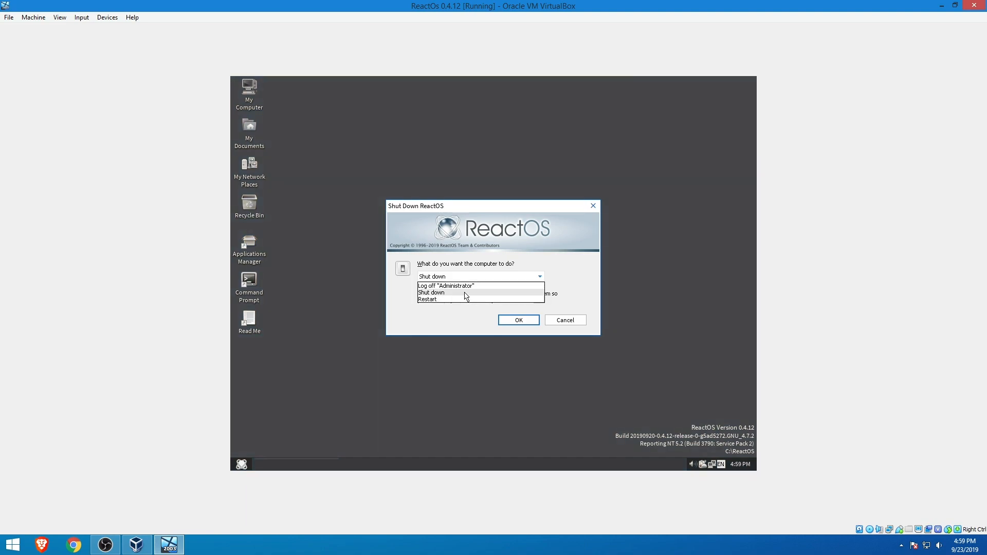
pyautogui.click(445, 286)
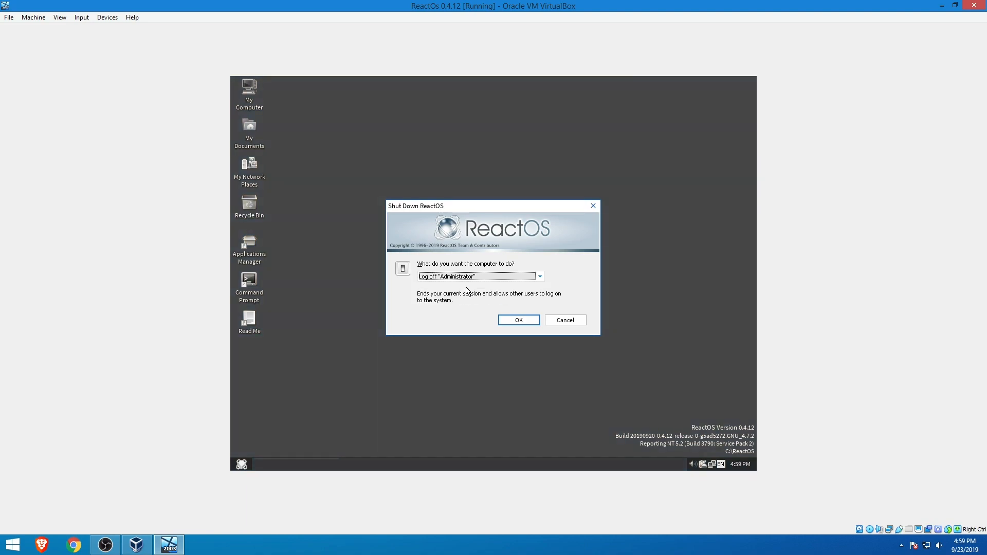
pyautogui.click(519, 319)
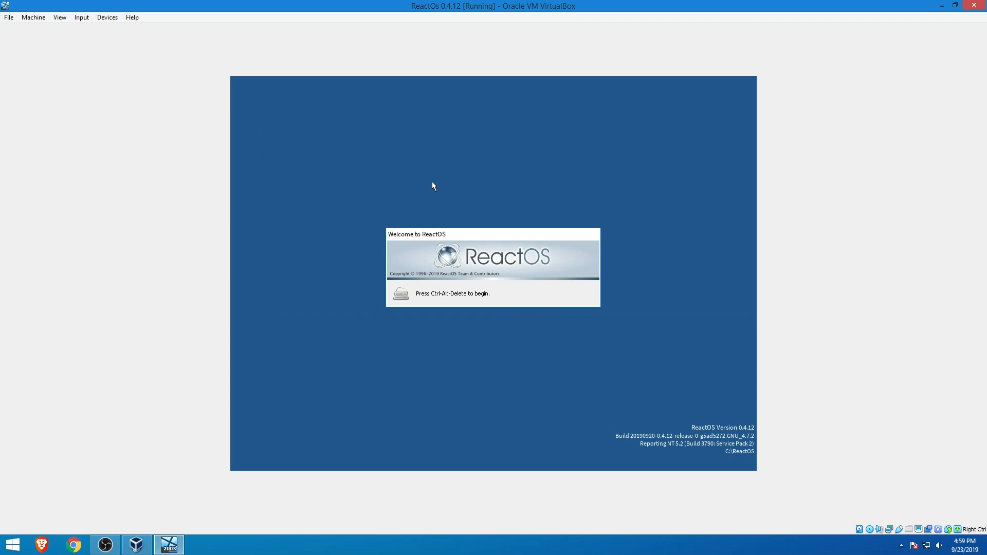
pyautogui.moveTo(431, 291)
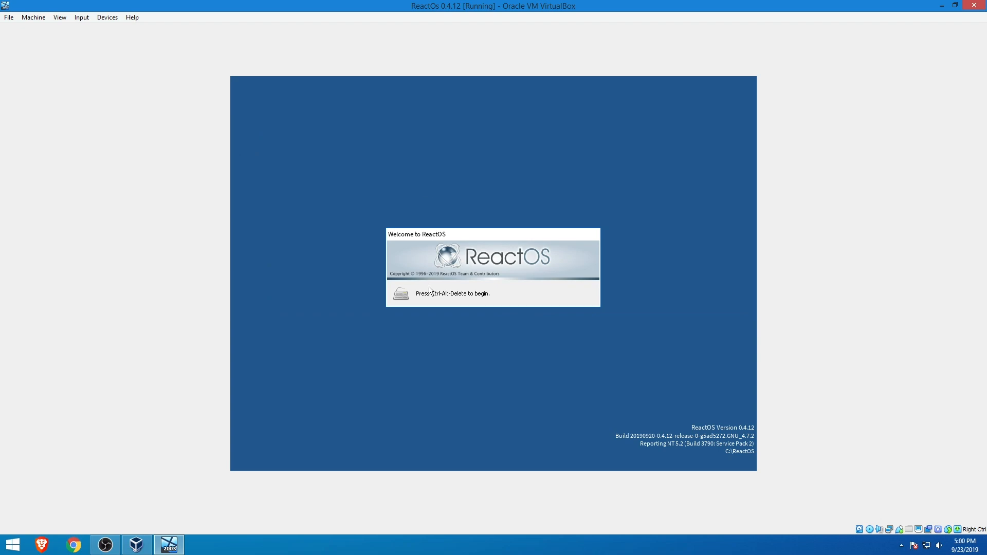
pyautogui.moveTo(469, 311)
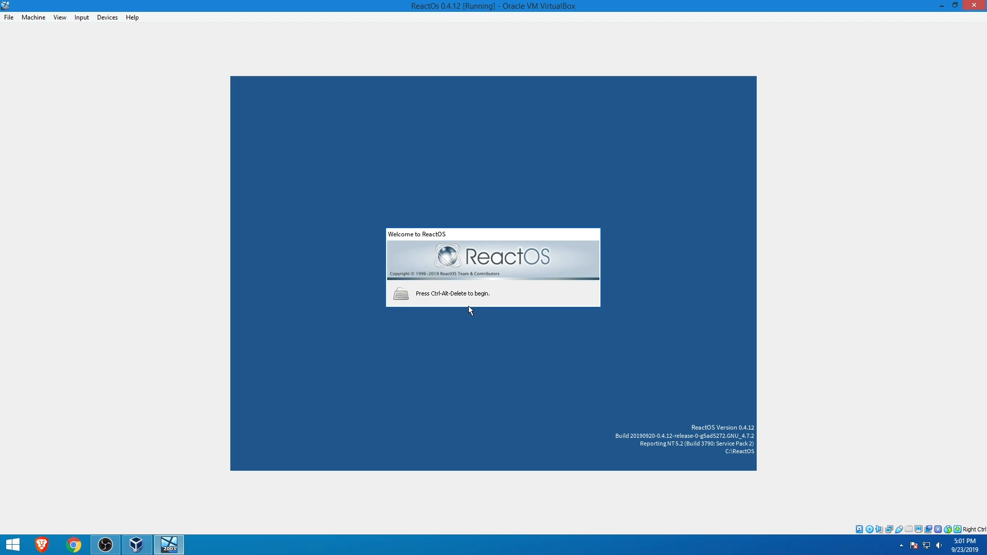
pyautogui.moveTo(448, 271)
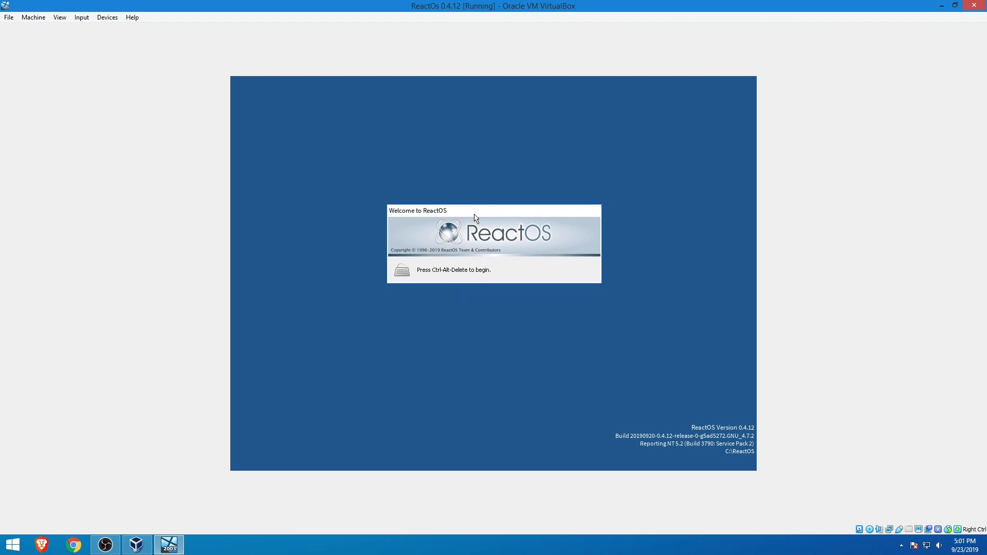
pyautogui.moveTo(503, 264)
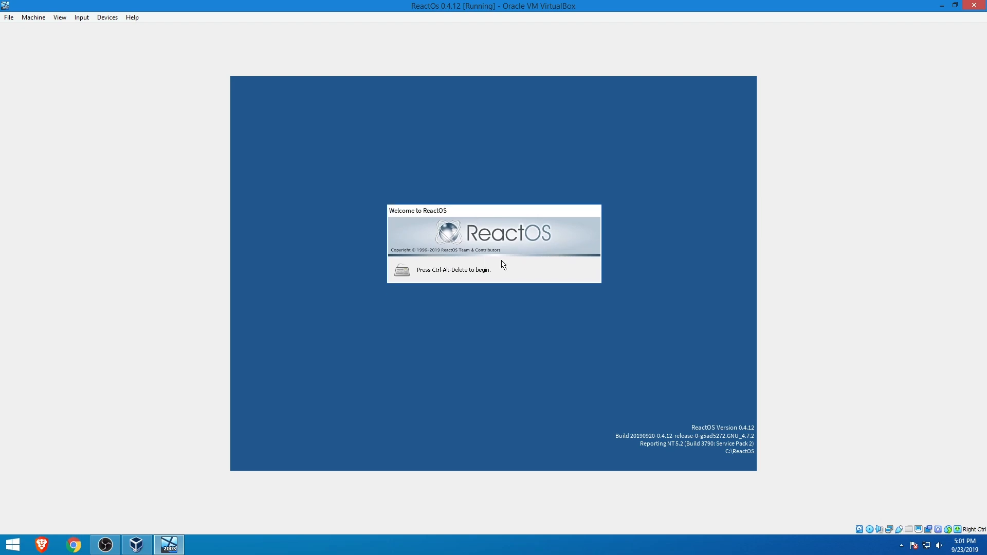